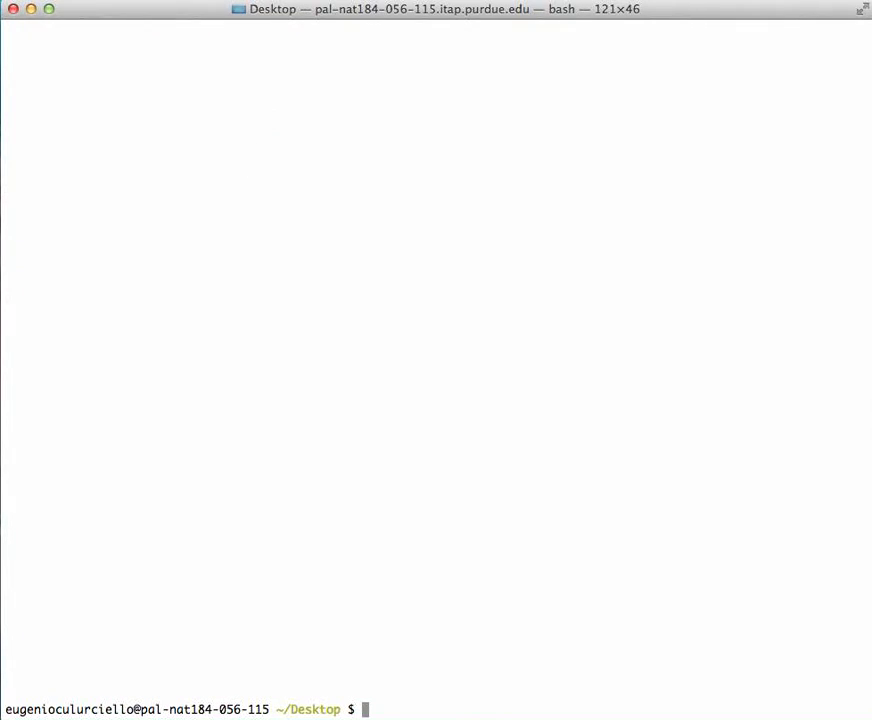
mouse_move(46, 453)
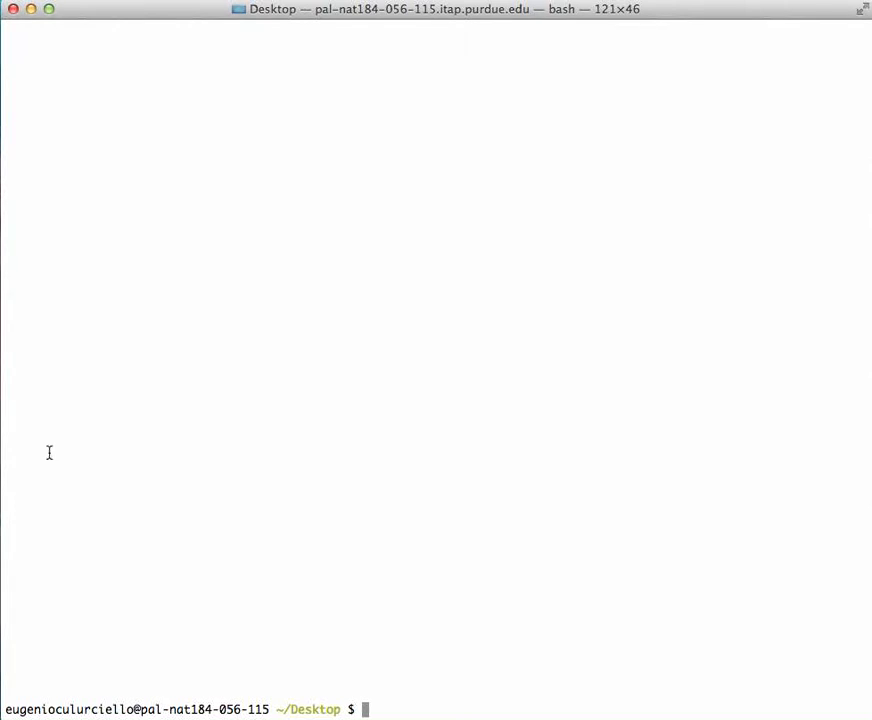
mouse_move(97, 463)
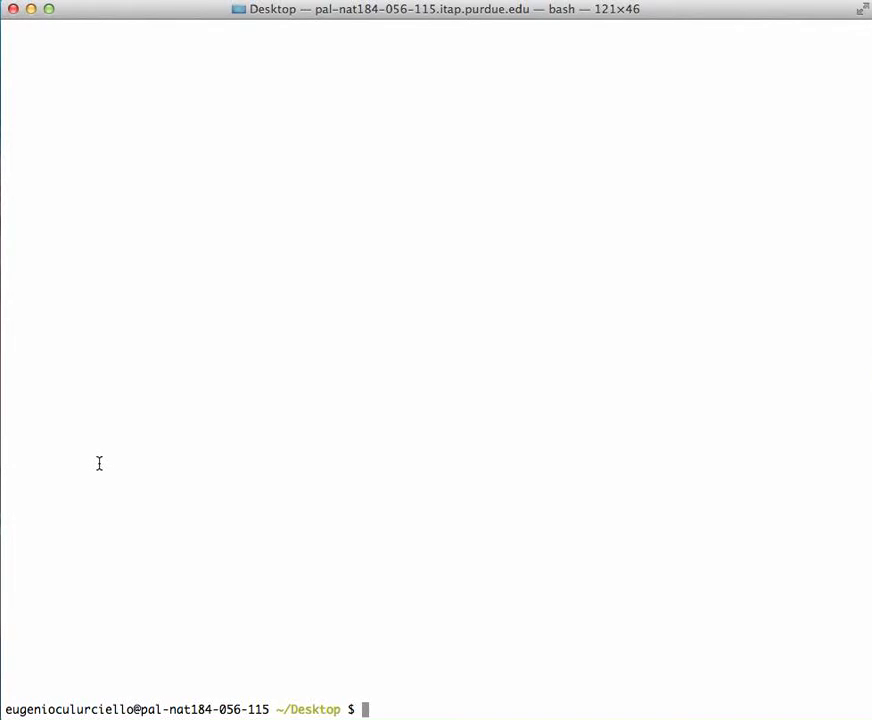
mouse_move(98, 466)
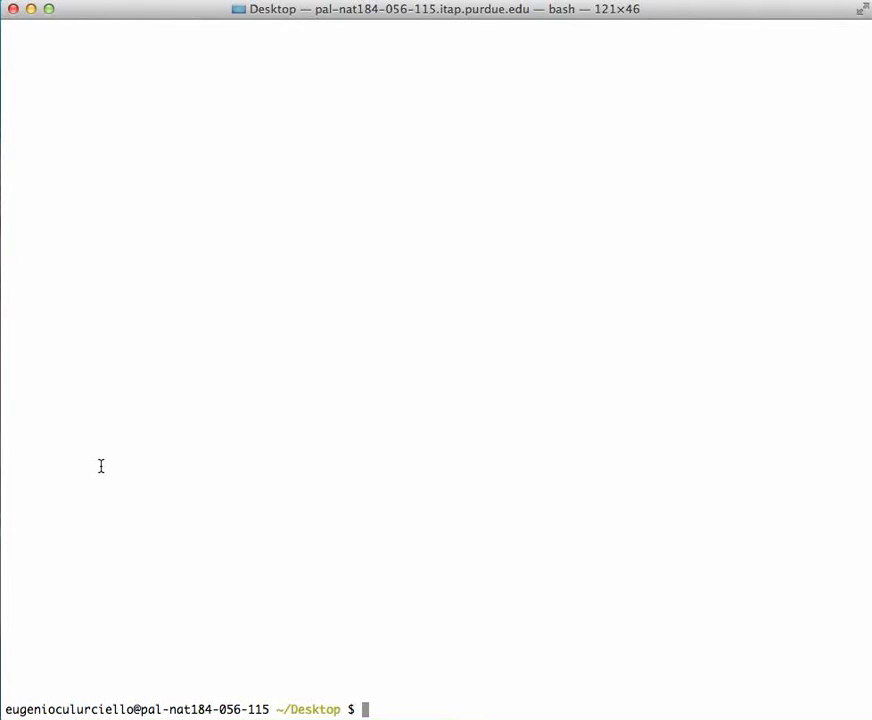
mouse_move(133, 477)
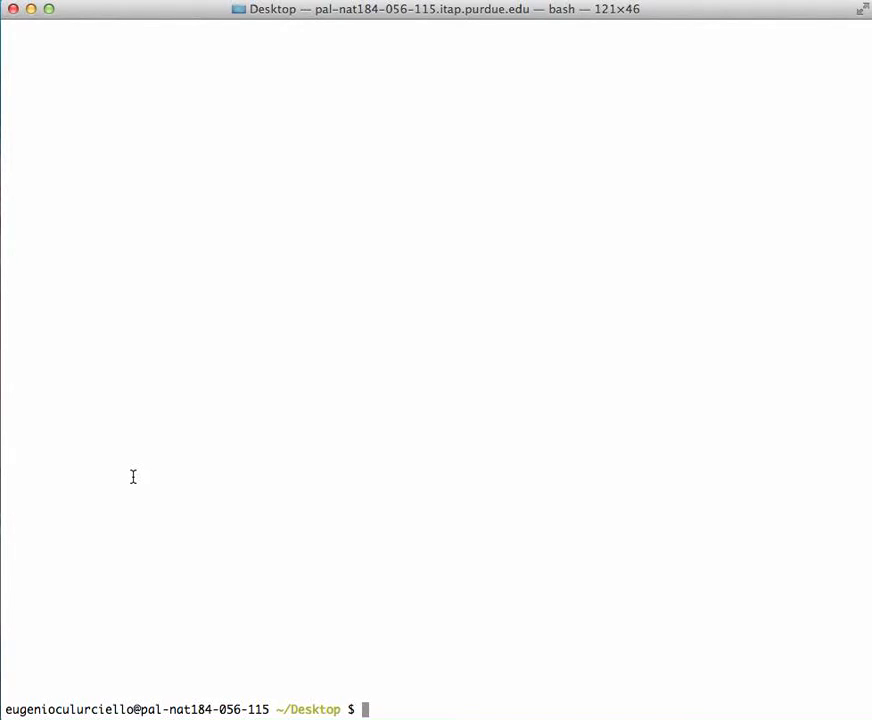
mouse_move(138, 479)
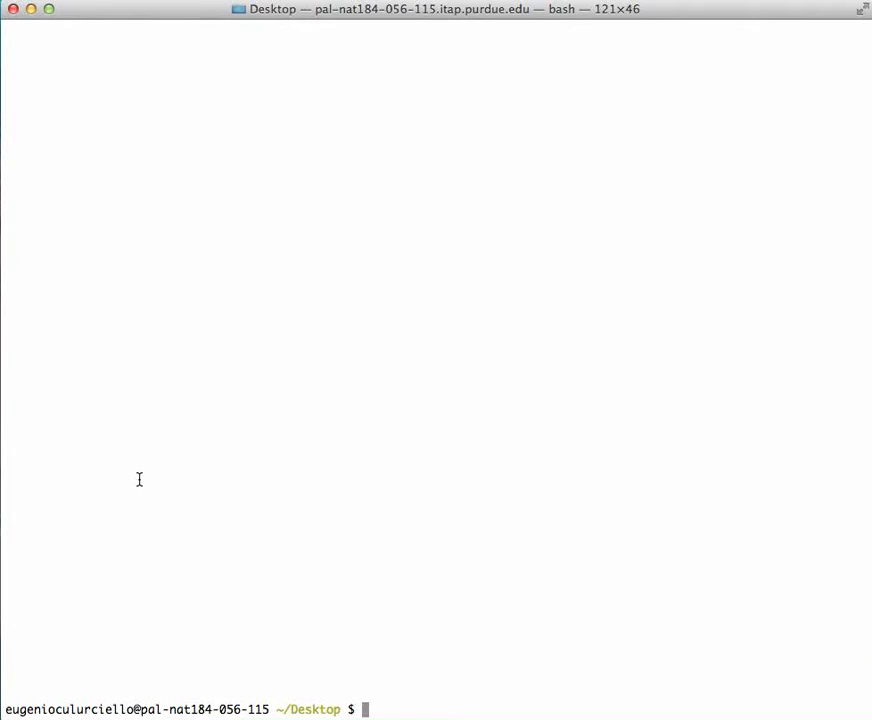
Run torch at the bash prompt to reach the Torch 7.0 banner and t7 prompt
type("t")
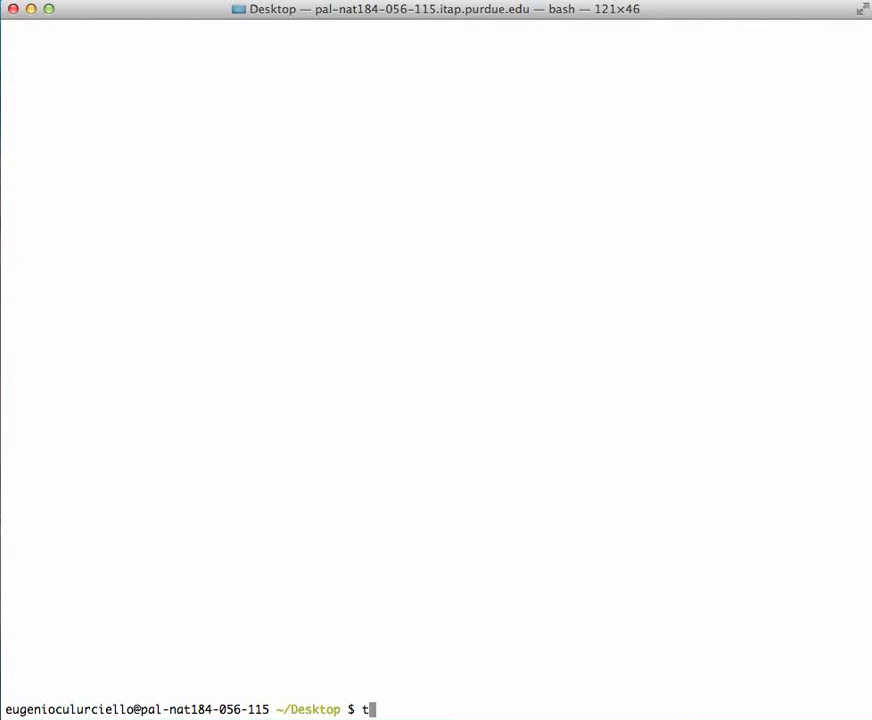
type("orch")
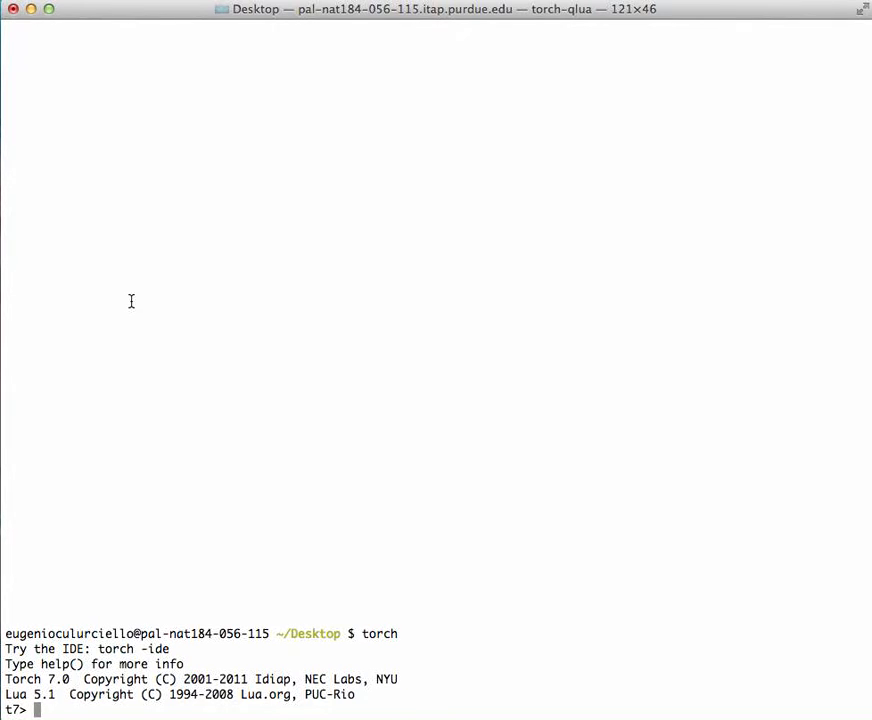
Set a to 10 and echo its value with =a and print(a)
type("a =10")
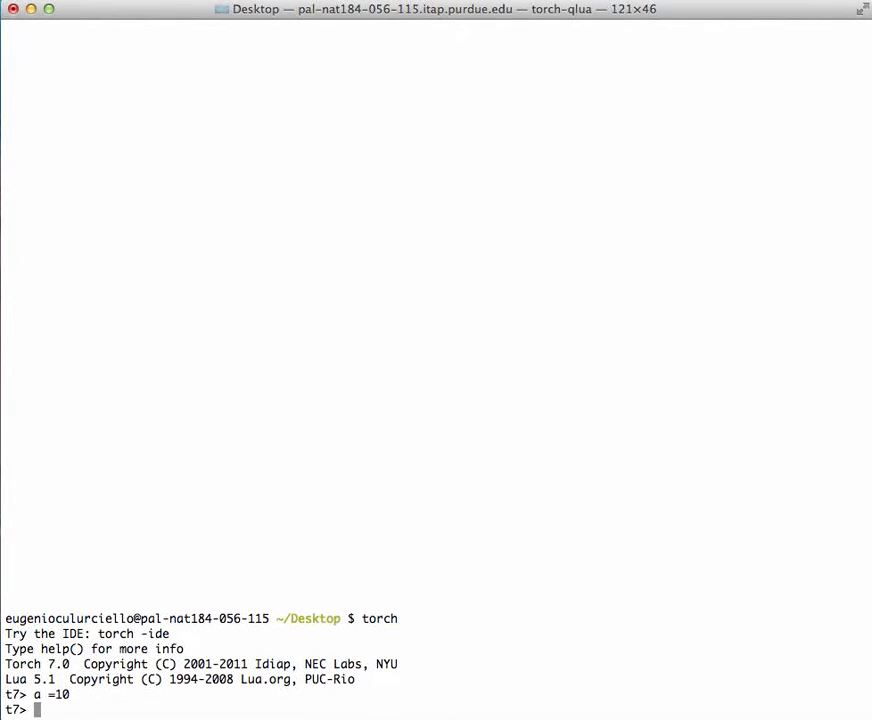
type("=a")
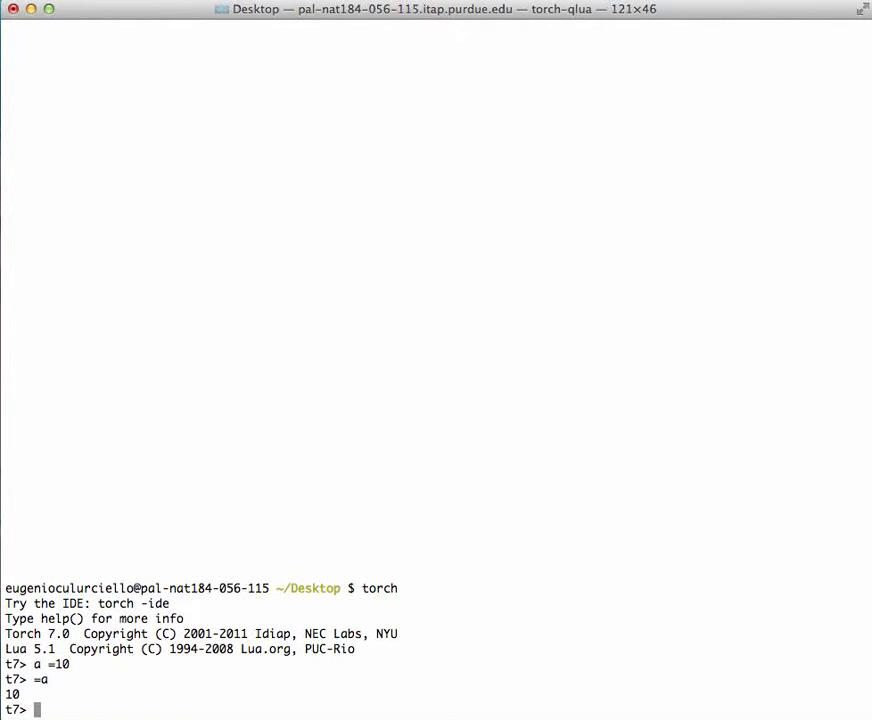
type("prin")
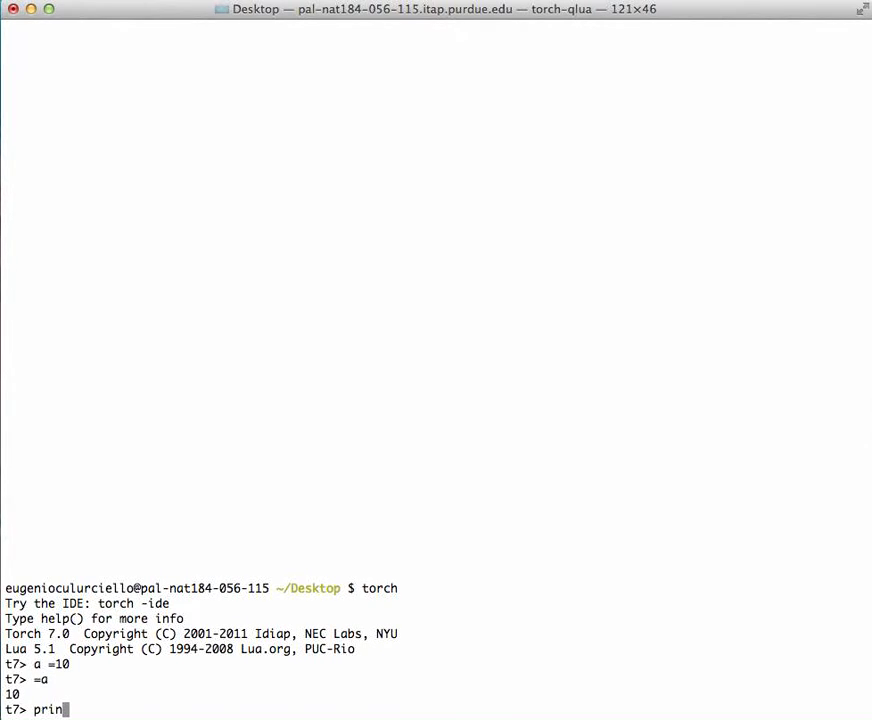
type("t()")
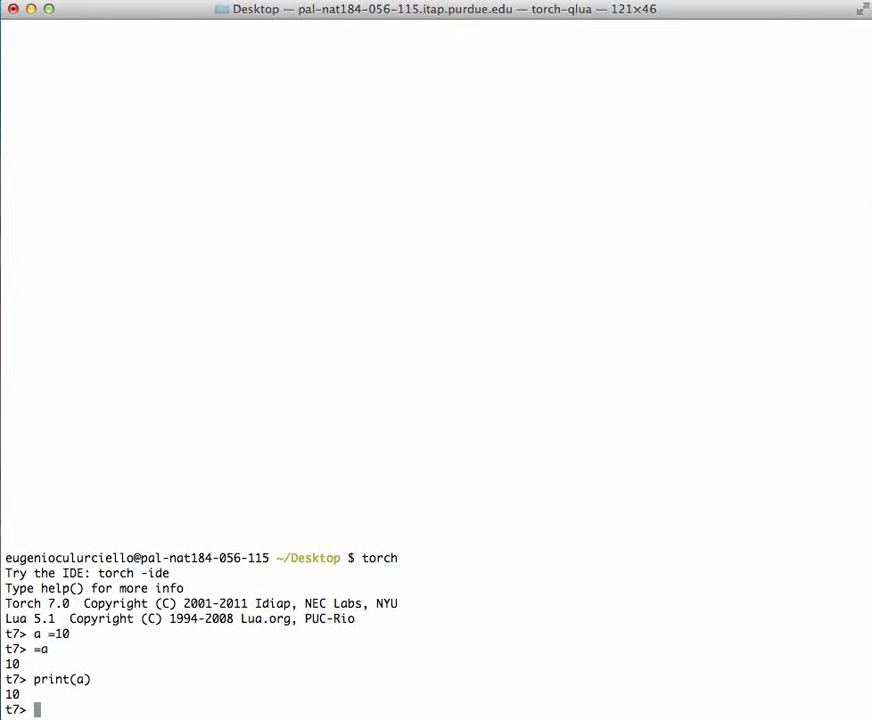
Abandon the unfinished print( with Ctrl-D, then print 'something'
type("print")
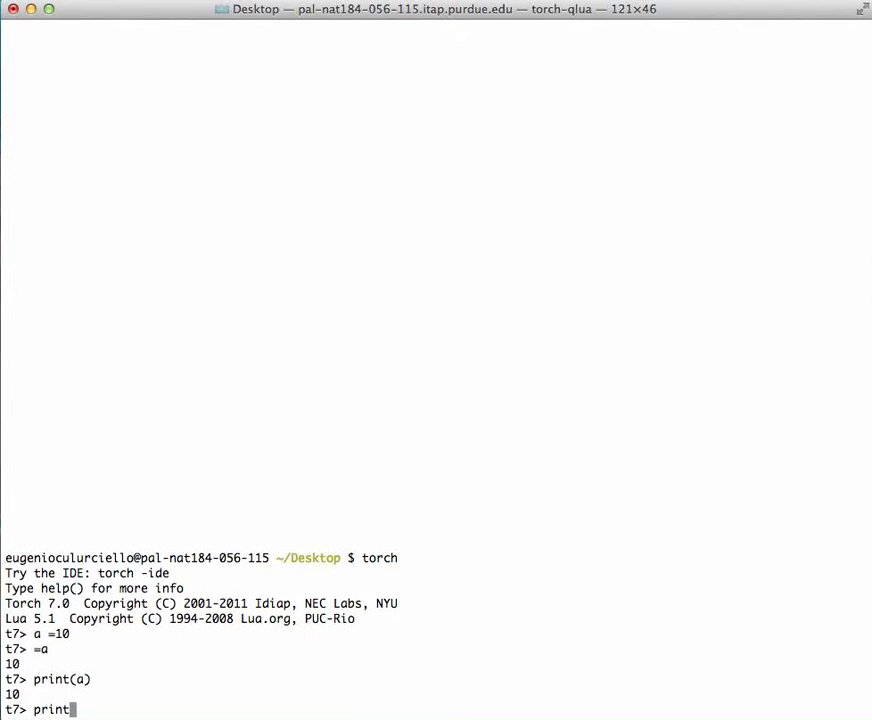
type("(")
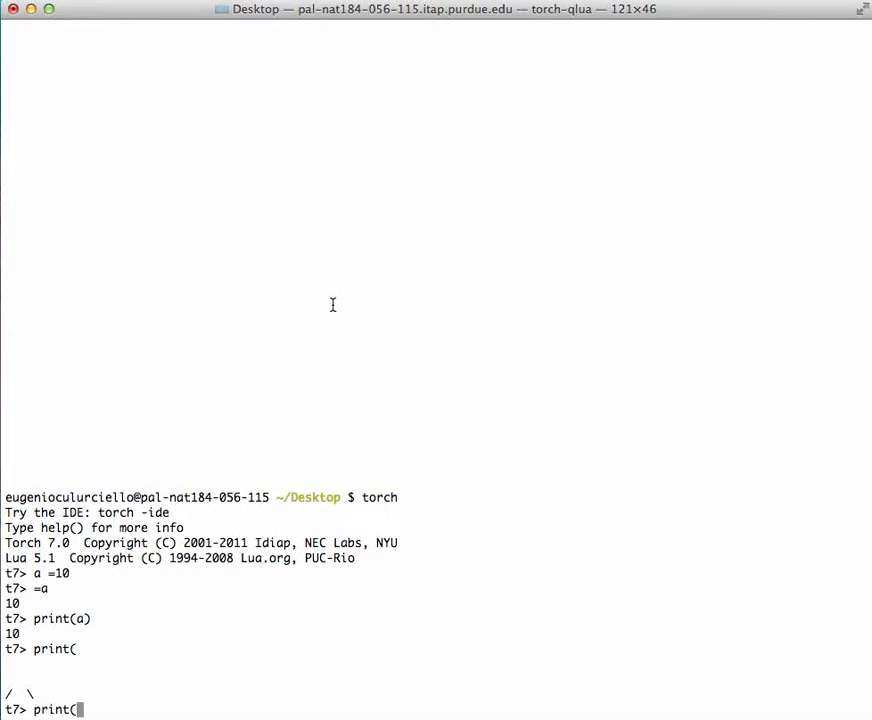
key("ctrl+d")
type("n")
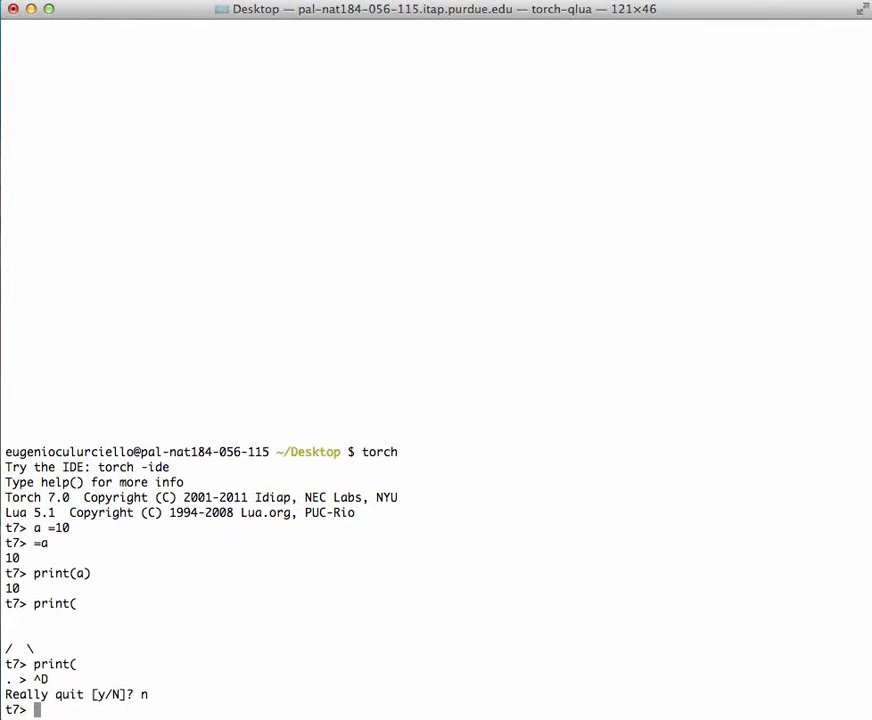
type("print")
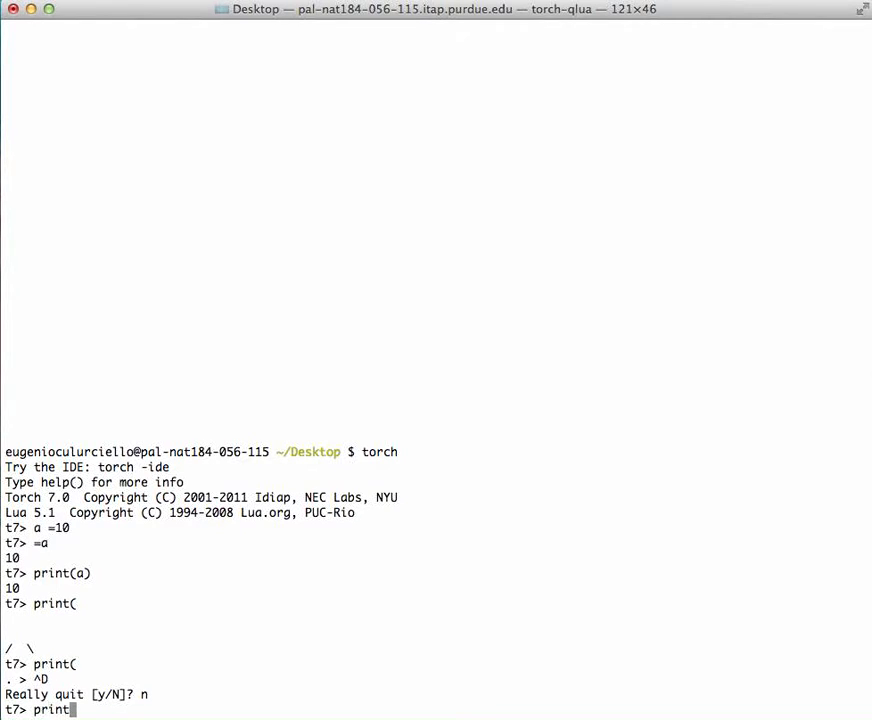
type("''")
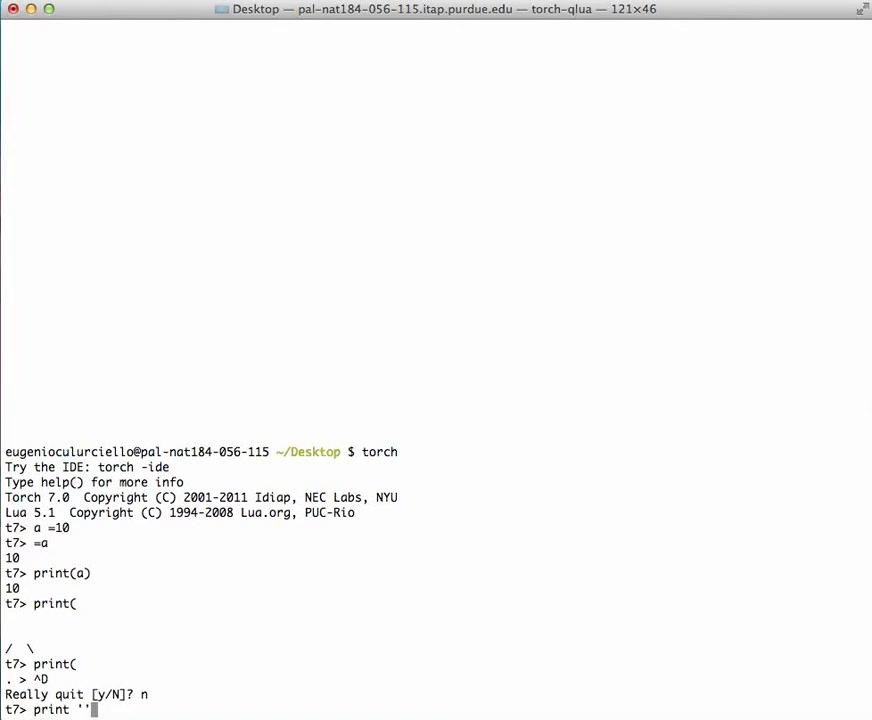
type("'something'")
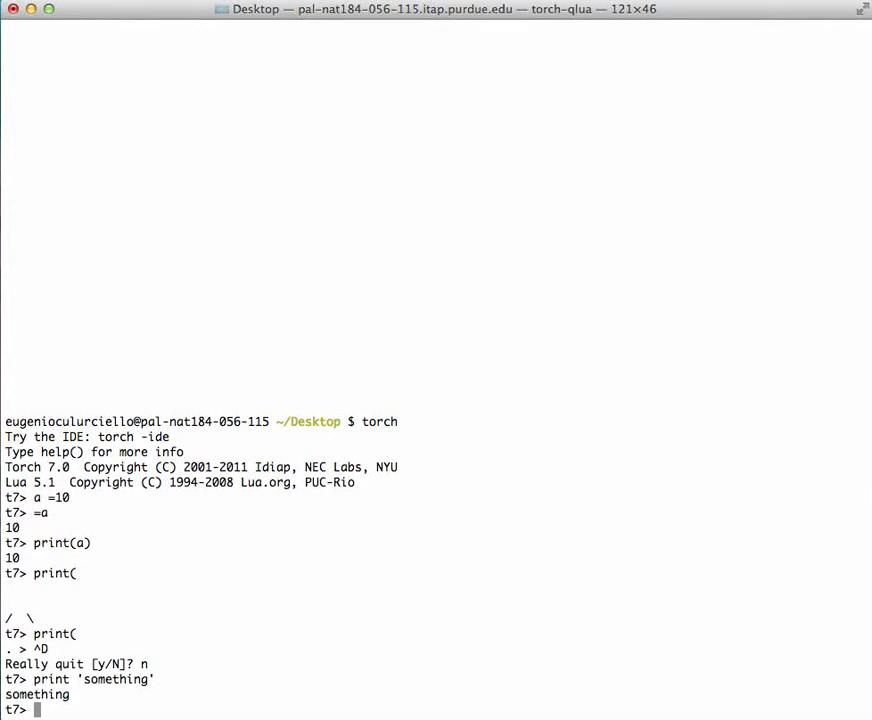
Run require 'nn' and require 'image' at the t7> prompt
type("require")
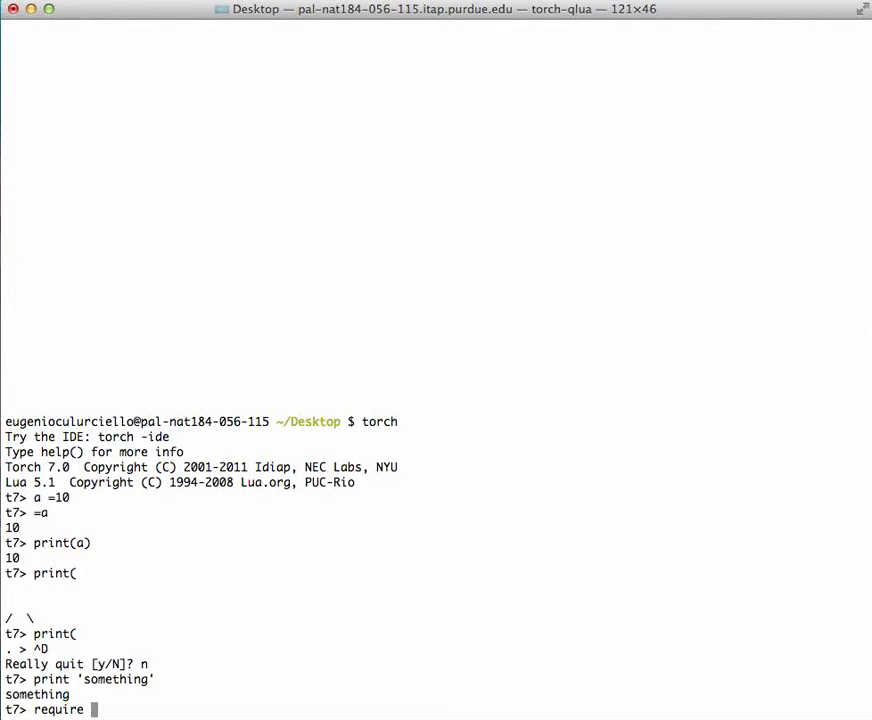
type("'")
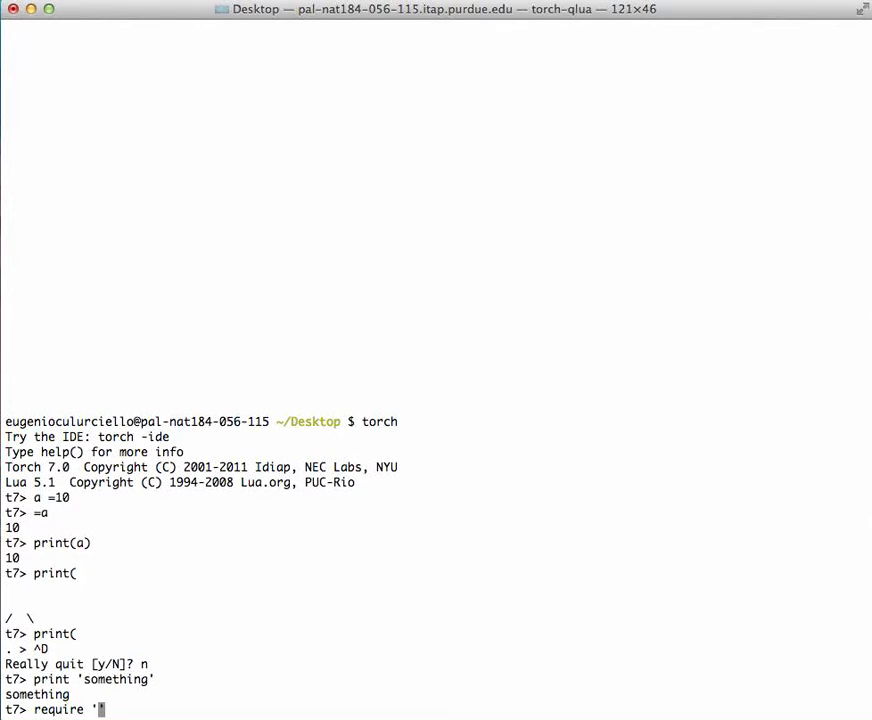
type("nn")
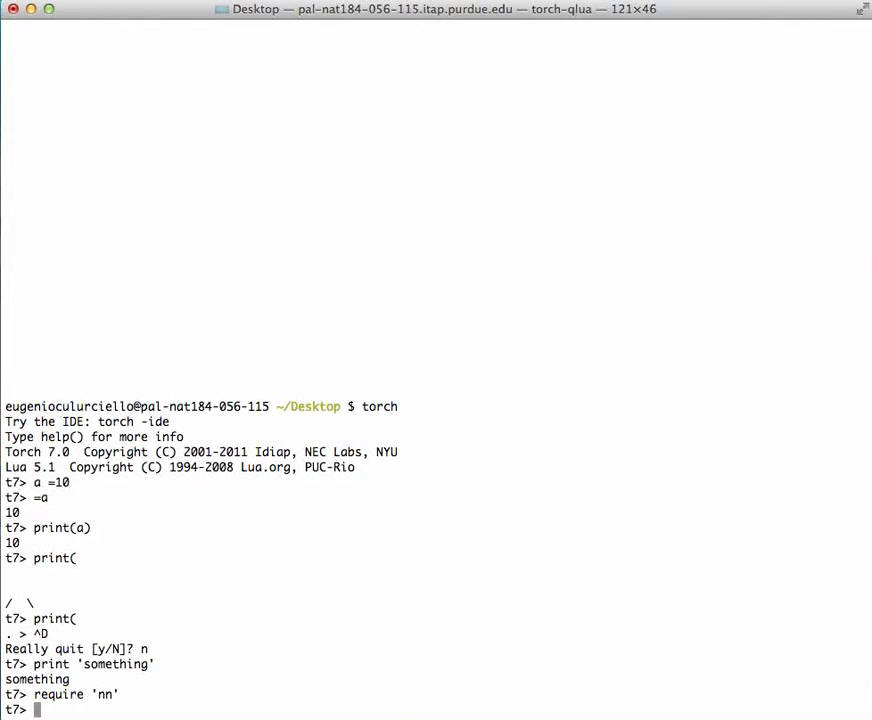
type("require")
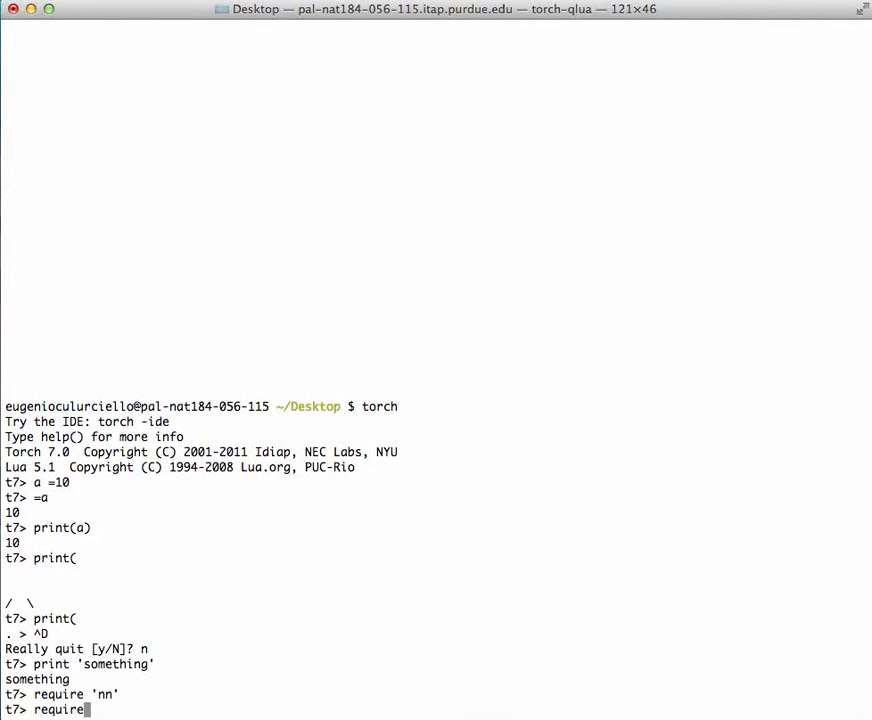
type("'ima")
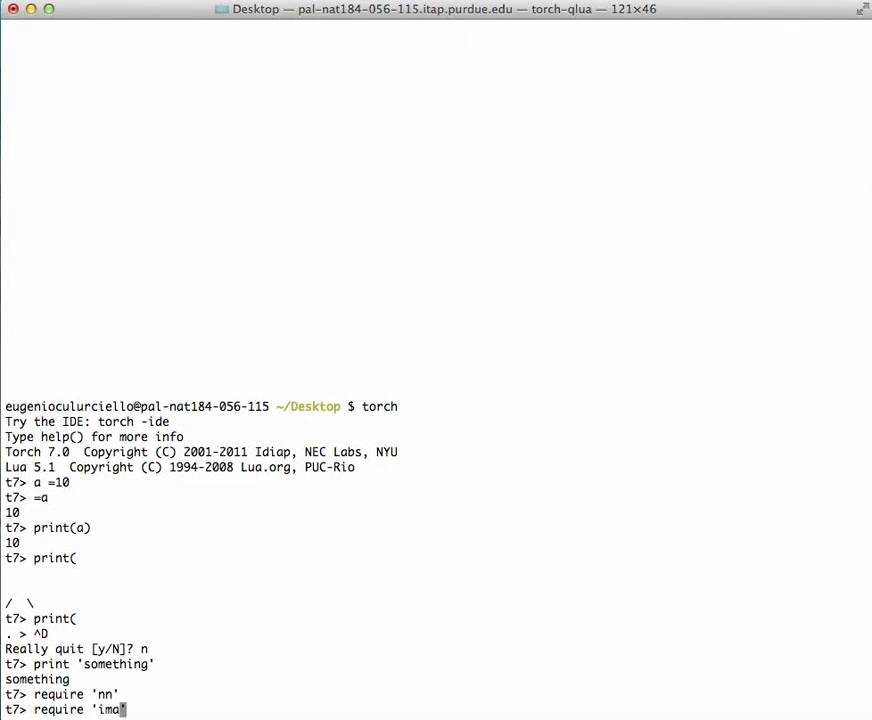
type("ge'")
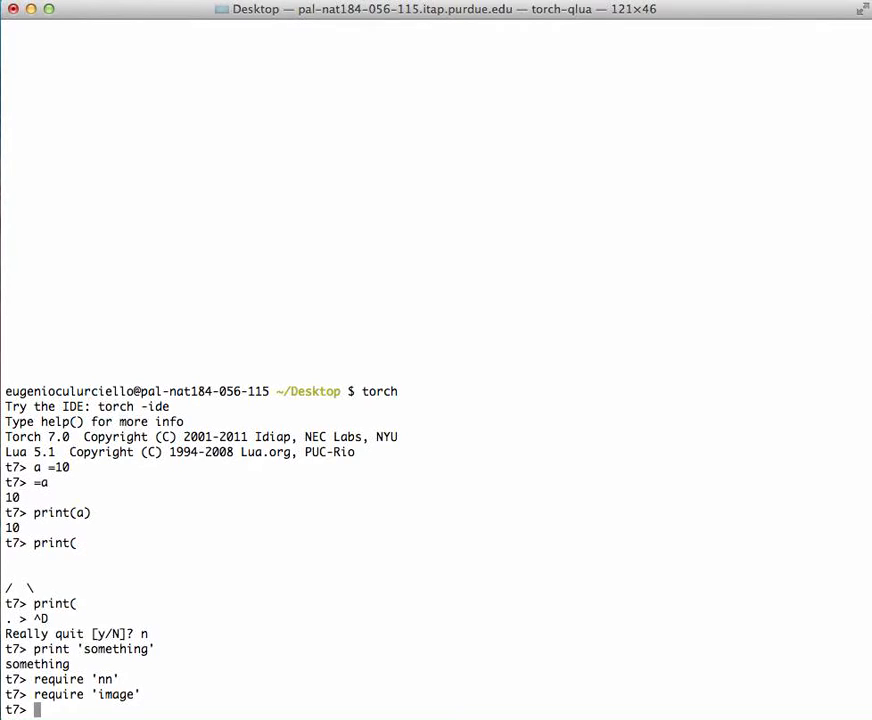
List the image package's functions, then assign i = image.lena()
type("i =")
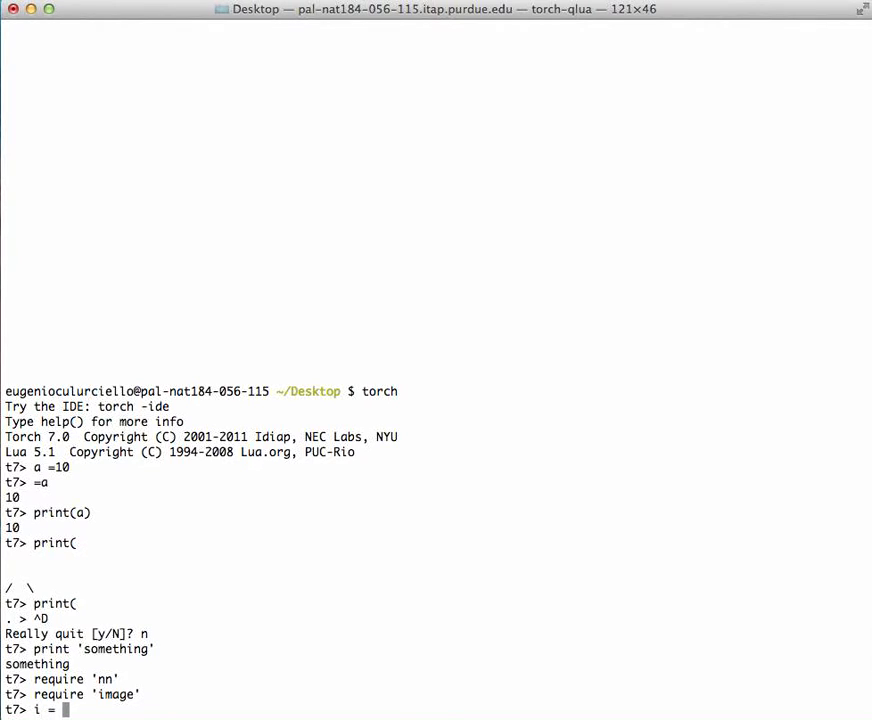
type("image")
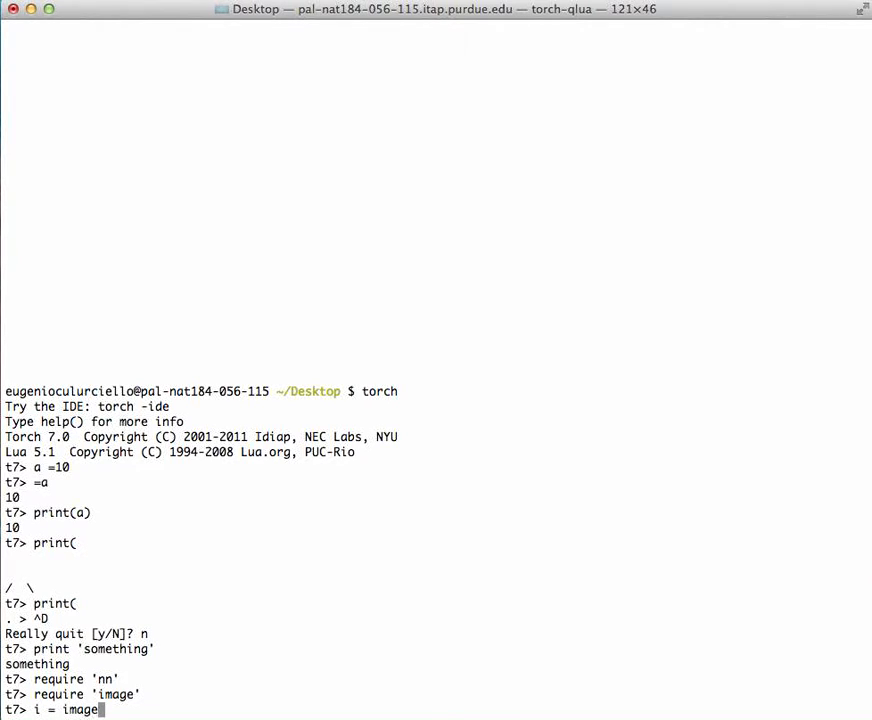
type(".")
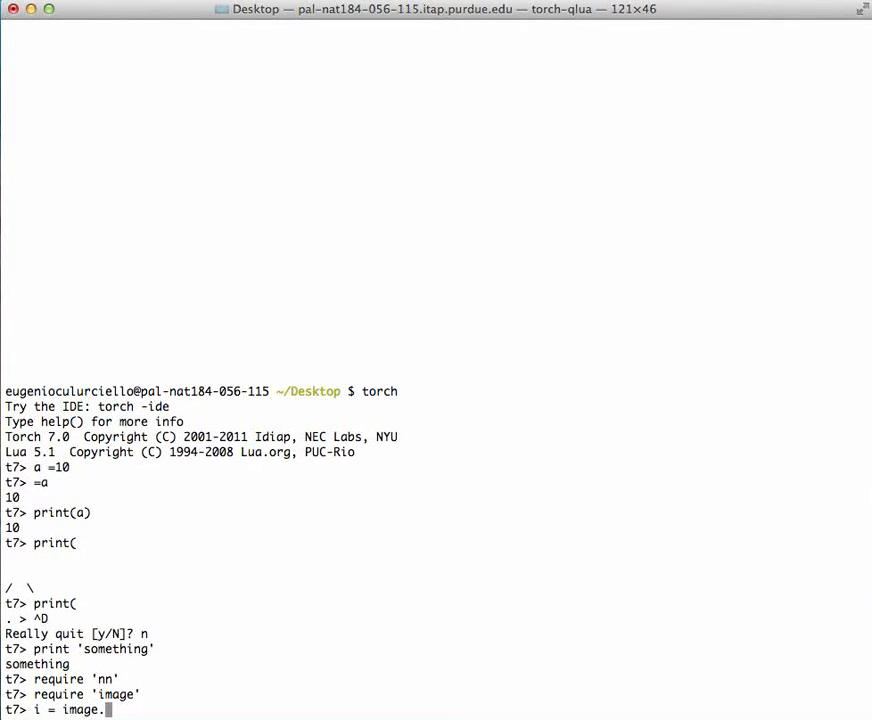
key("Tab")
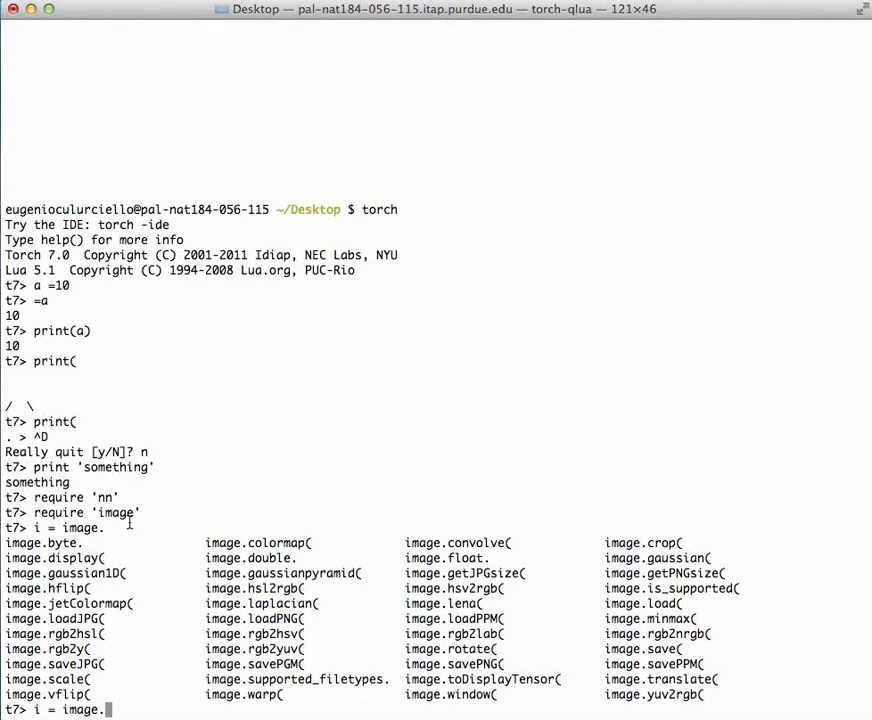
mouse_move(157, 666)
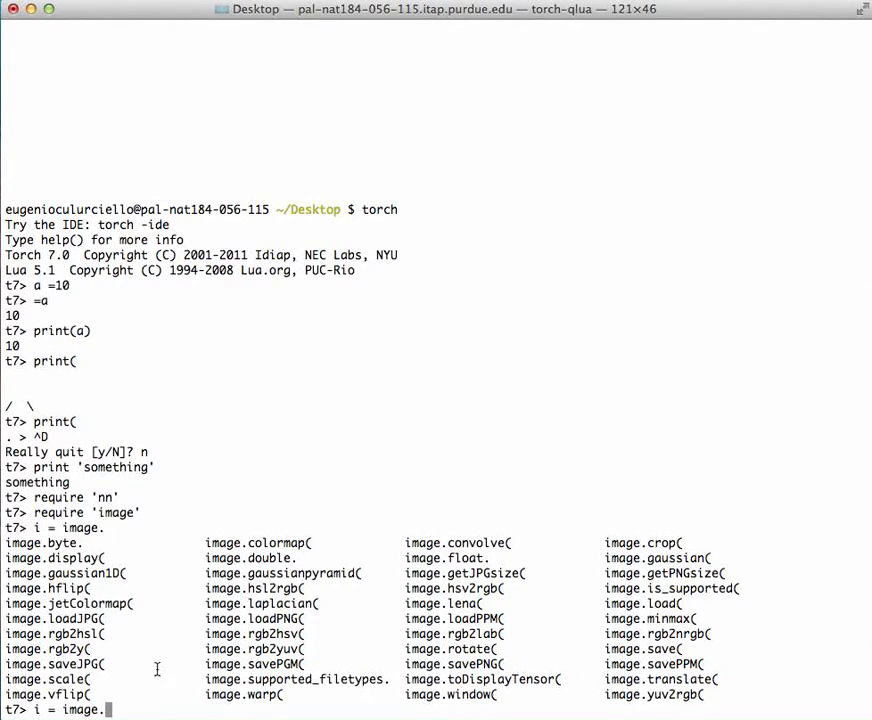
mouse_move(328, 682)
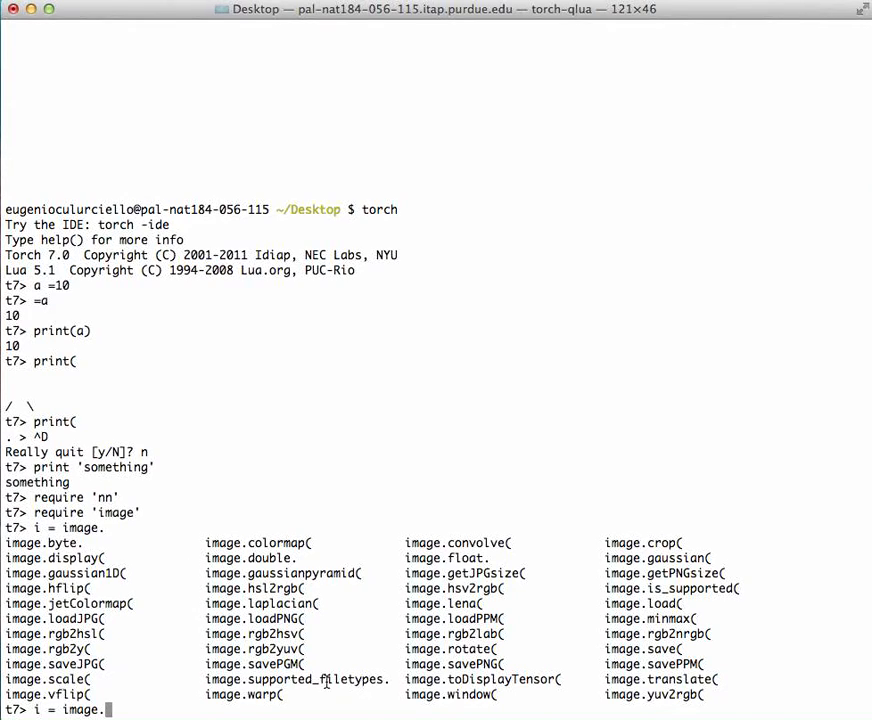
mouse_move(248, 675)
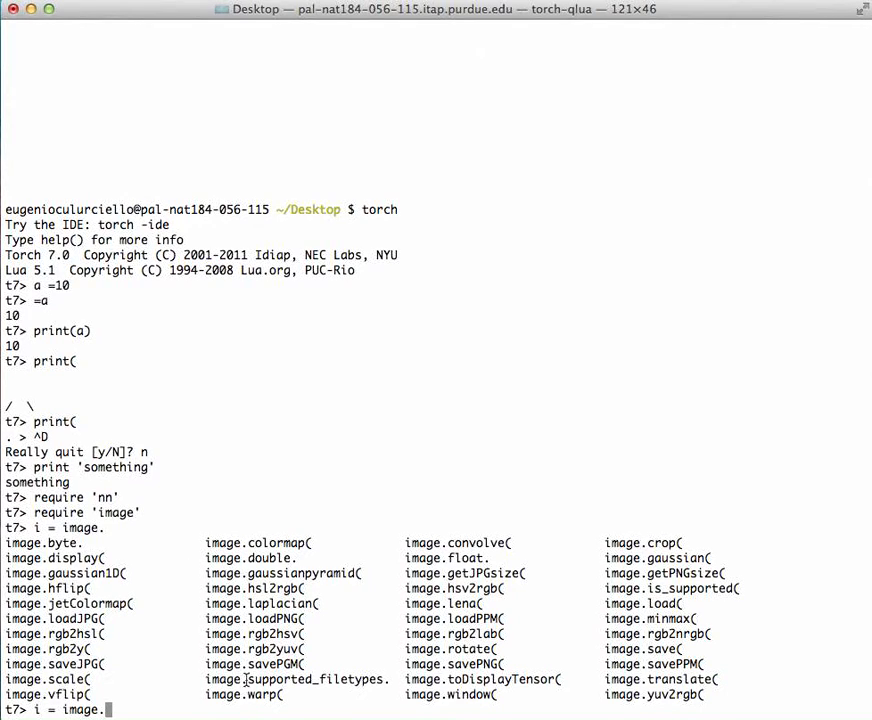
type("lena(")
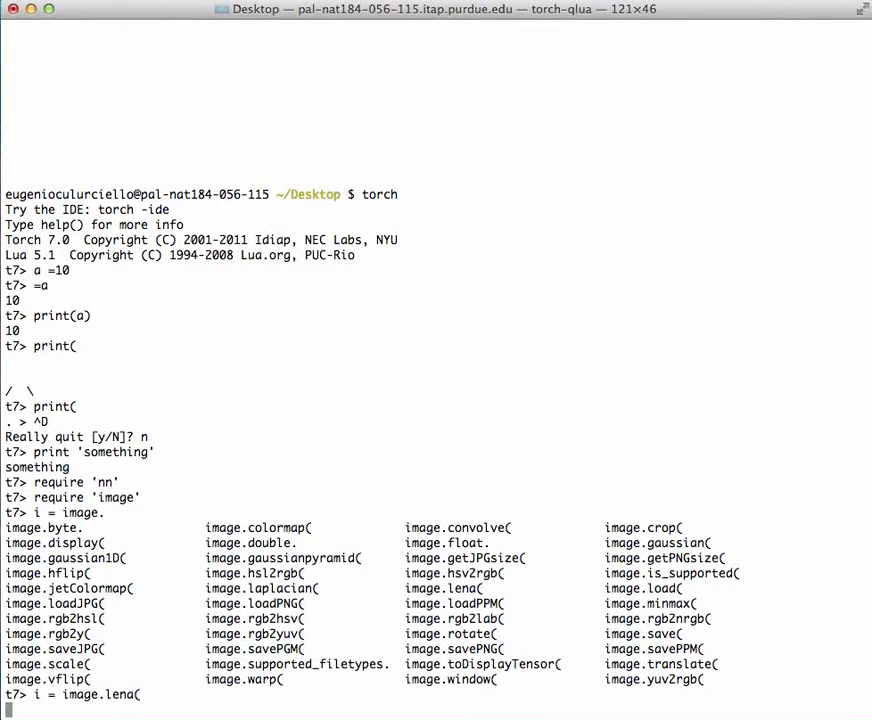
key("Return")
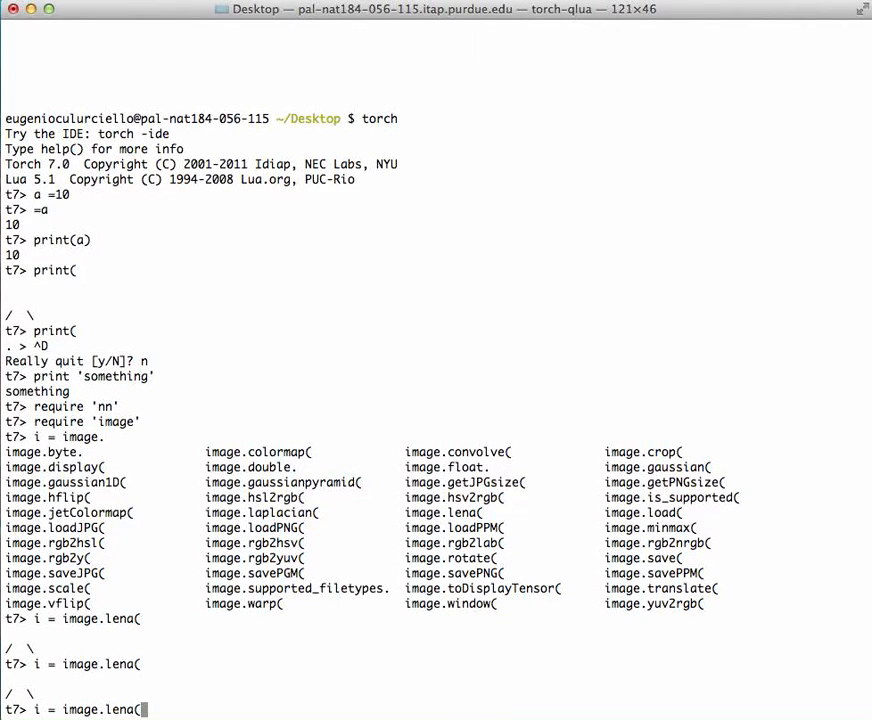
type(")")
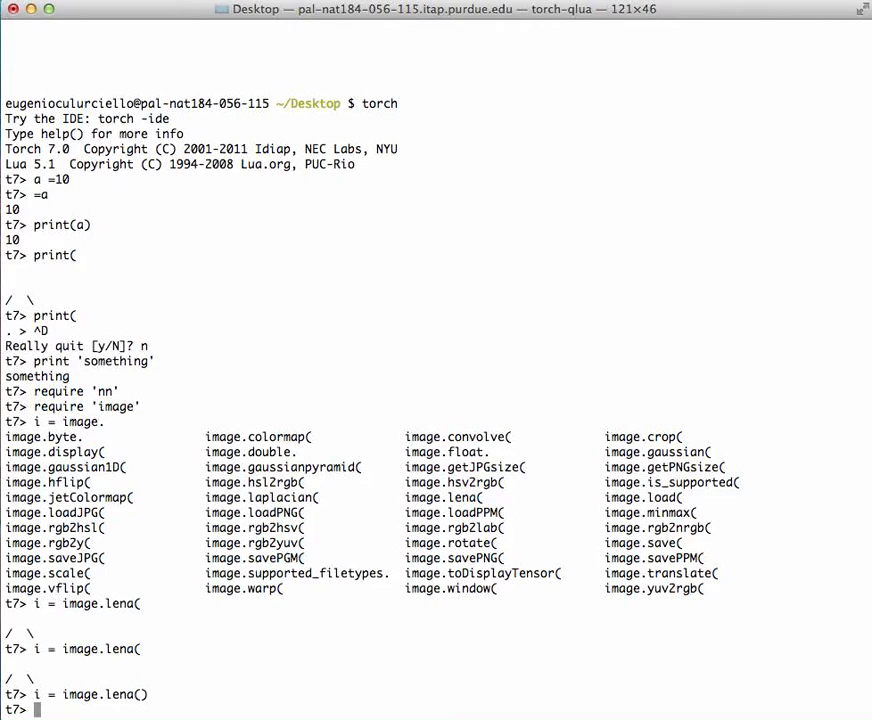
Run image.display(i) to view Lena, then close the photo window
type("image")
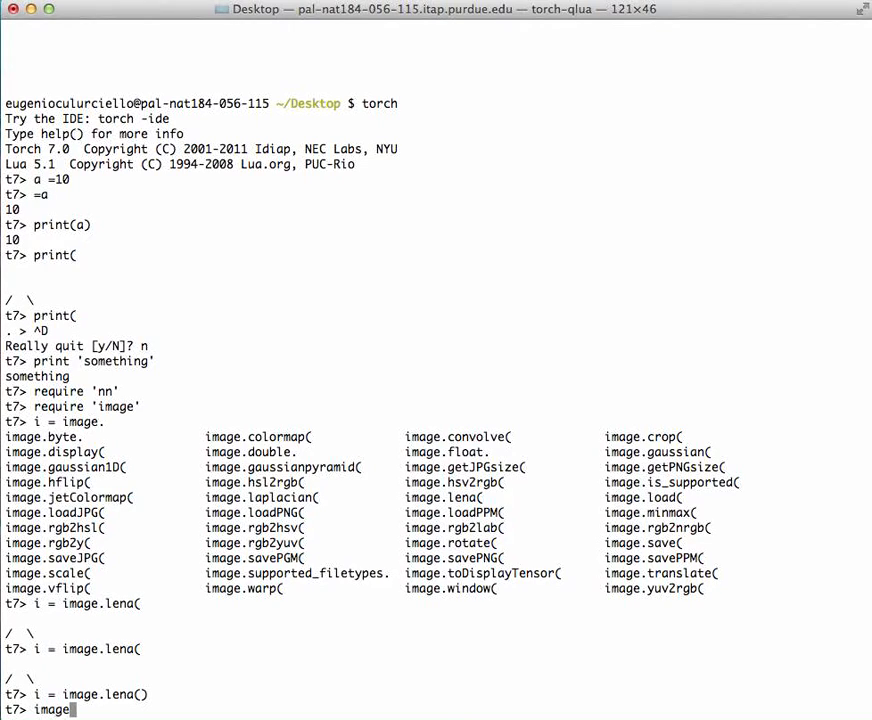
type(".display(i)")
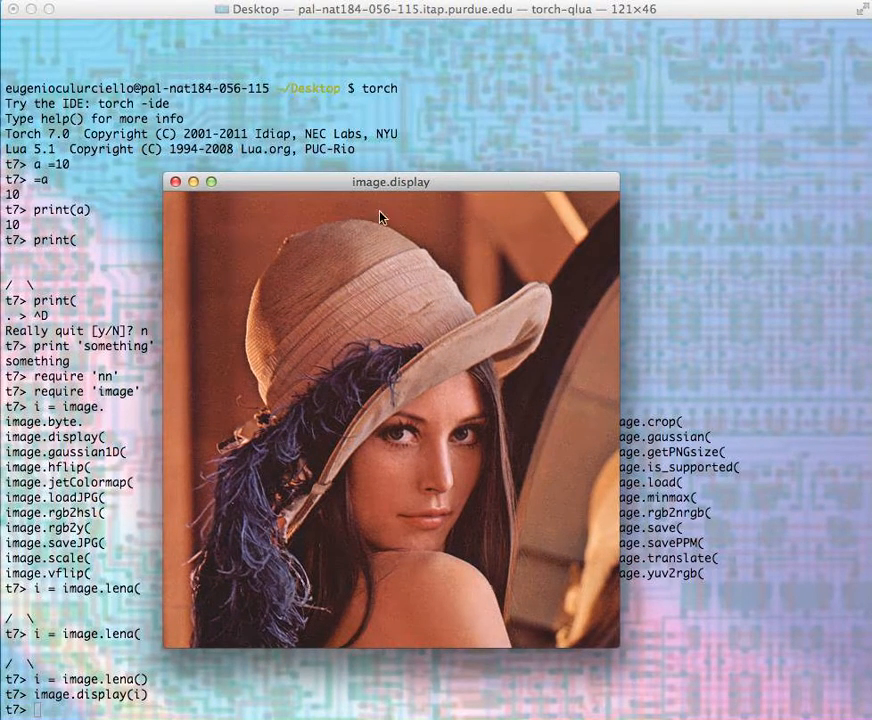
mouse_move(178, 188)
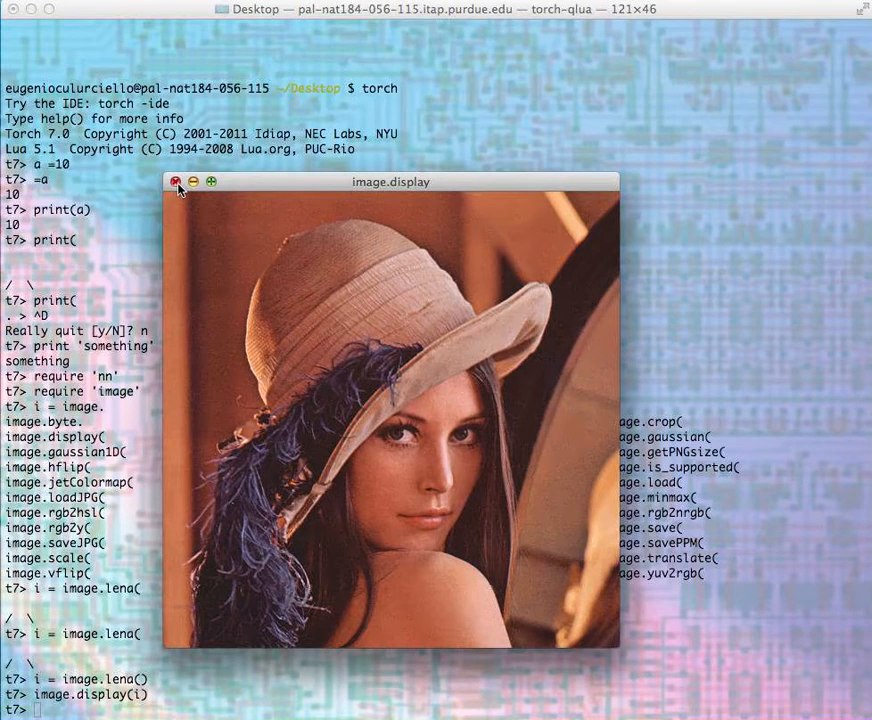
left_click(176, 181)
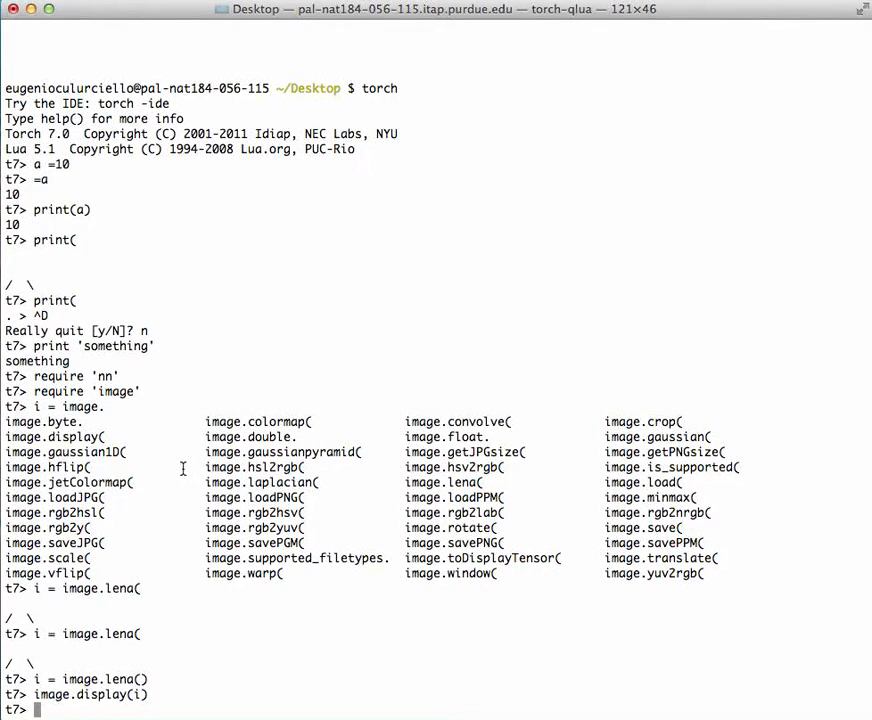
Assign n = nn.SpatialConvolution(1,16,12,12), fixing the SptialConvolution typo after the error
type("n =")
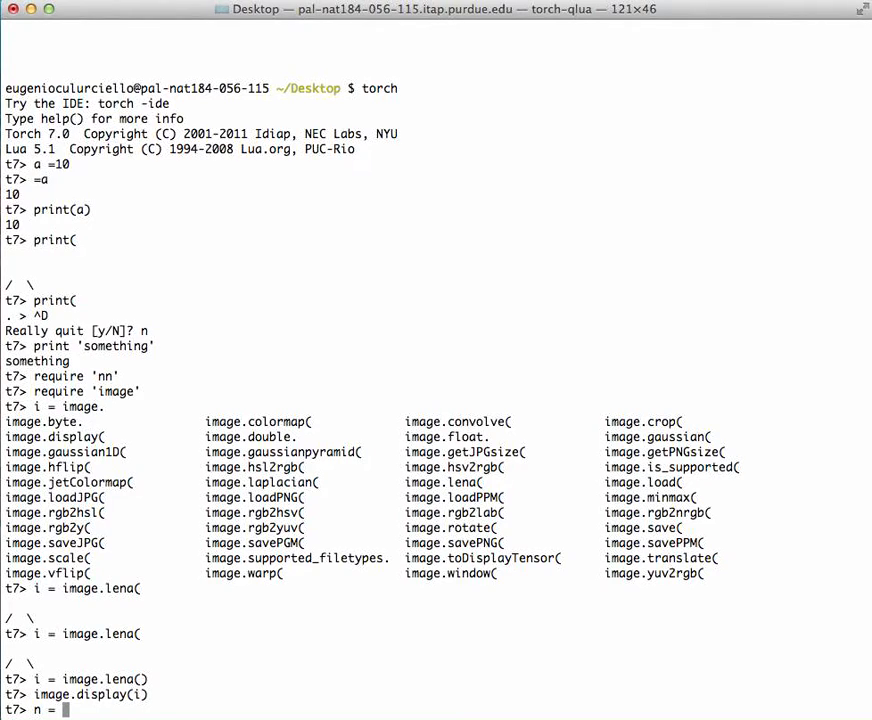
type("nn.")
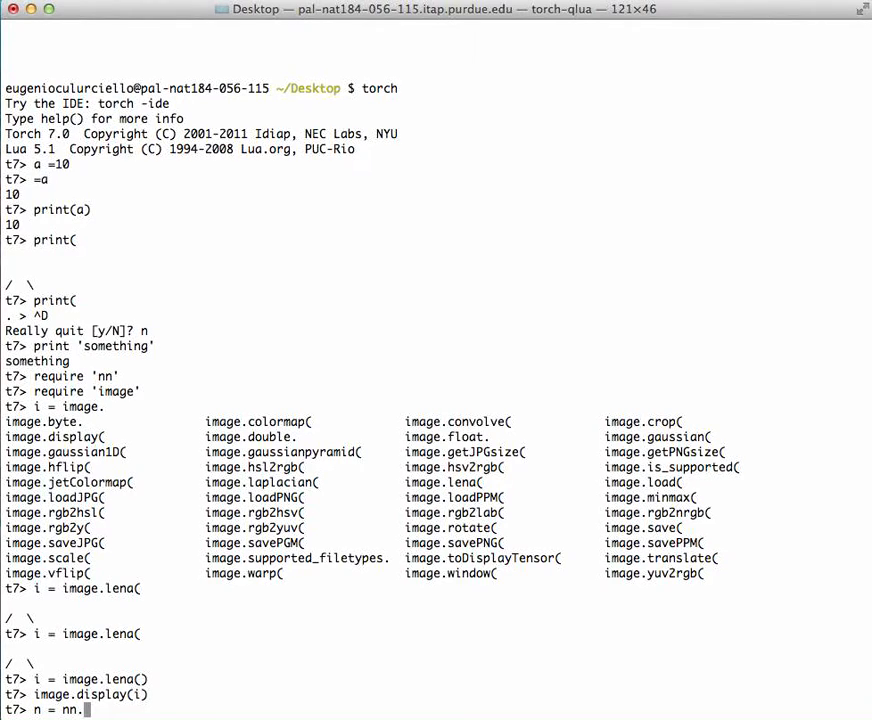
type("Sp")
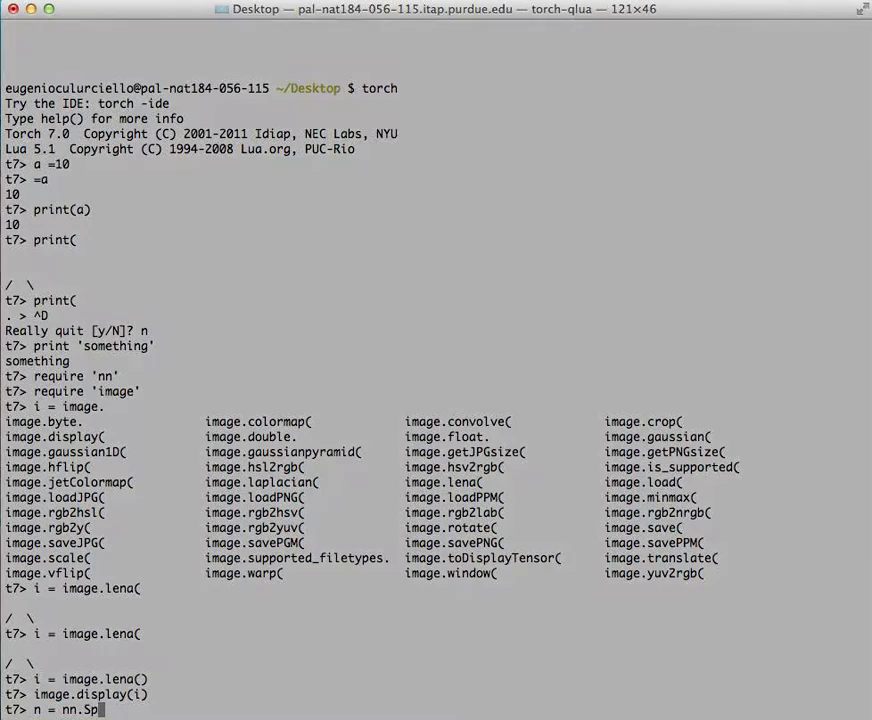
type("tialCon")
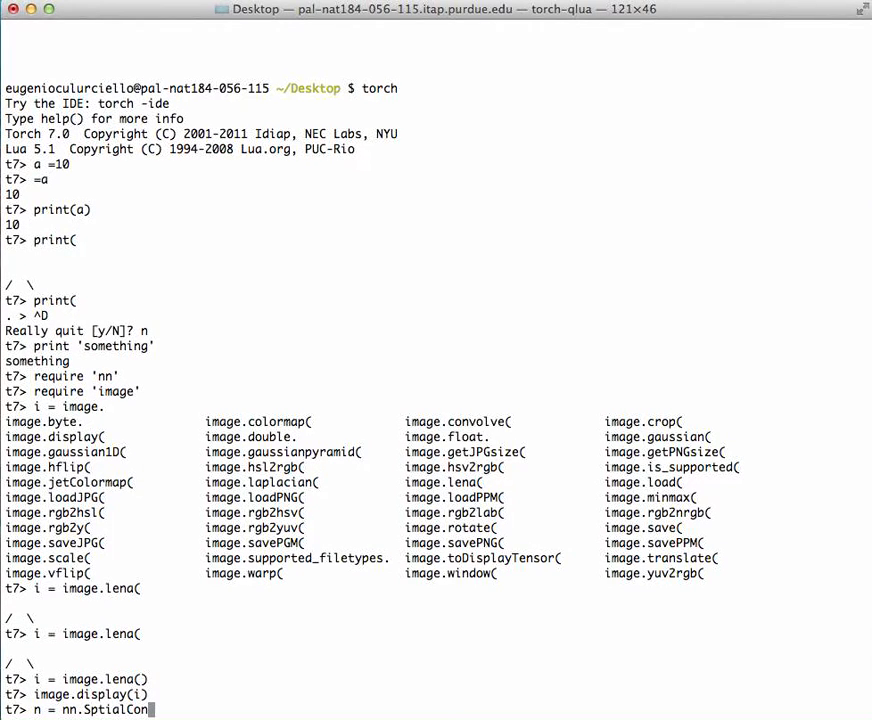
type("volution")
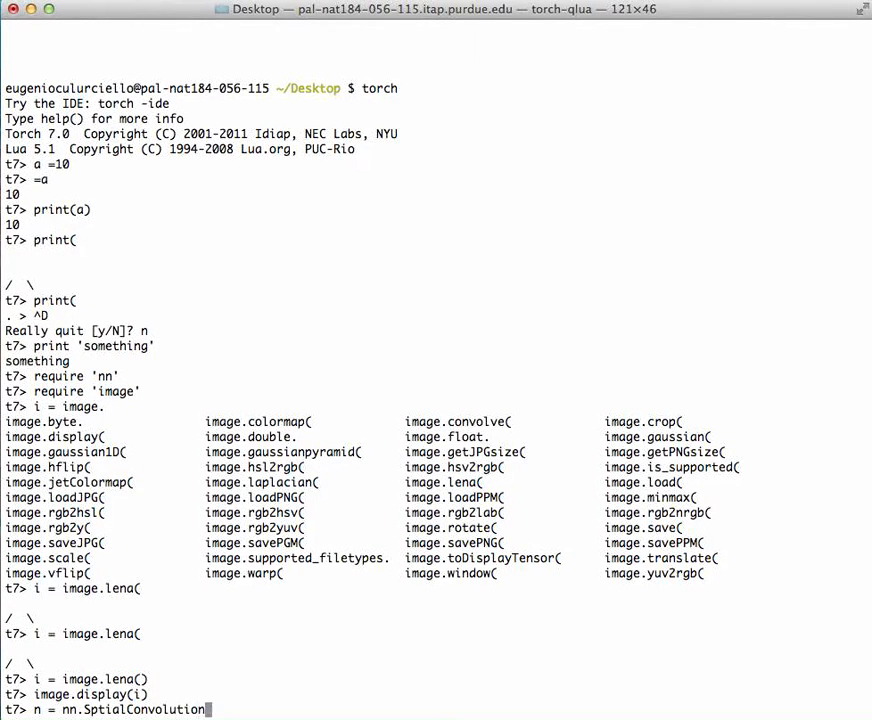
type("(")
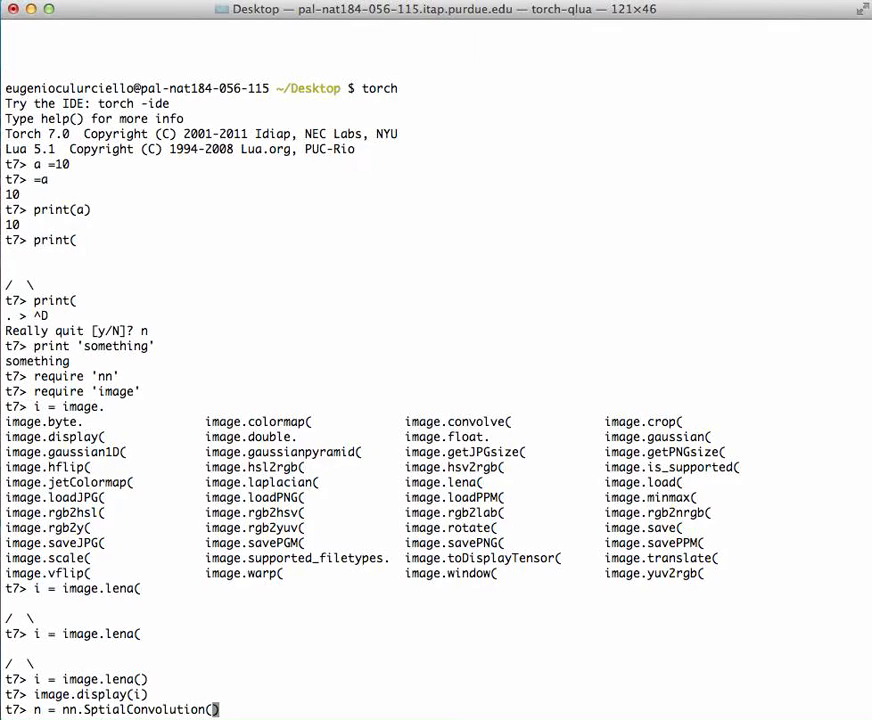
type("1,16")
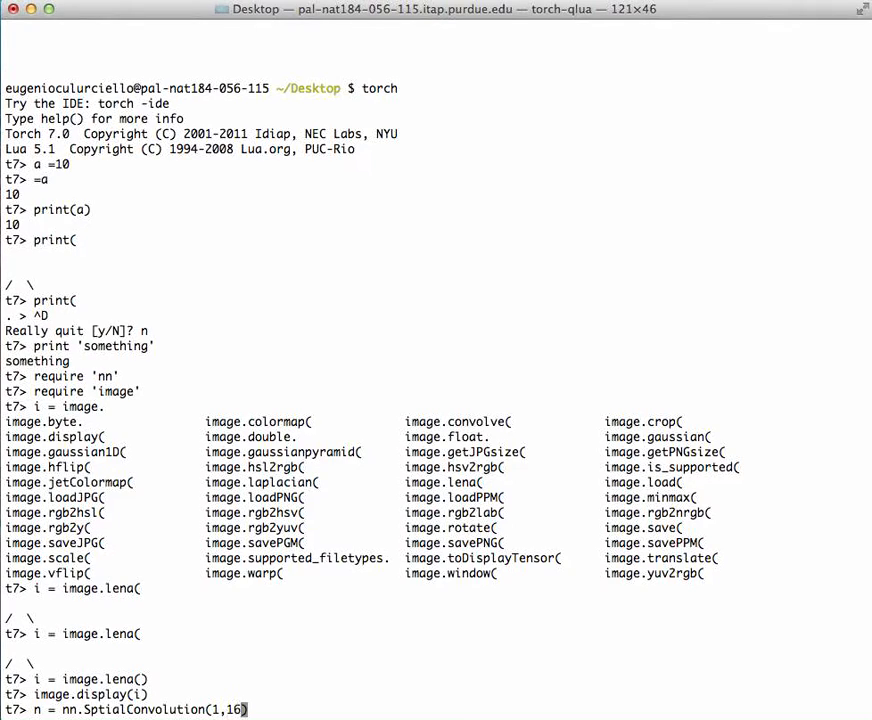
type("12,")
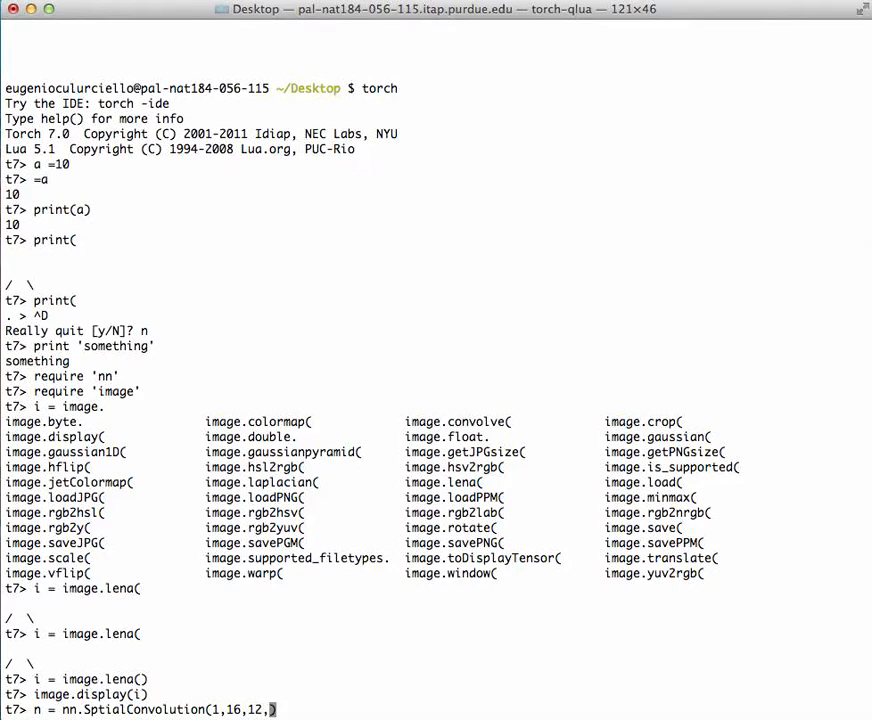
type("12")
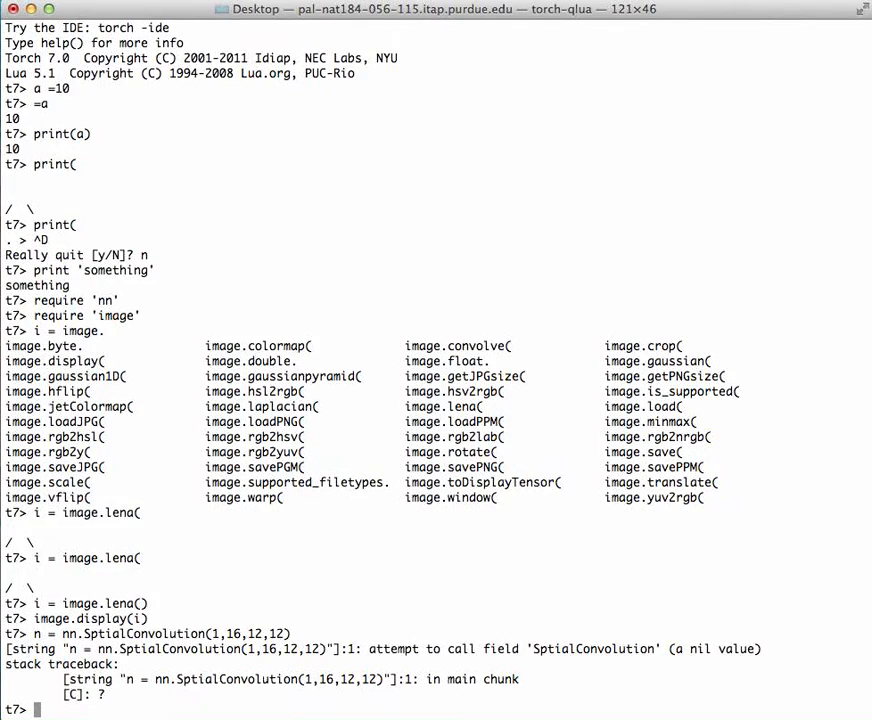
type("n = nn.SptialConvolution(1,16,12,12)")
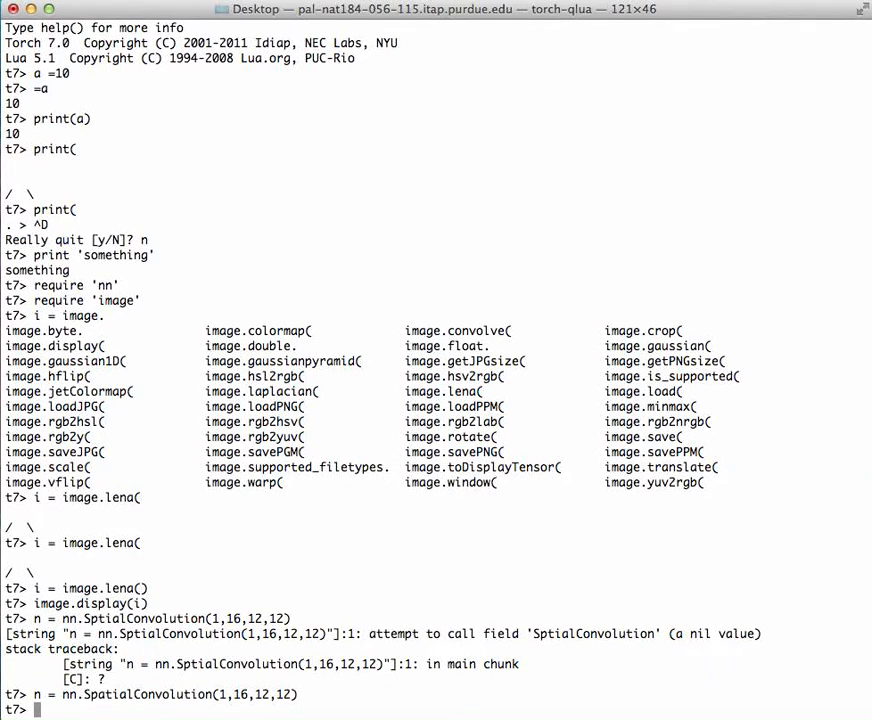
Run image.display{image = n.weight, padding=2, zoom=4} to show the 16 filters
type("image.displa")
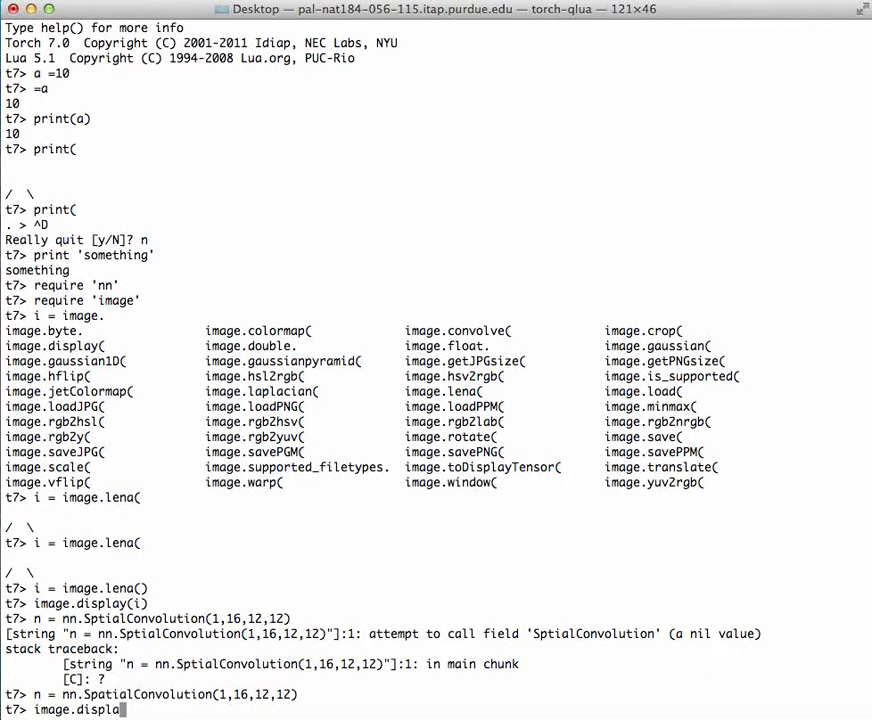
type("y")
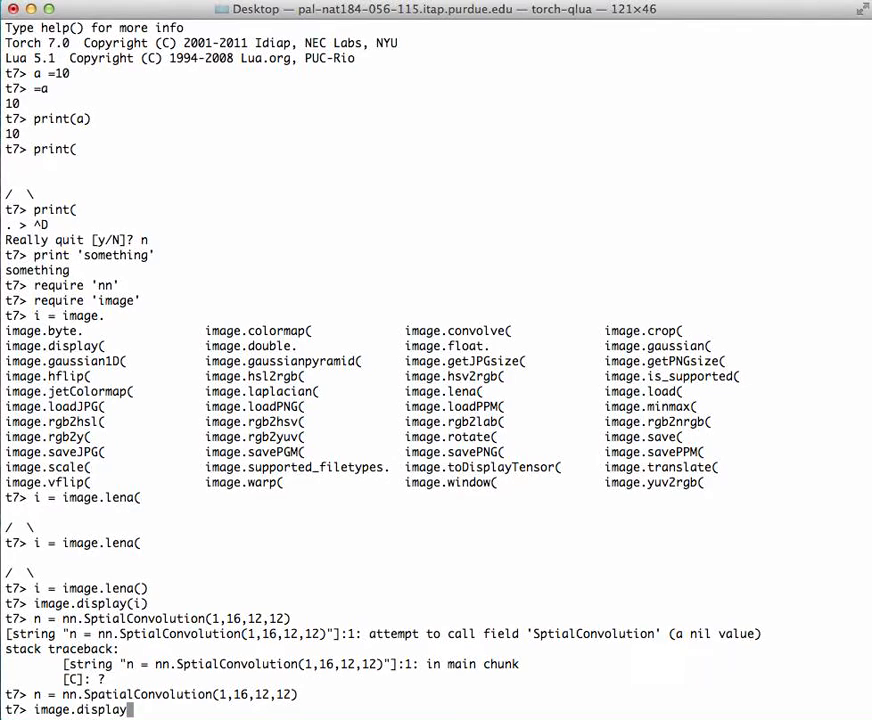
type("{")
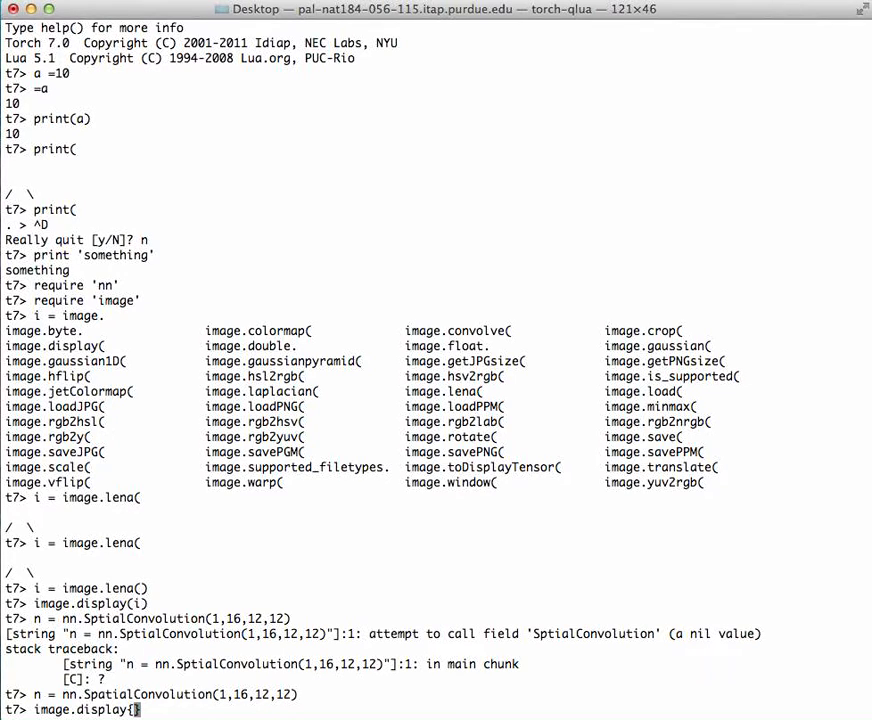
type("image =")
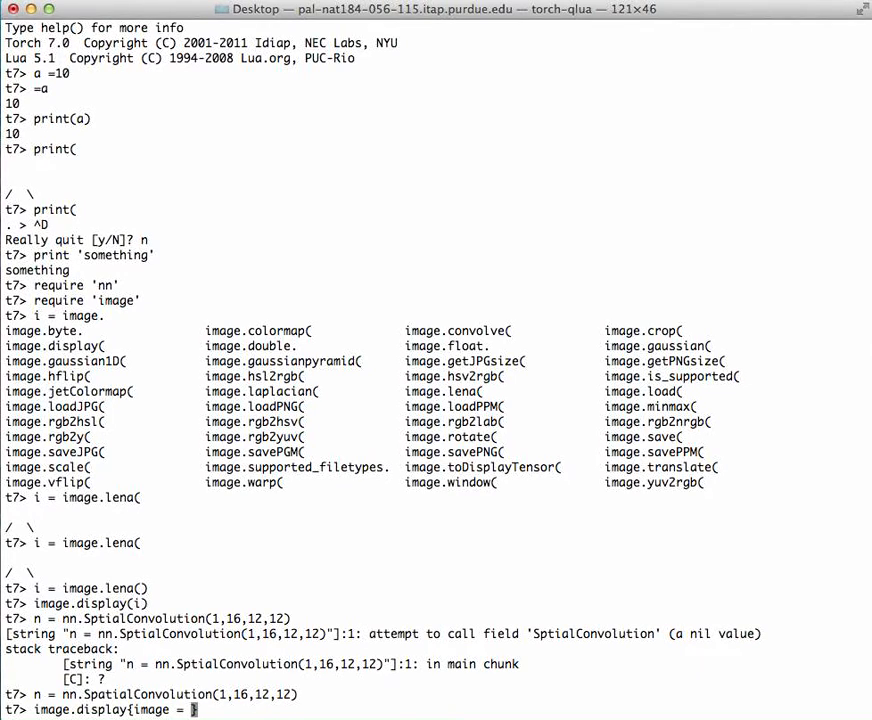
type("n.we")
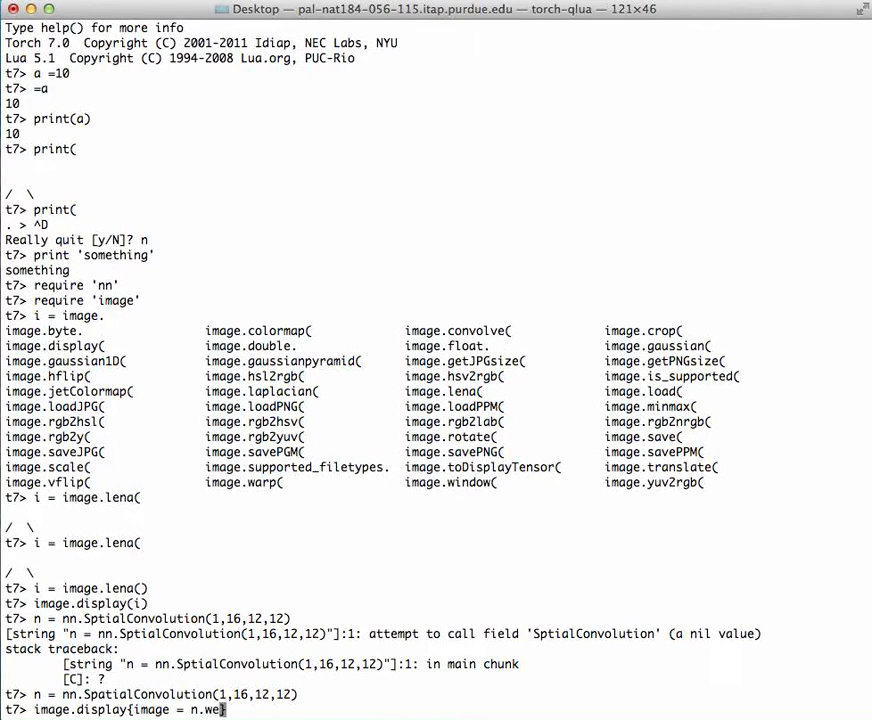
type("ight")
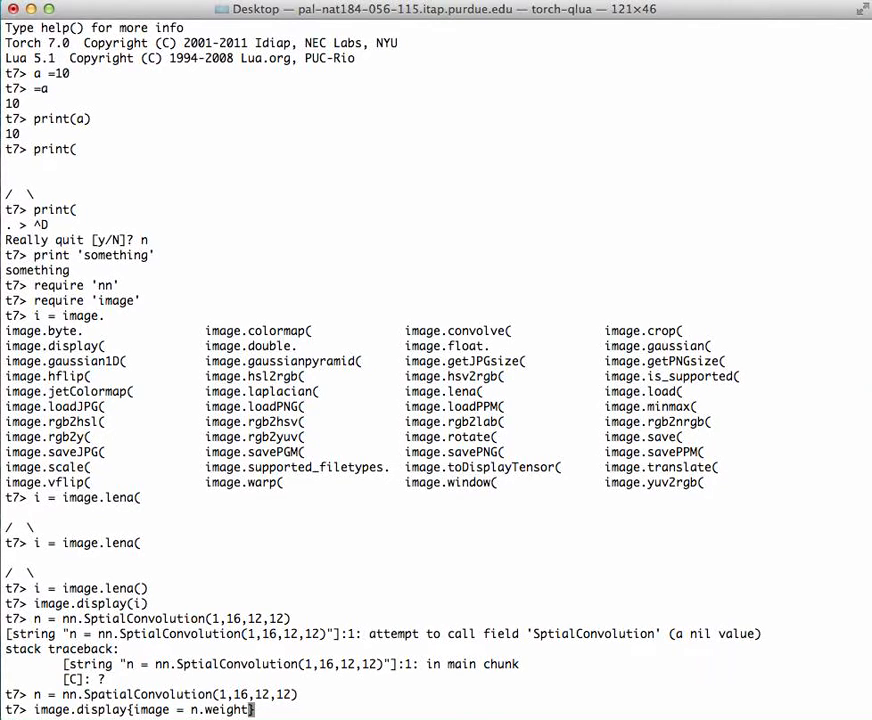
type(", padding")
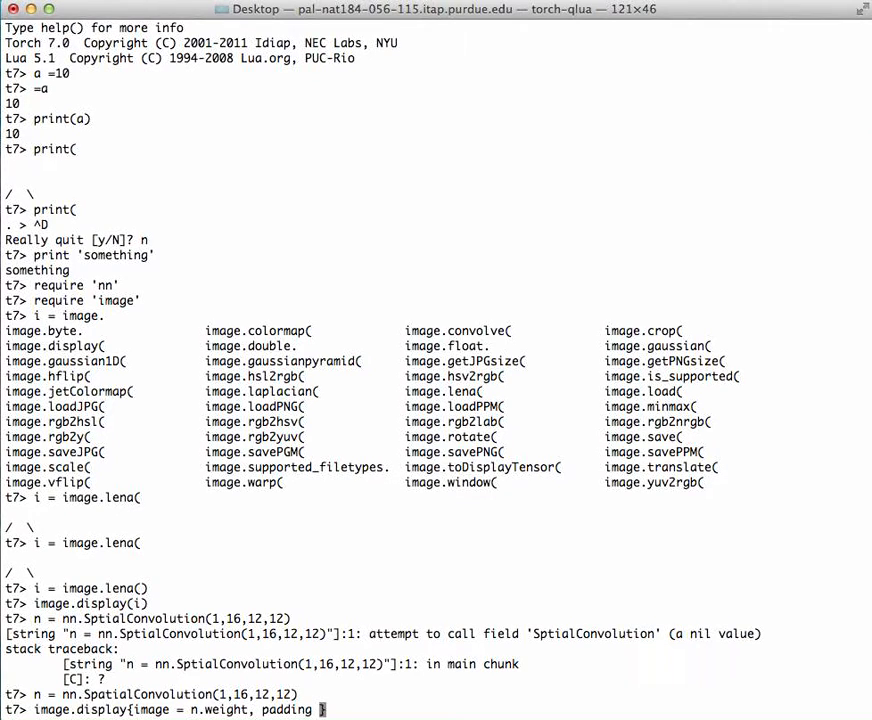
type("2")
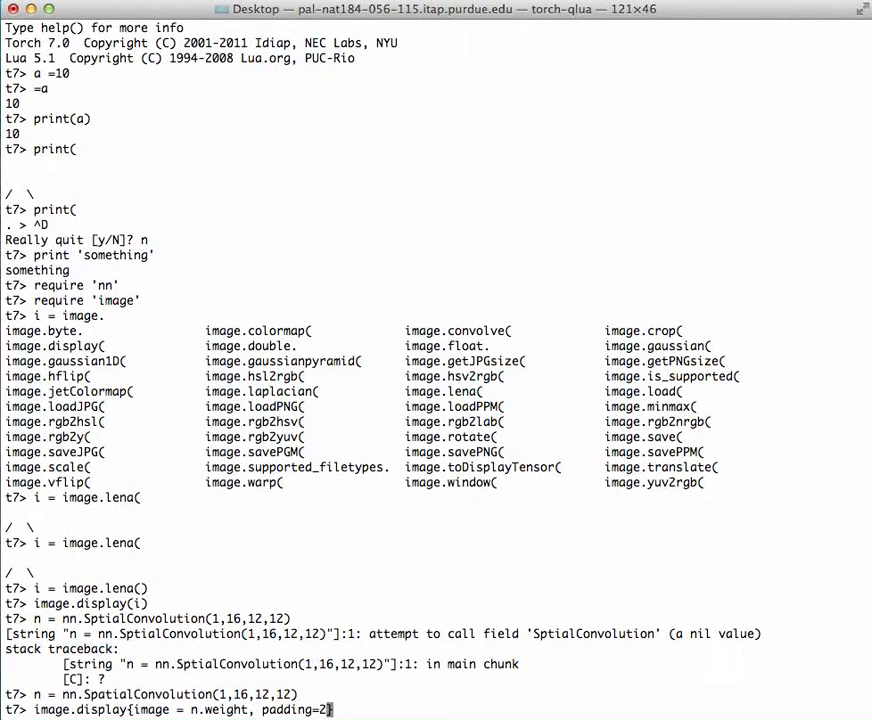
type(",")
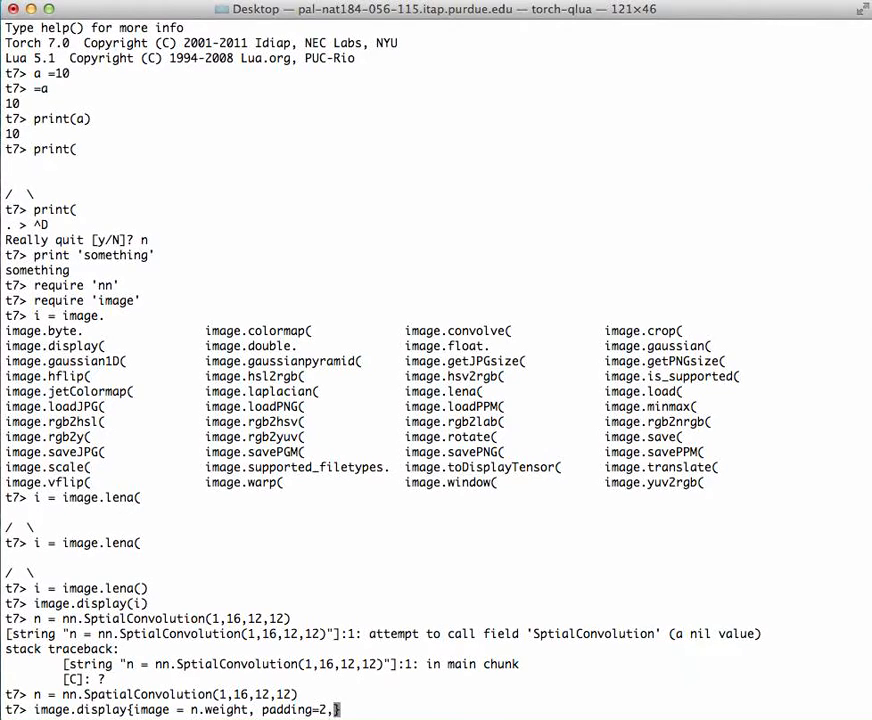
type("zoom=4")
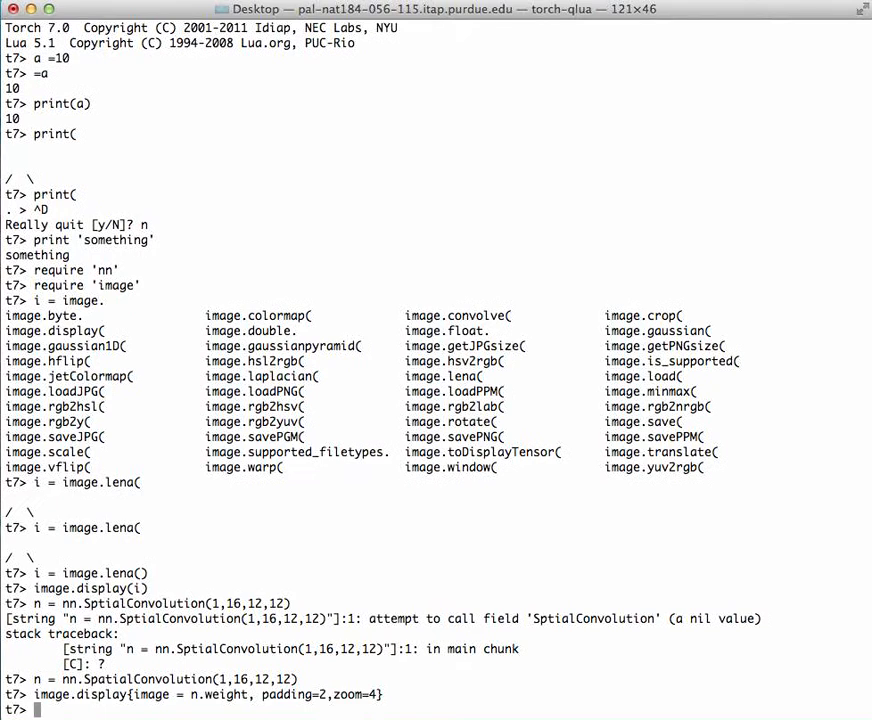
key("Return")
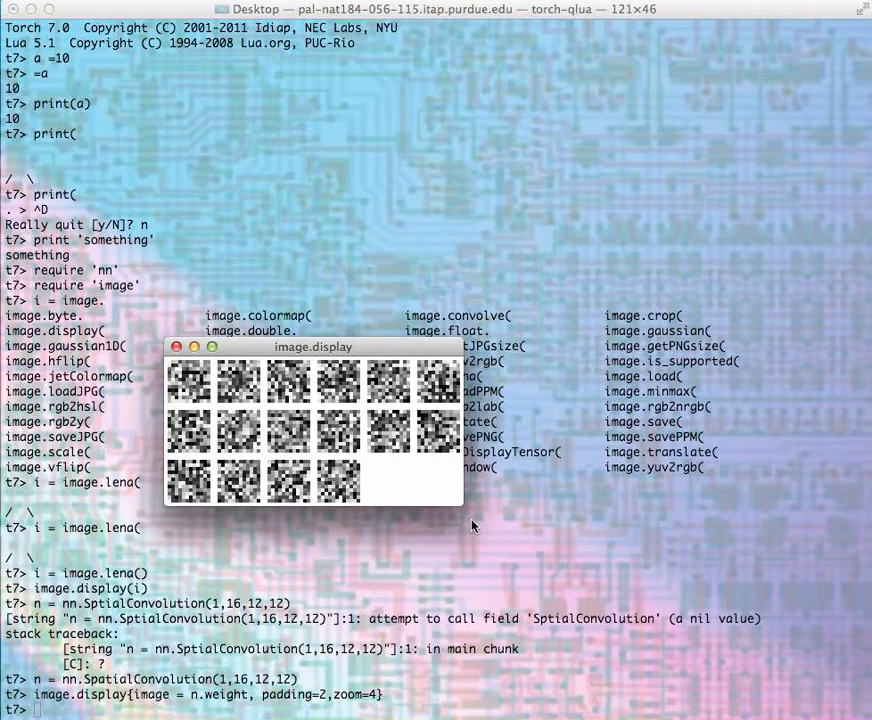
mouse_move(458, 525)
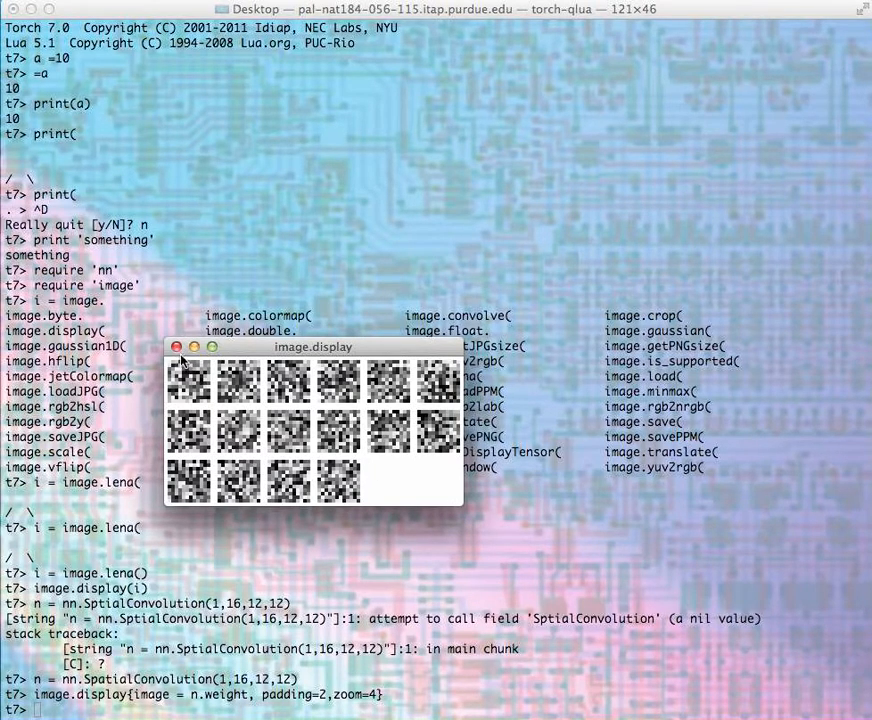
mouse_move(200, 380)
type("=n")
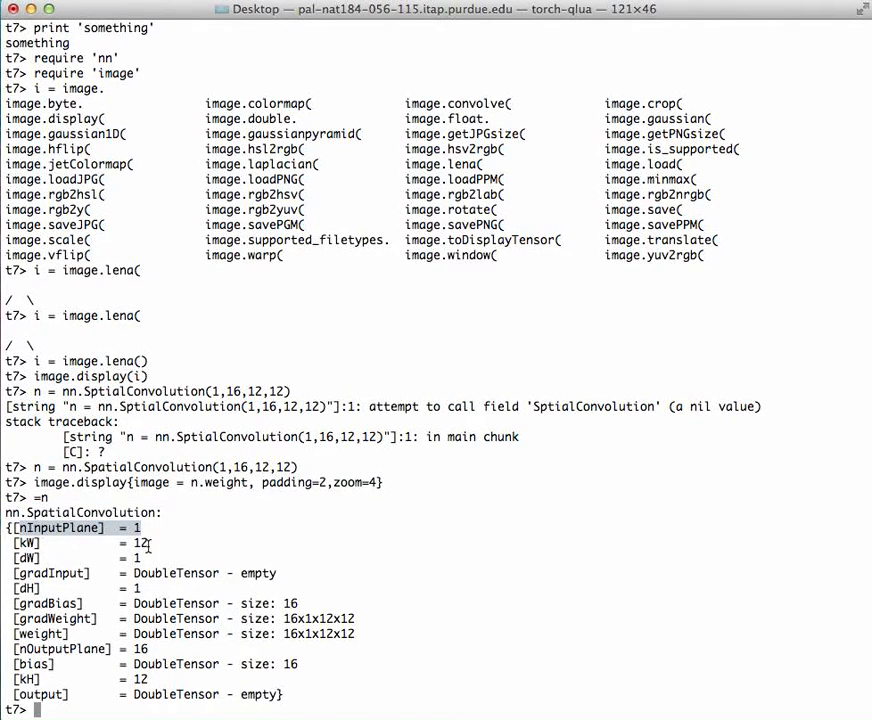
mouse_move(166, 558)
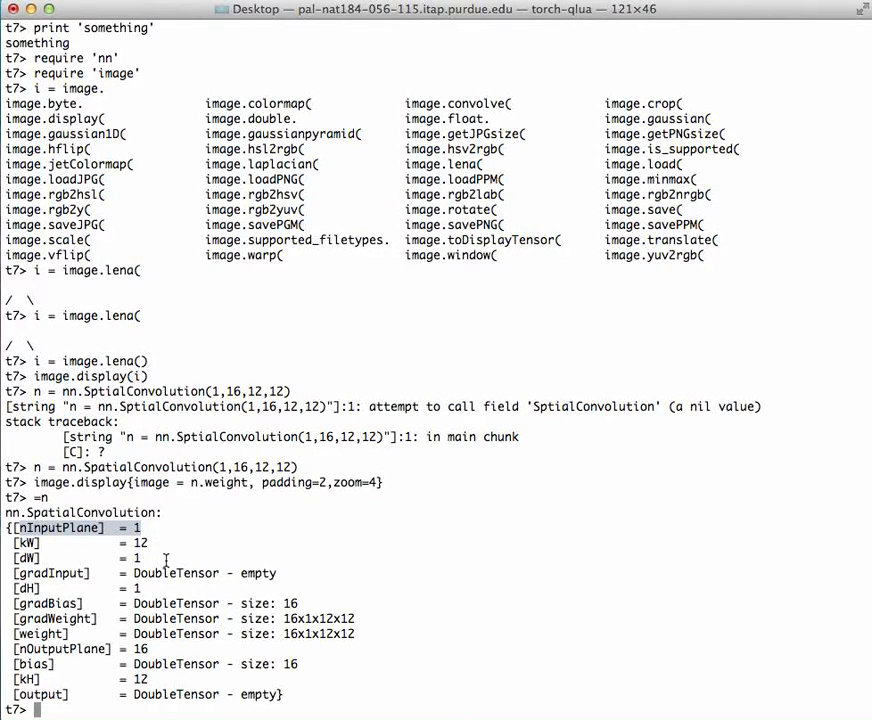
mouse_move(170, 556)
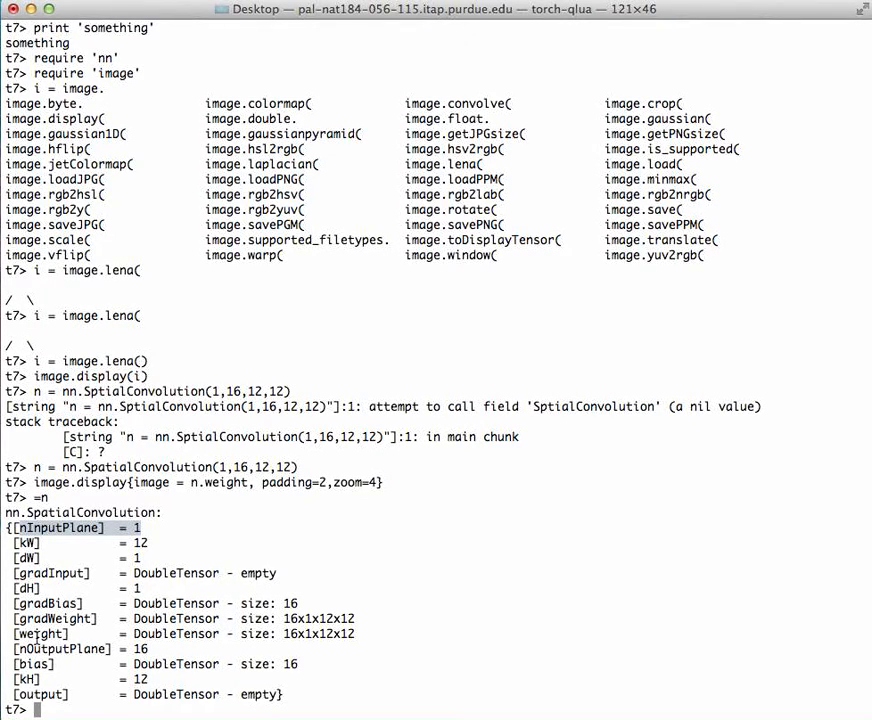
mouse_move(153, 684)
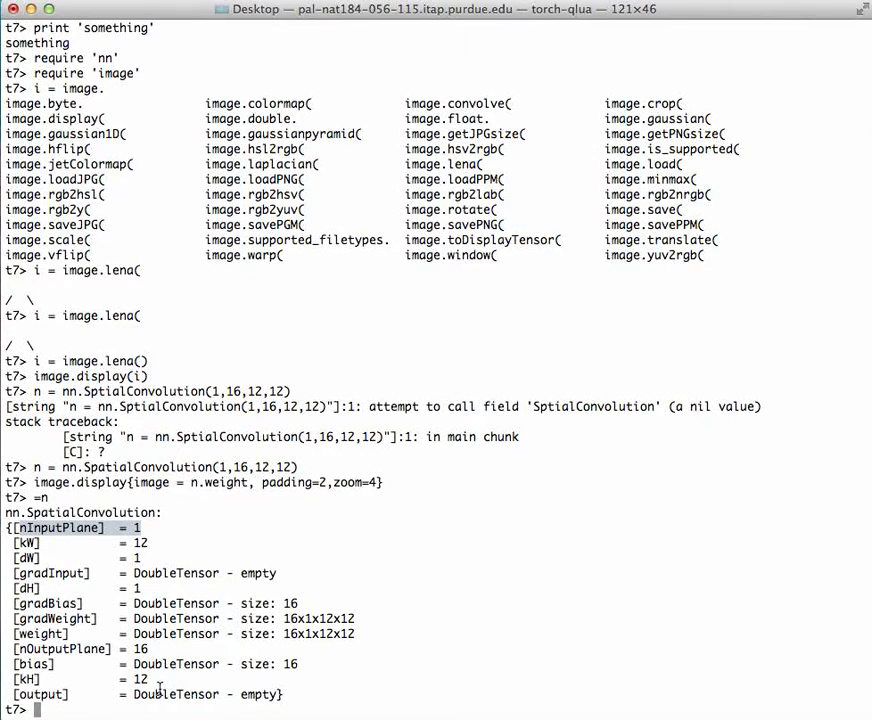
mouse_move(30, 614)
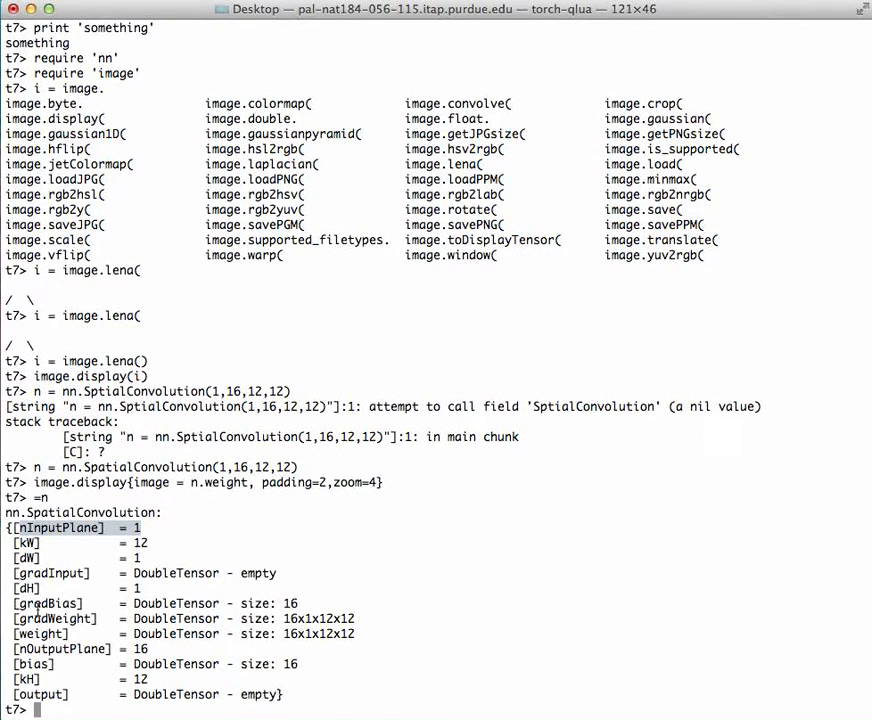
mouse_move(200, 618)
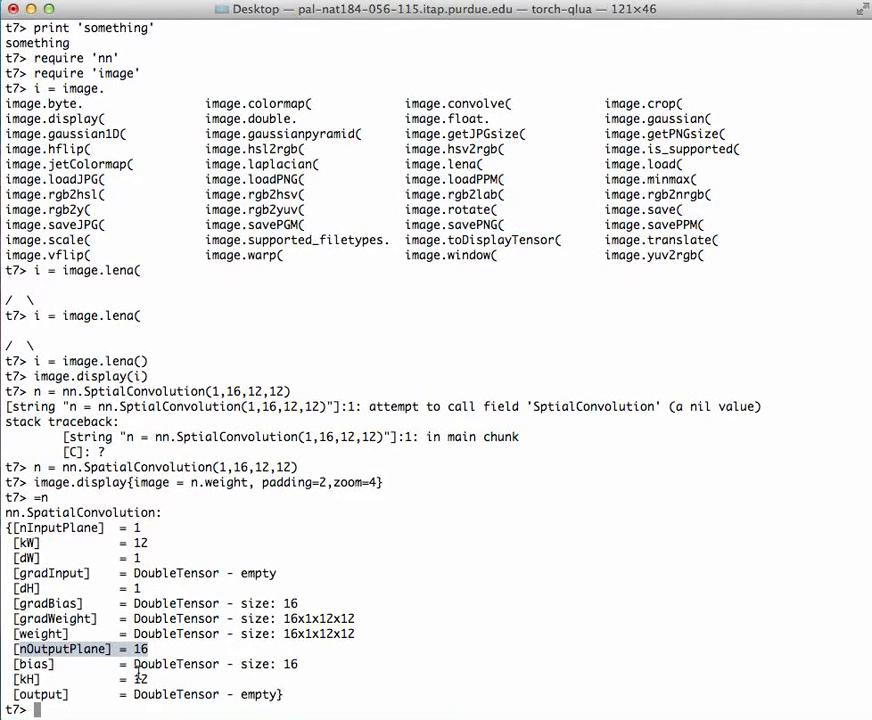
mouse_move(140, 710)
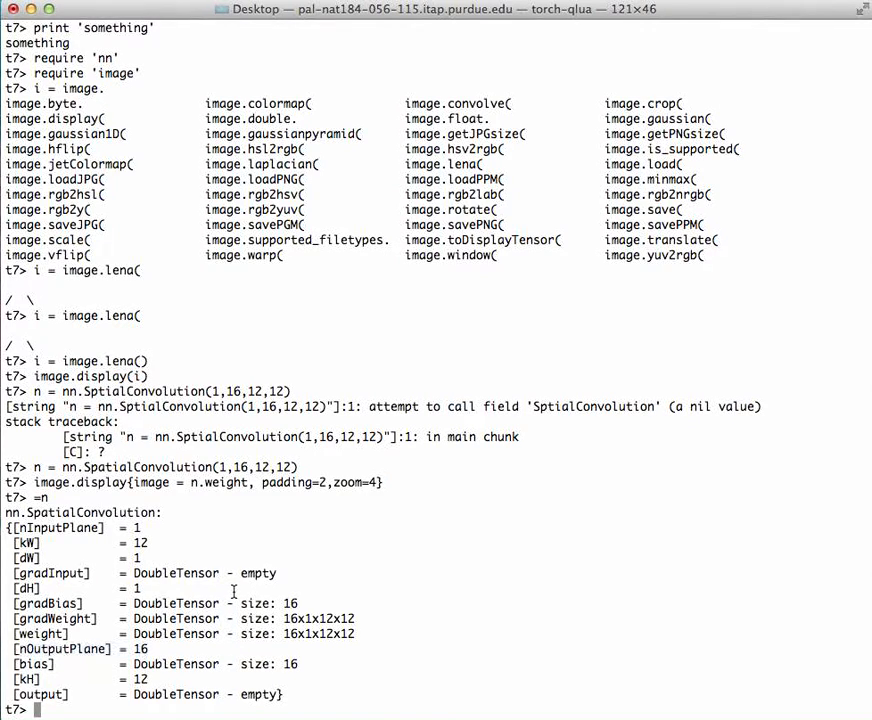
mouse_move(175, 20)
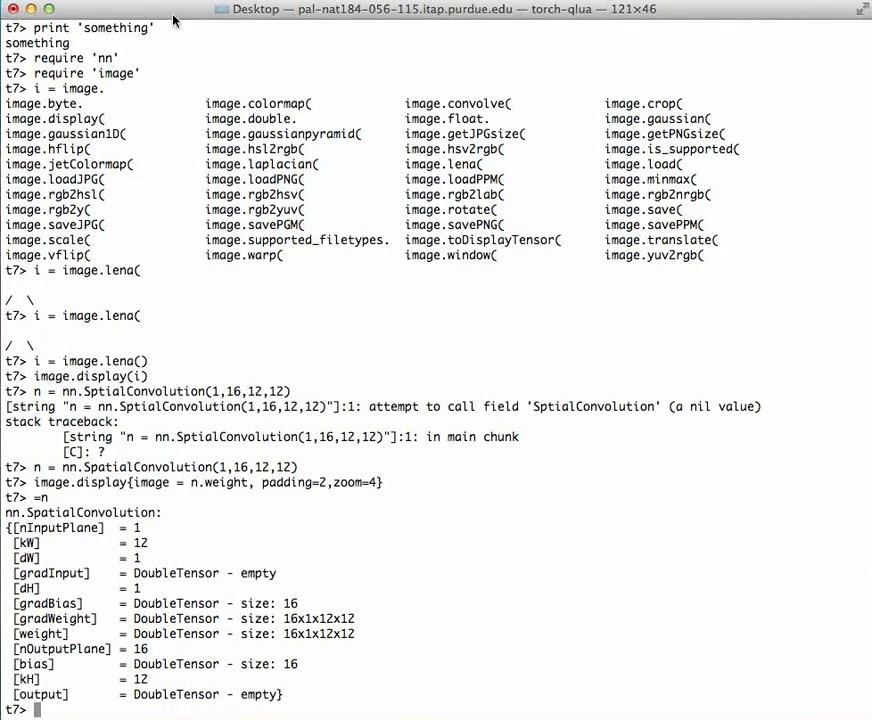
mouse_move(315, 22)
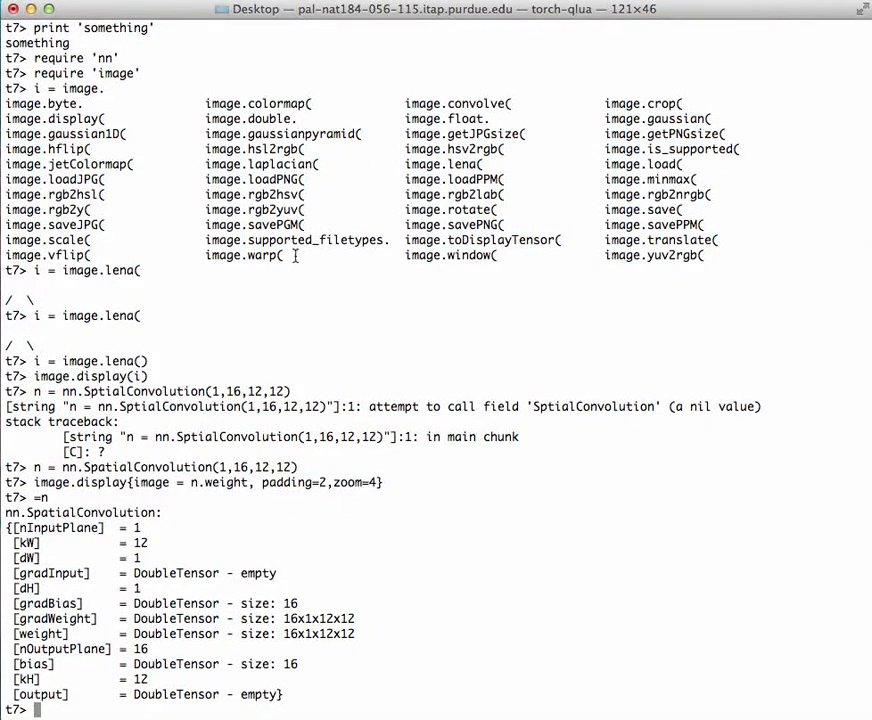
mouse_move(288, 327)
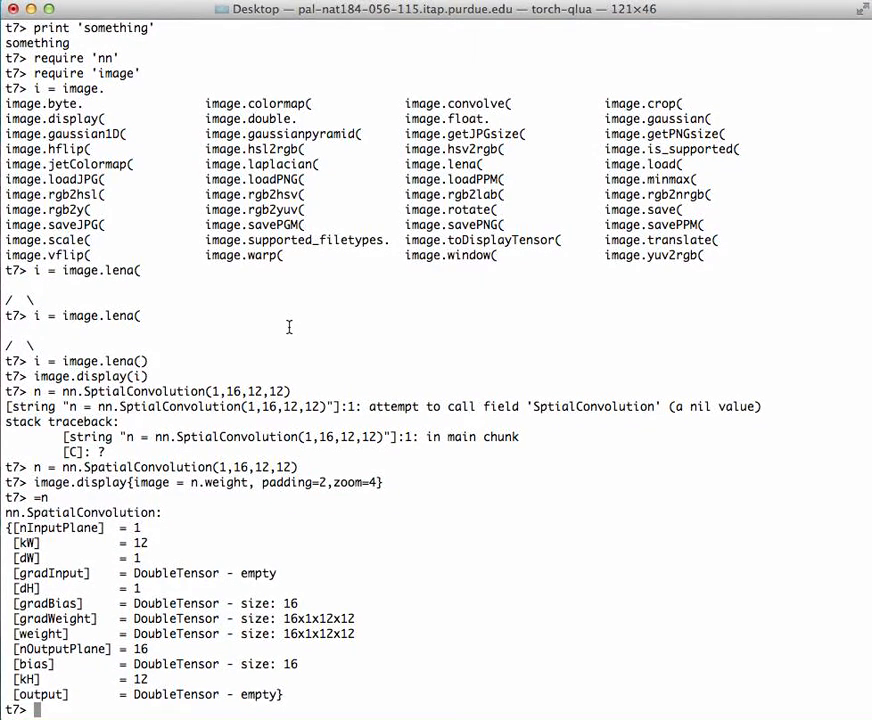
Run n:forward(image.rgb2y(i)) on the grayscale Lena image
type("n:f")
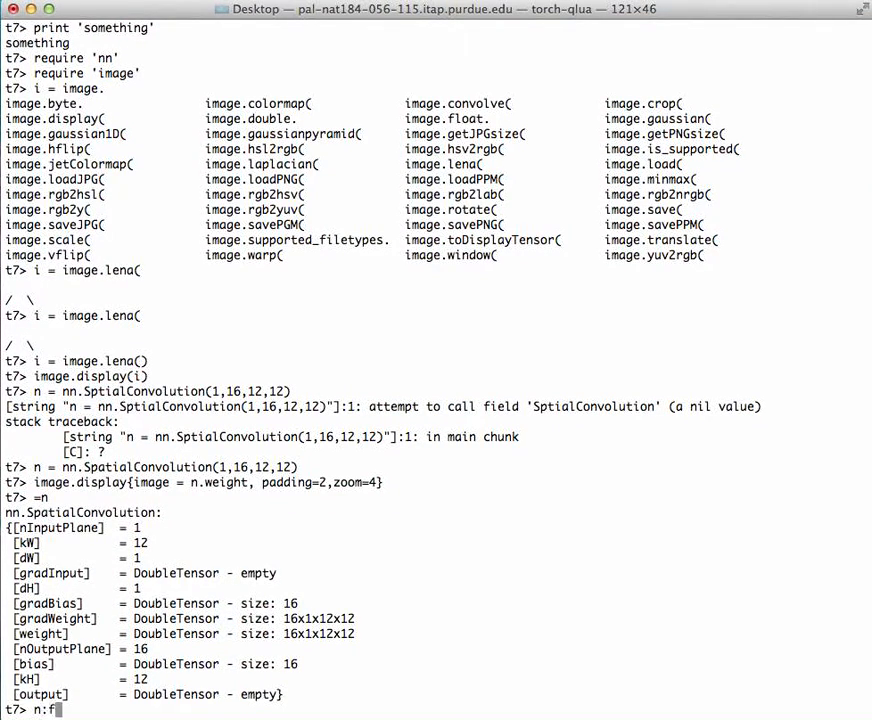
type("orward")
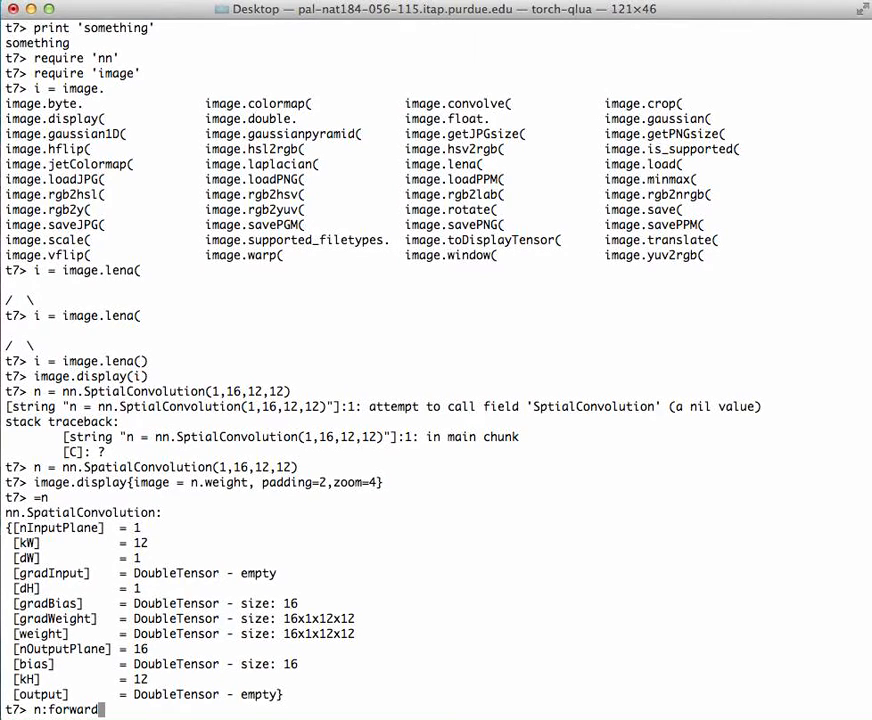
type("()")
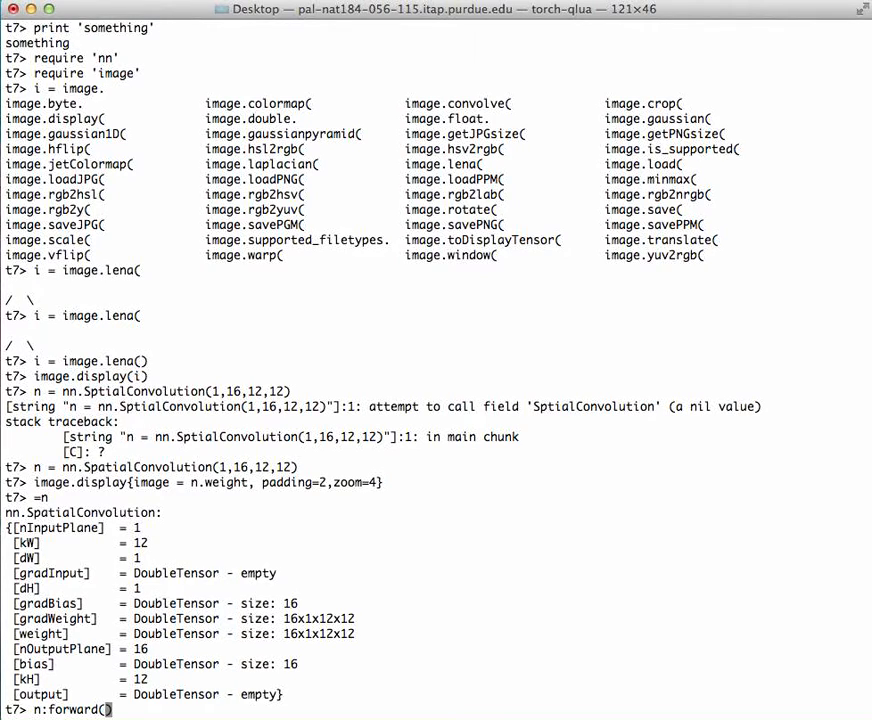
type("image.")
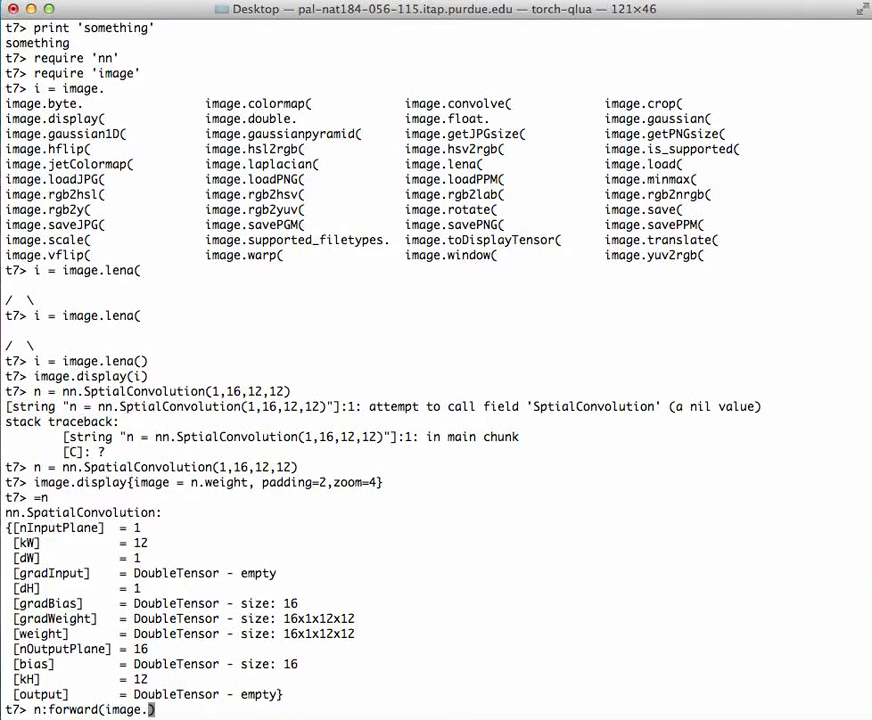
type("r")
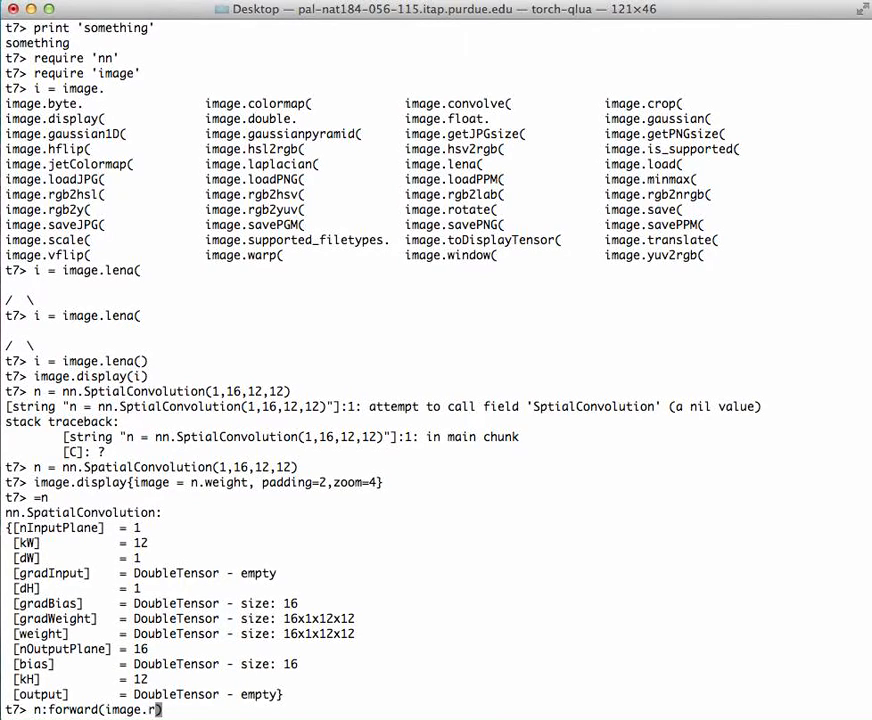
type("gb")
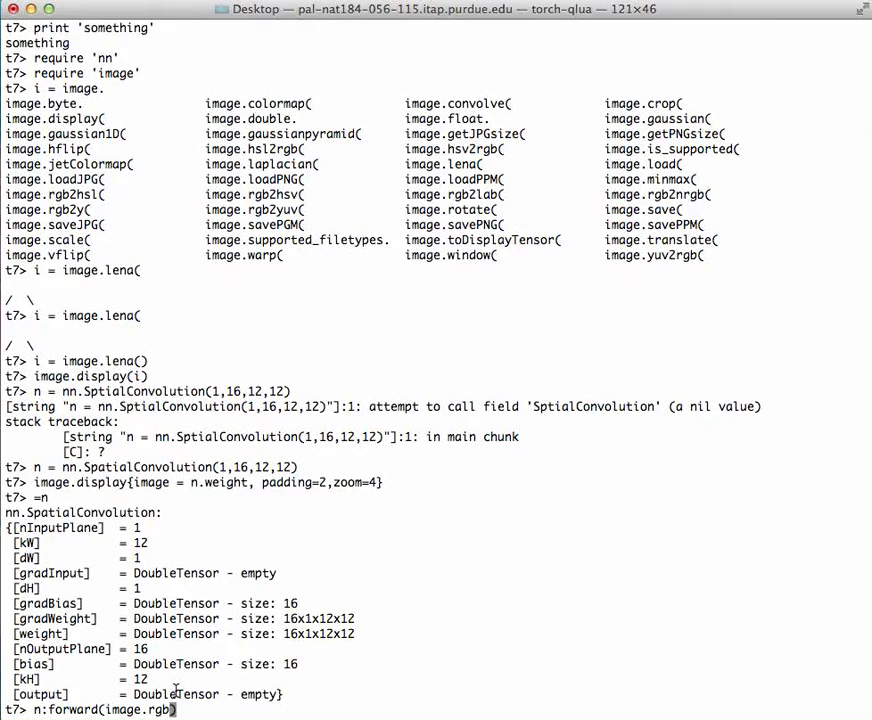
type("2y")
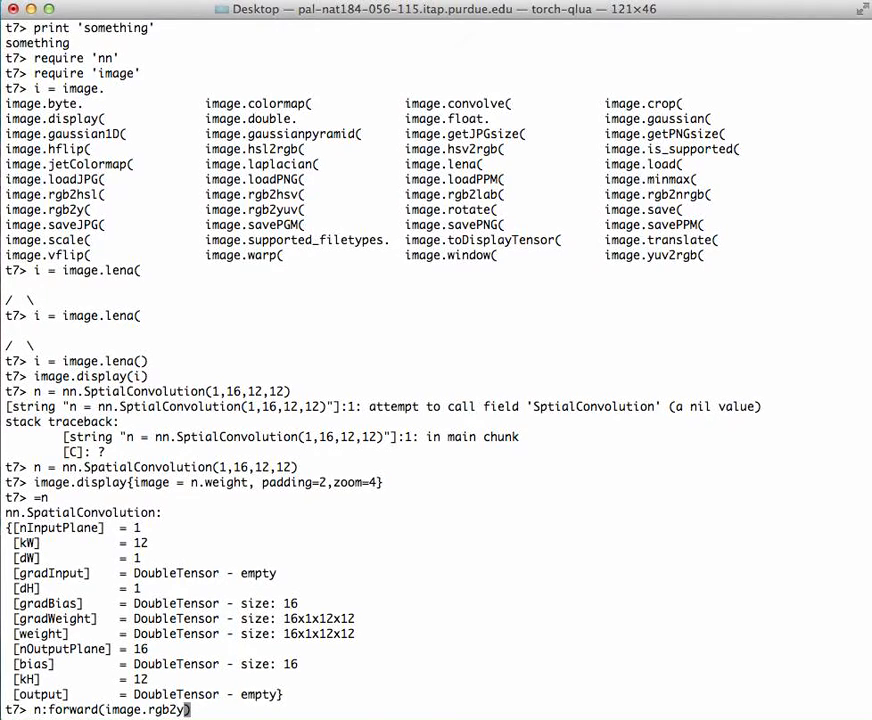
type(")")
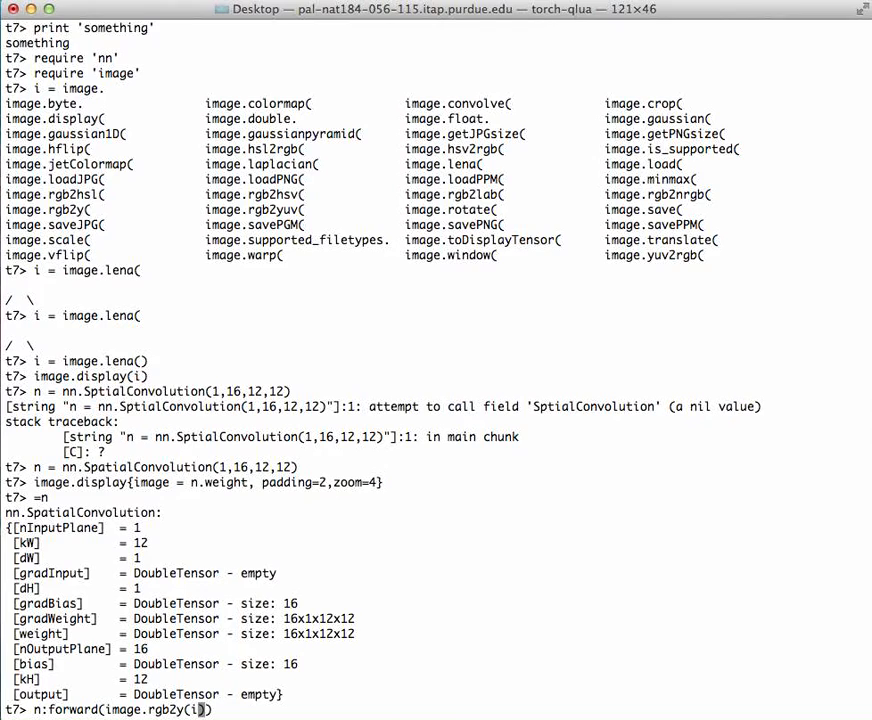
key("Return")
type("return n")
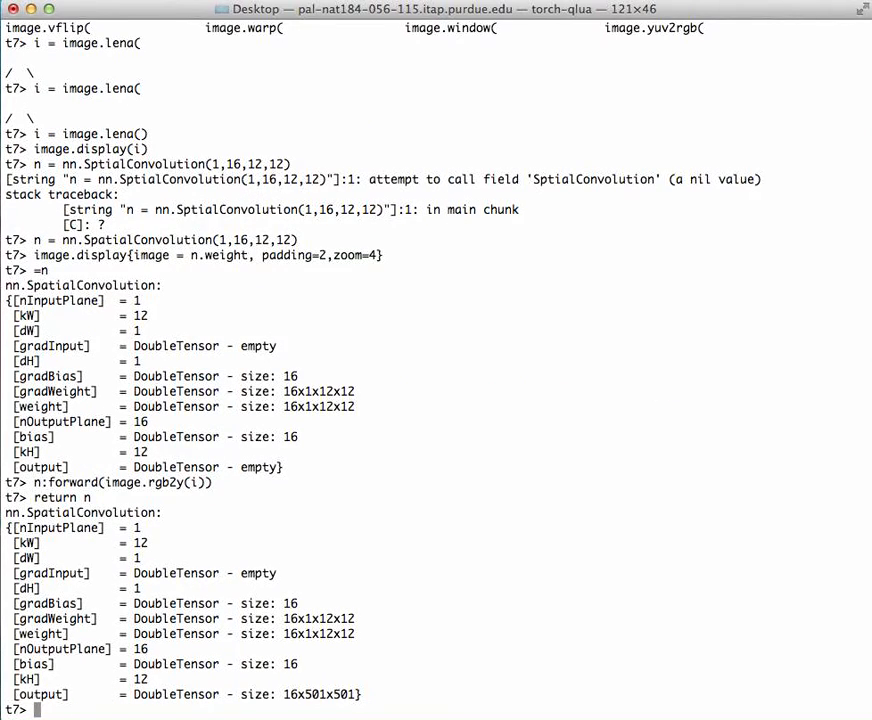
mouse_move(357, 694)
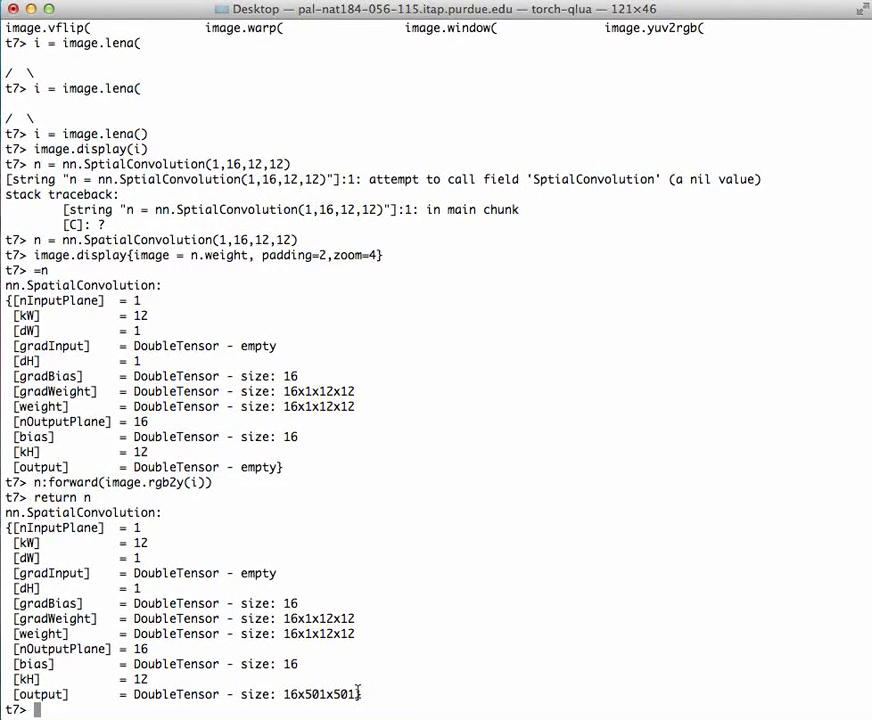
mouse_move(137, 528)
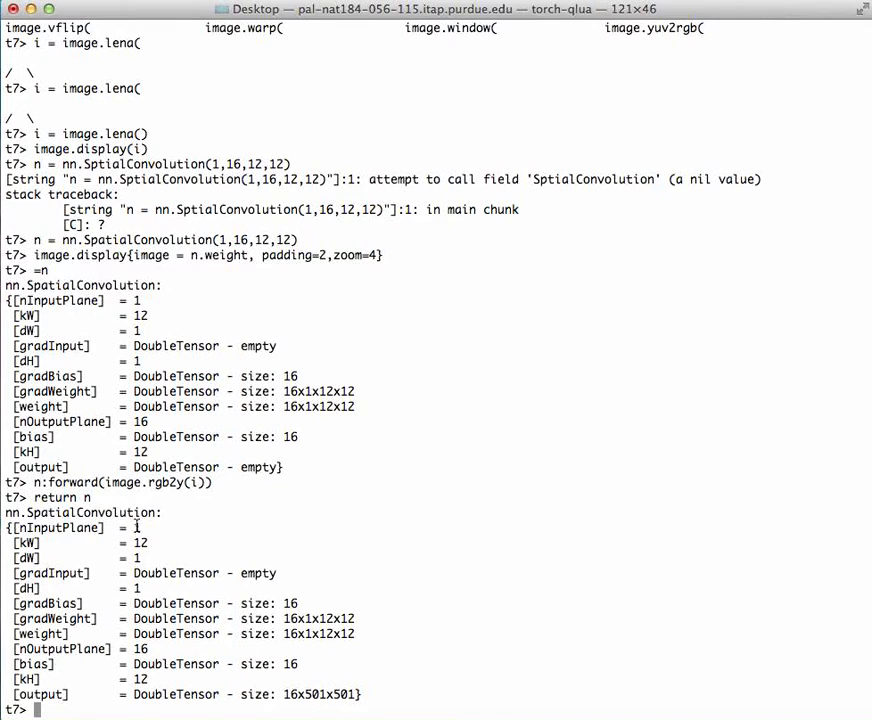
mouse_move(48, 651)
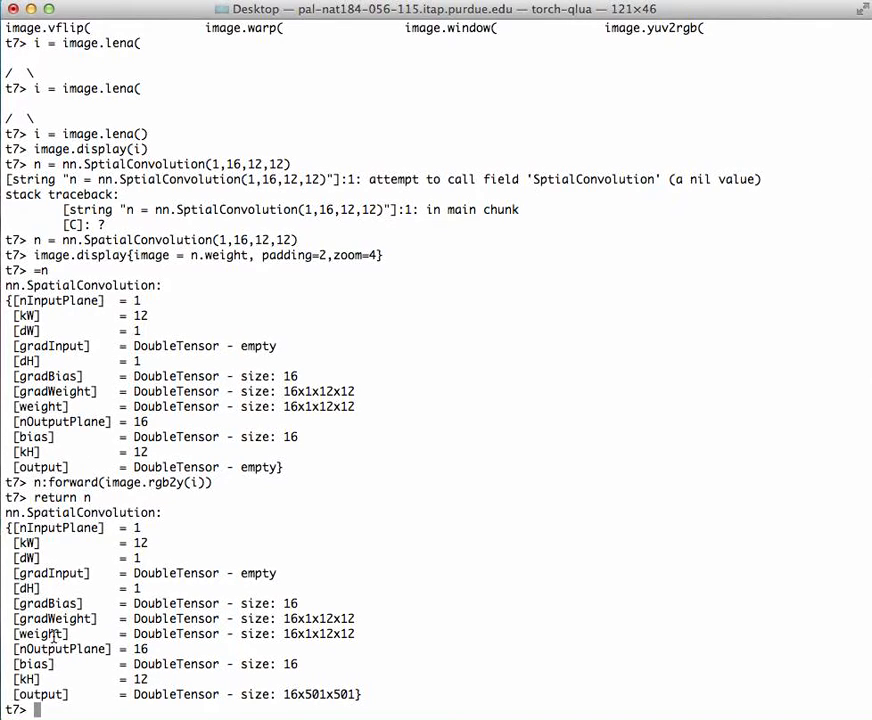
mouse_move(217, 598)
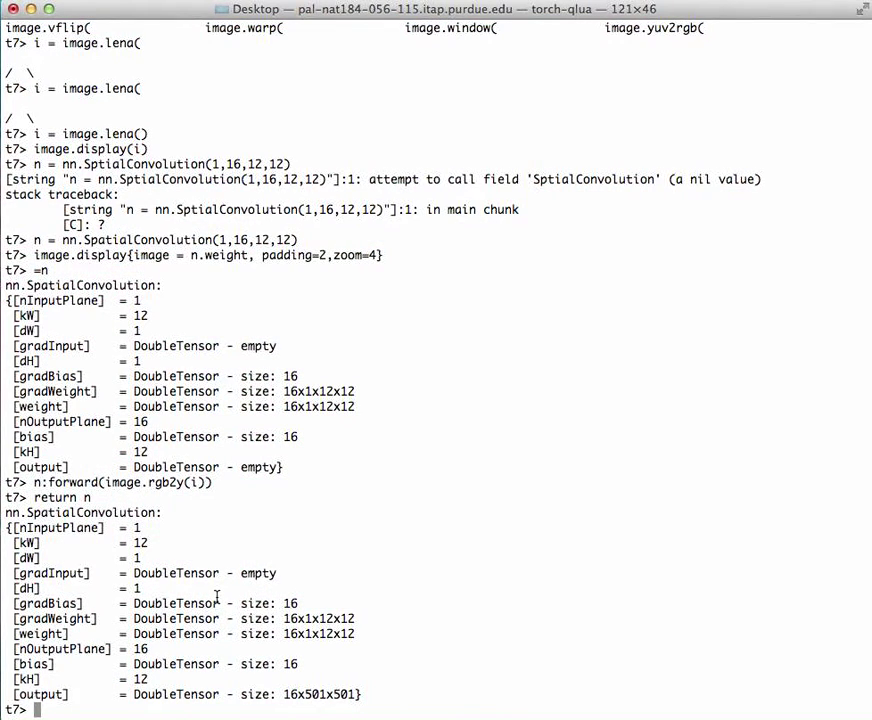
Check the [output] is a 16x501x501 DoubleTensor and start typing the next image command
type("image")
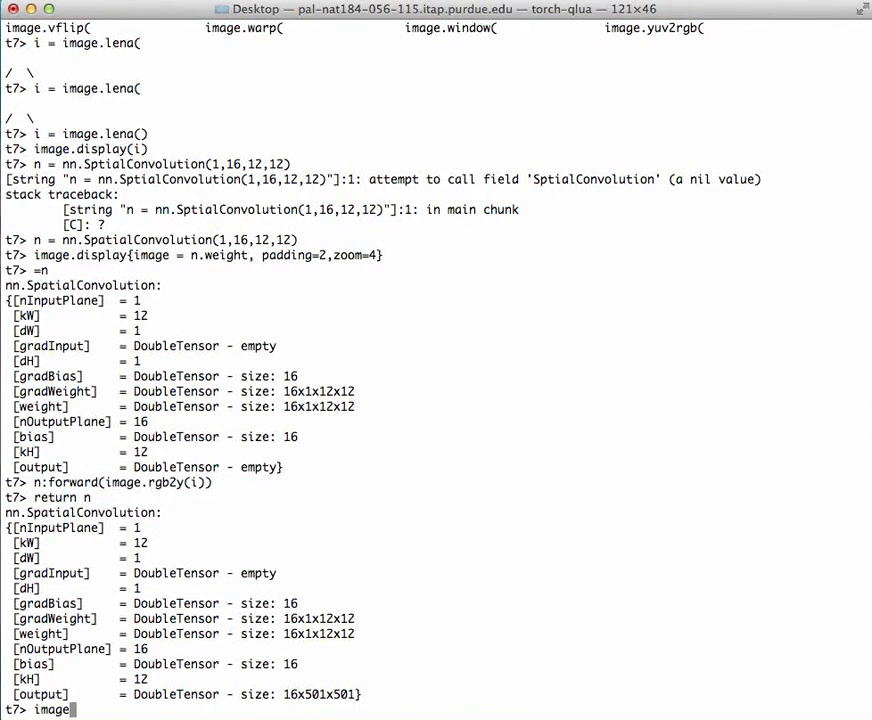
Run image.display{image=n.output, padding=2, zoom=0.2, legend='layer1'} to show the feature maps
type("diplas")
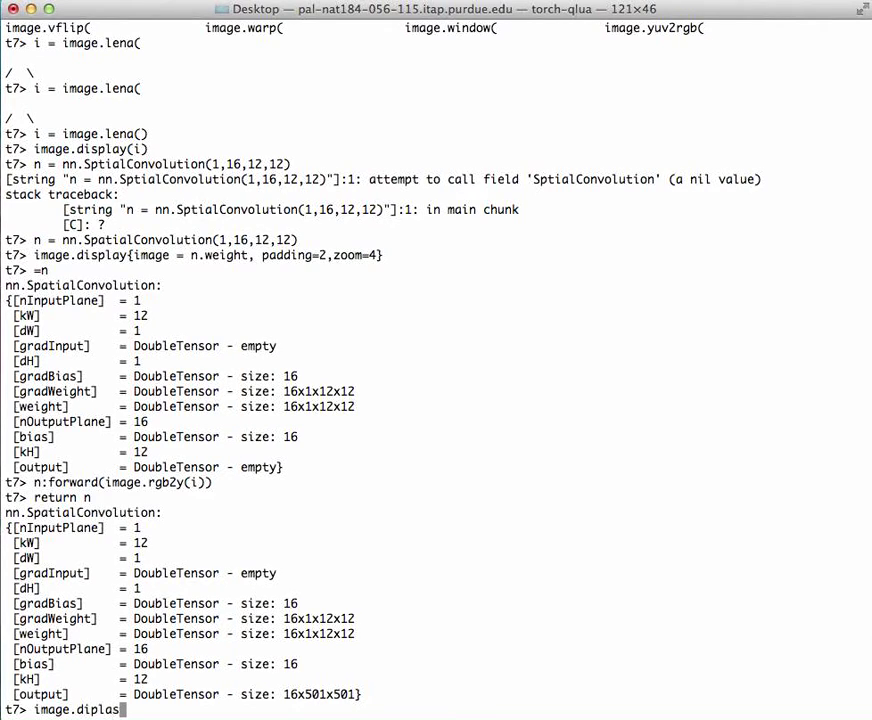
key("BackSpace")
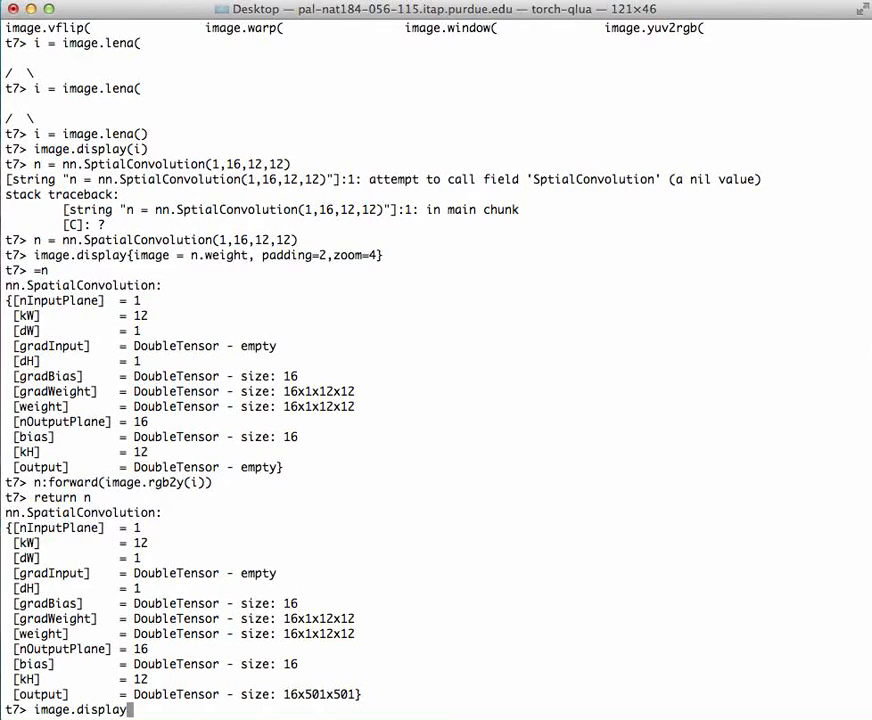
type("{")
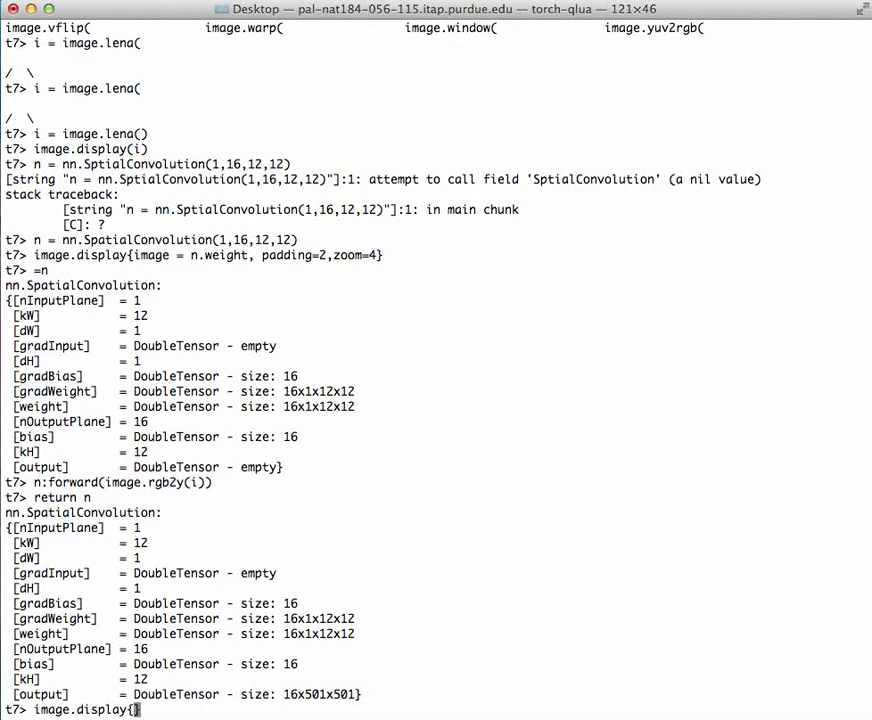
type("image")
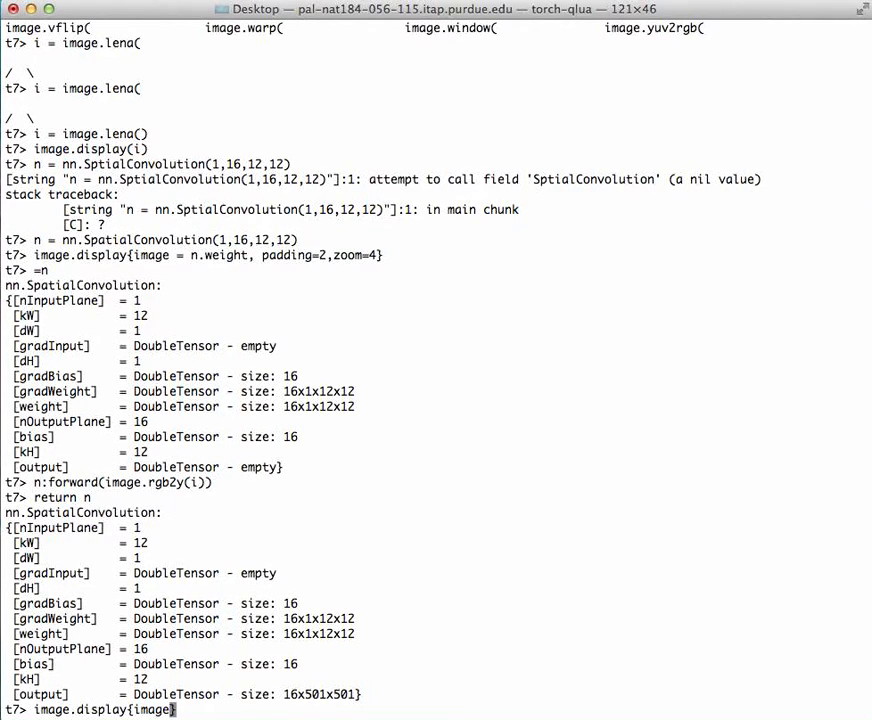
type("=n.output")
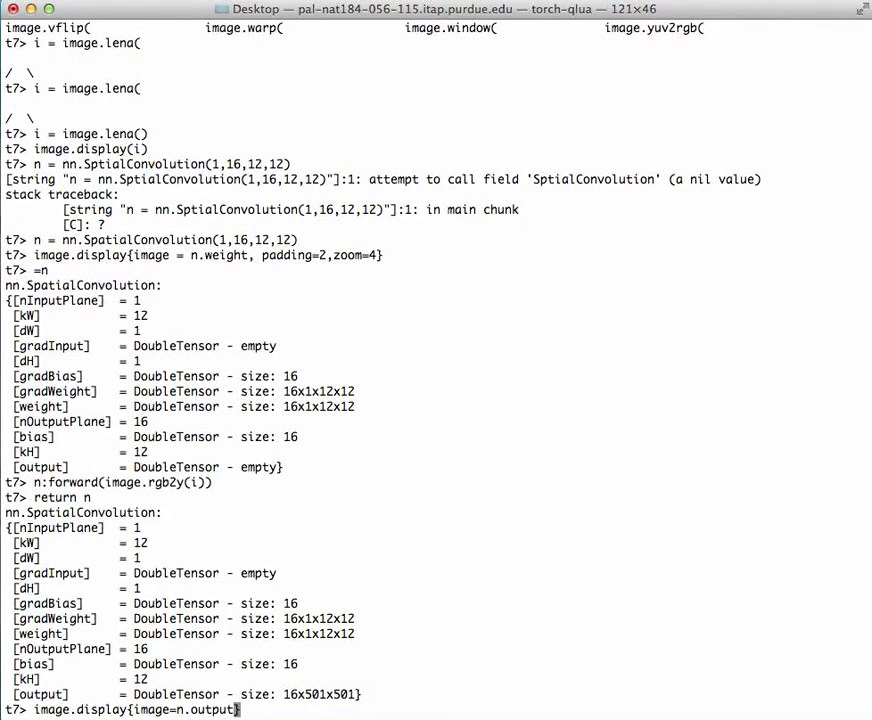
type(", padding=2,")
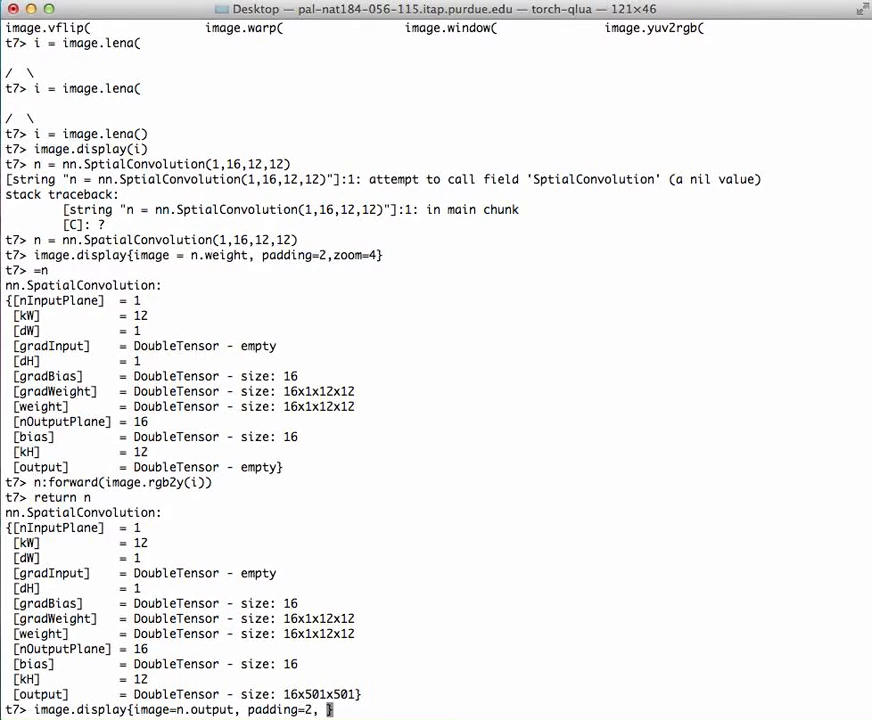
type("zoom")
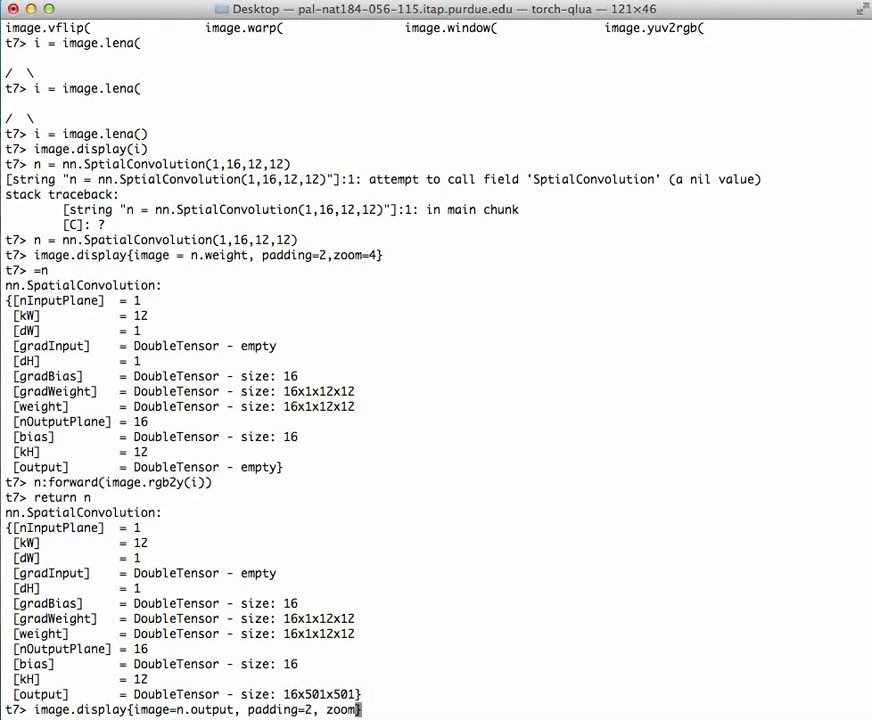
type("=0.2, legend")
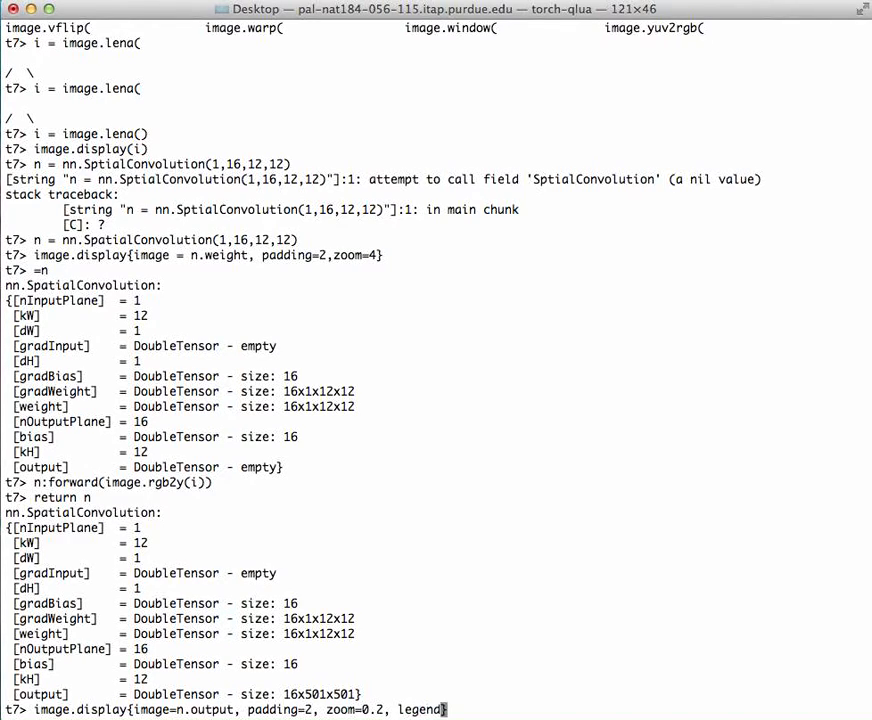
type("=\"\"")
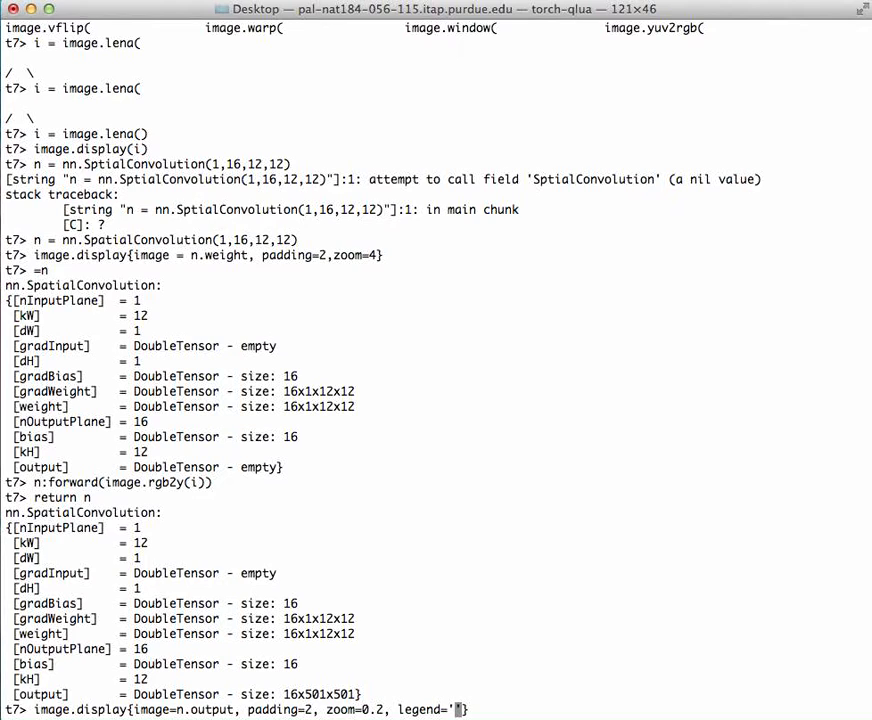
type("layer1")
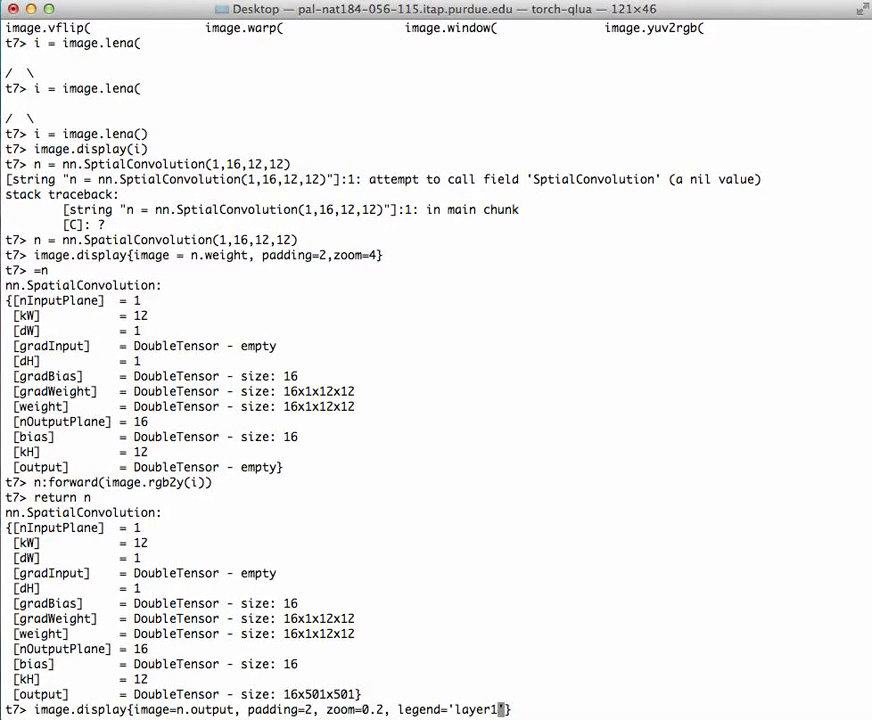
key("Return")
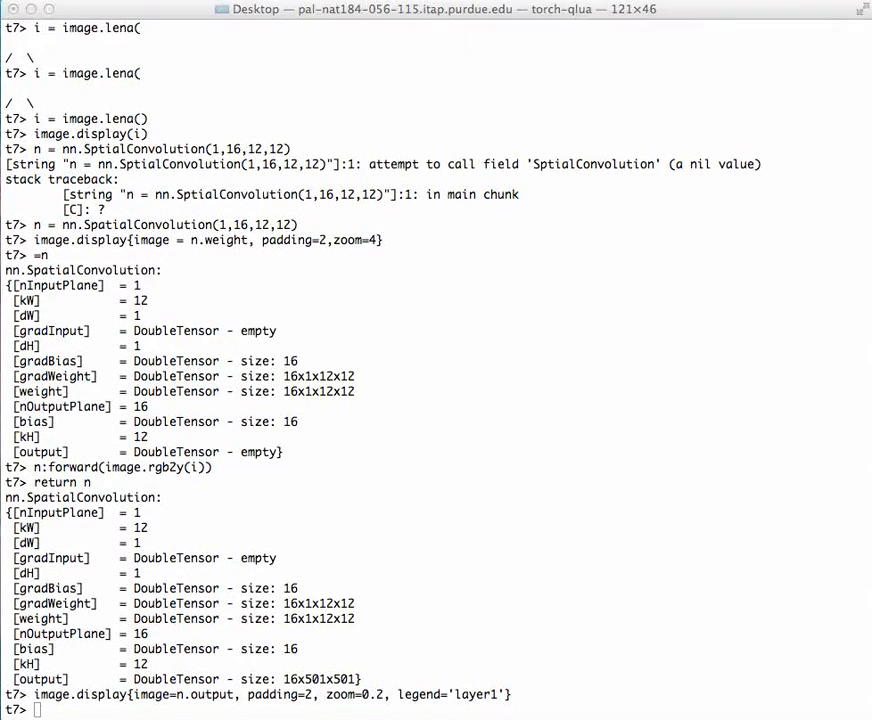
Re-run image.display on n.weight with padding 2 and zoom 4 to show the 16 filters
key("Return")
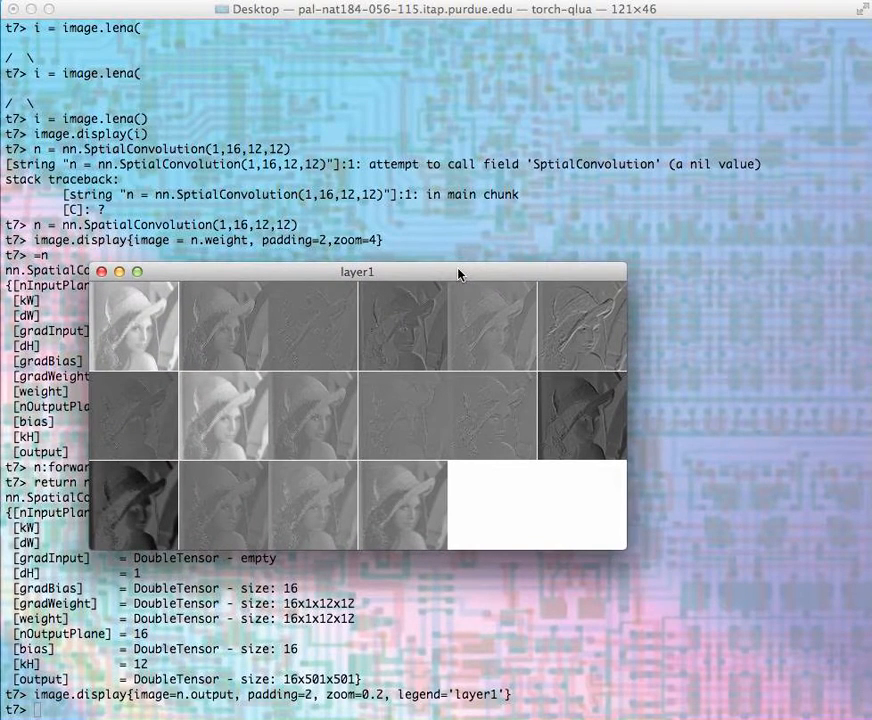
left_click(100, 271)
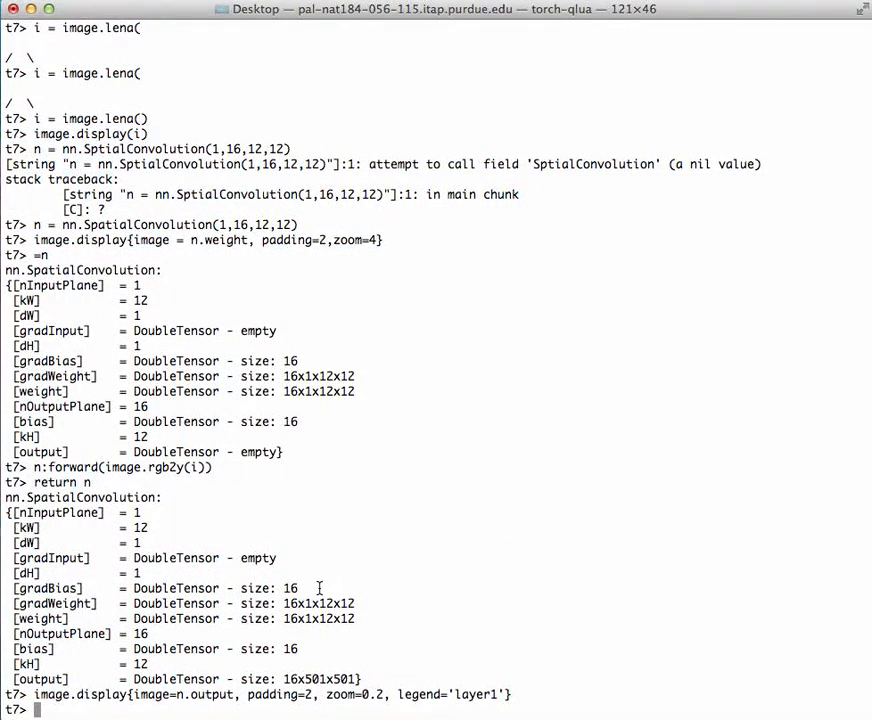
type("return n")
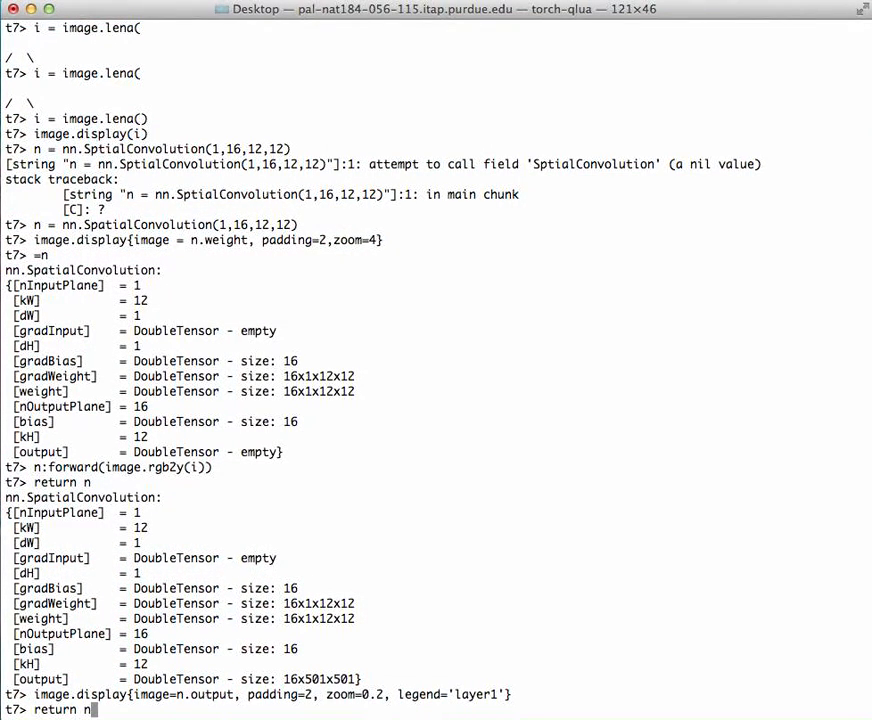
type("image.display{image = n.weight, padding=2,zoom=4}")
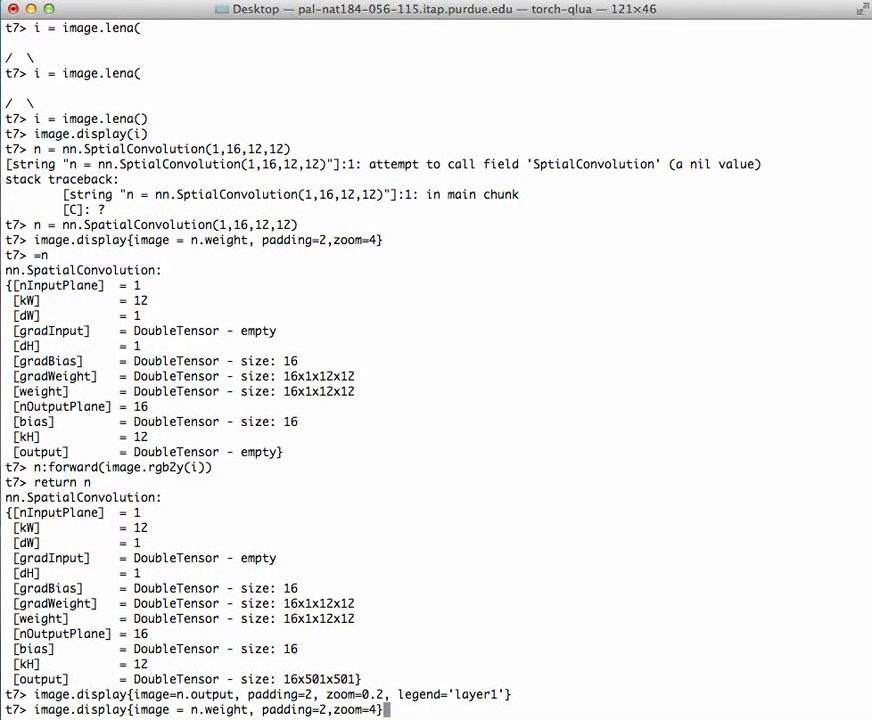
key("Return")
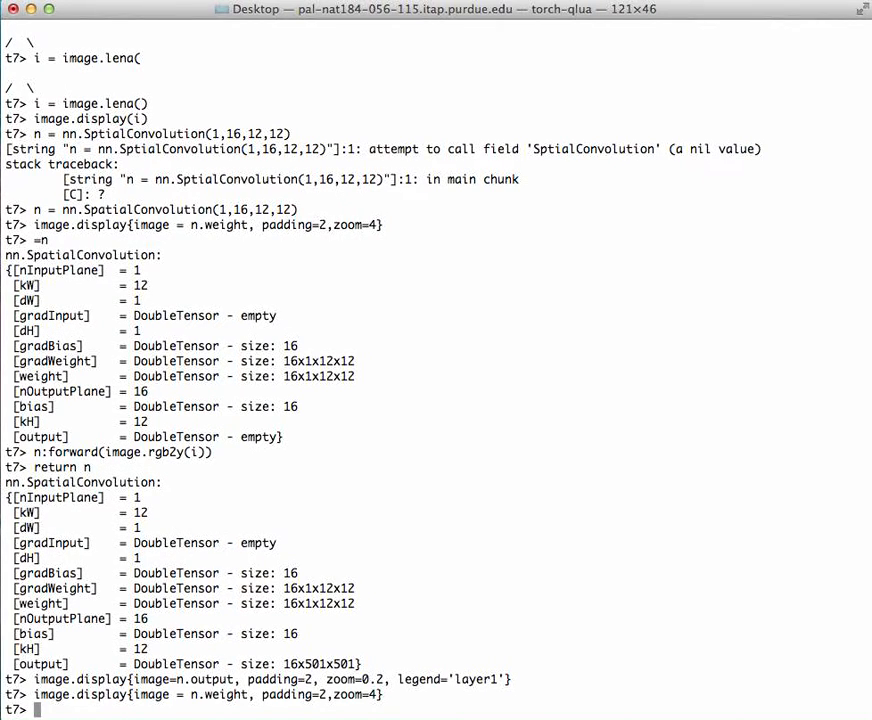
key("Return")
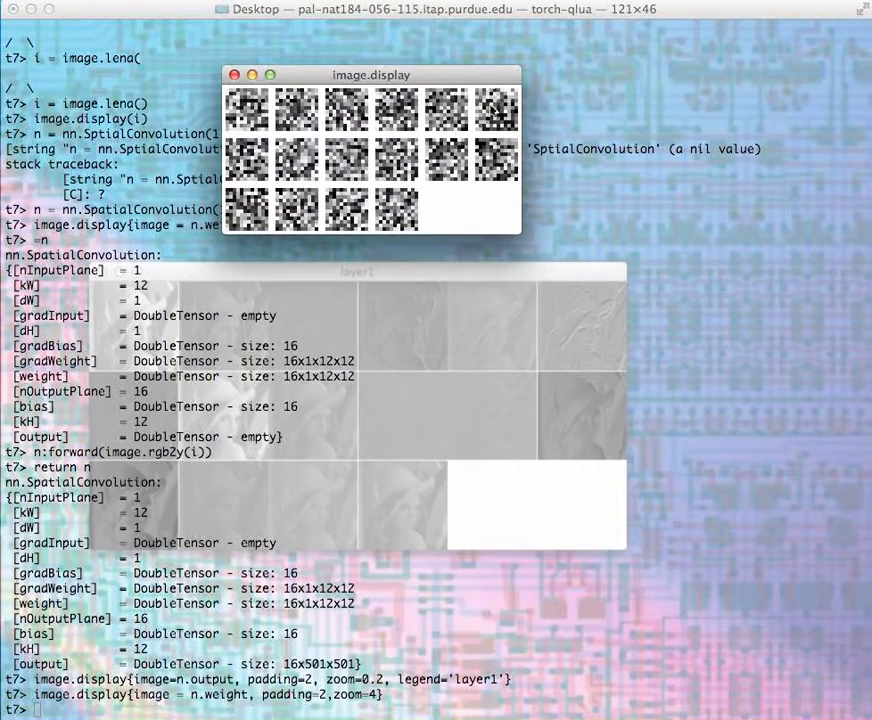
left_click(235, 73)
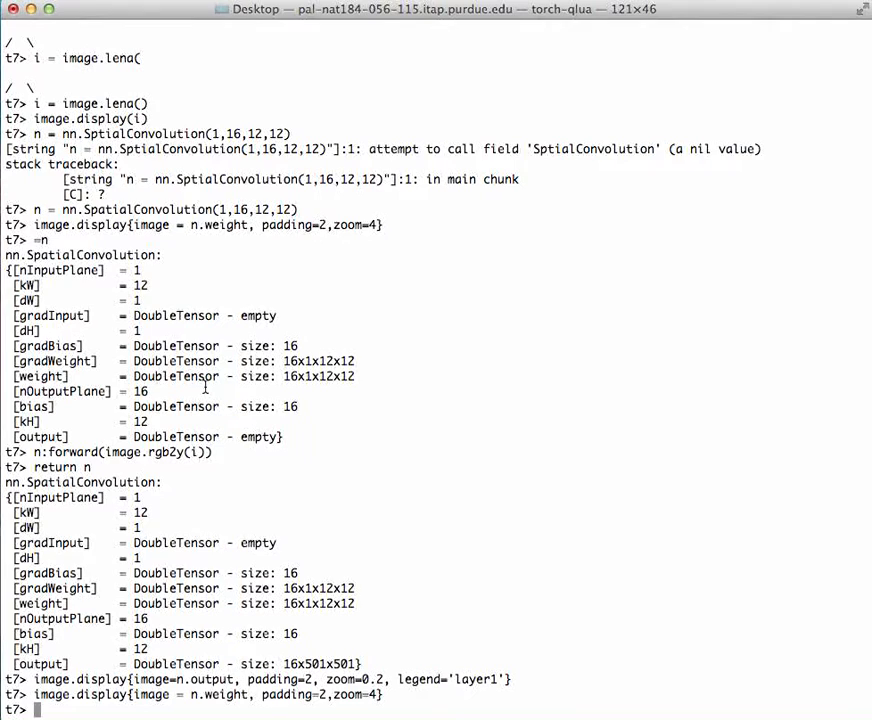
mouse_move(175, 391)
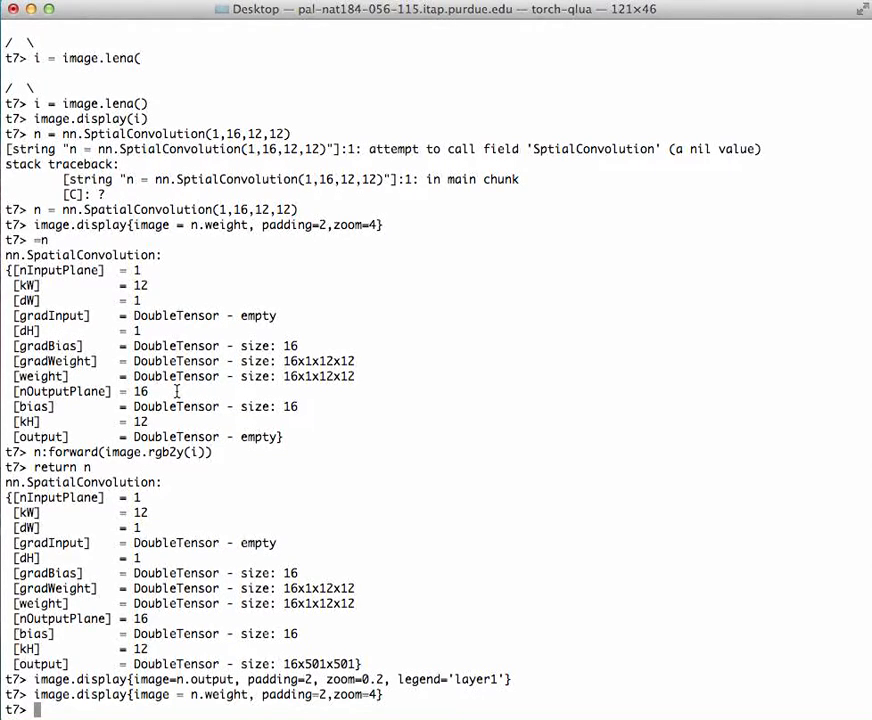
Run browse() to open the Torch7 Documentation browser
type("brwowse(")
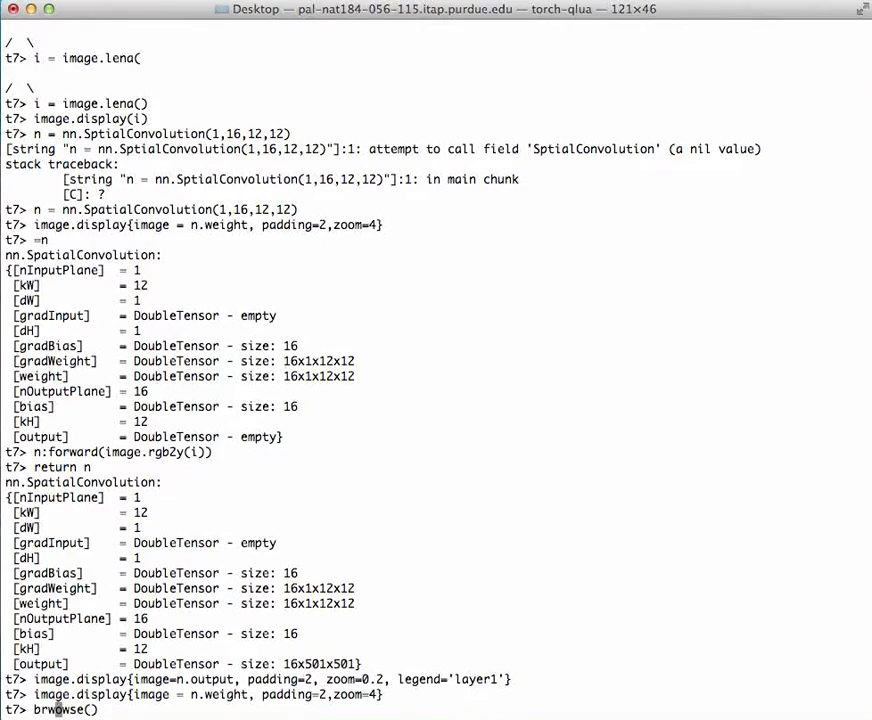
key("Return")
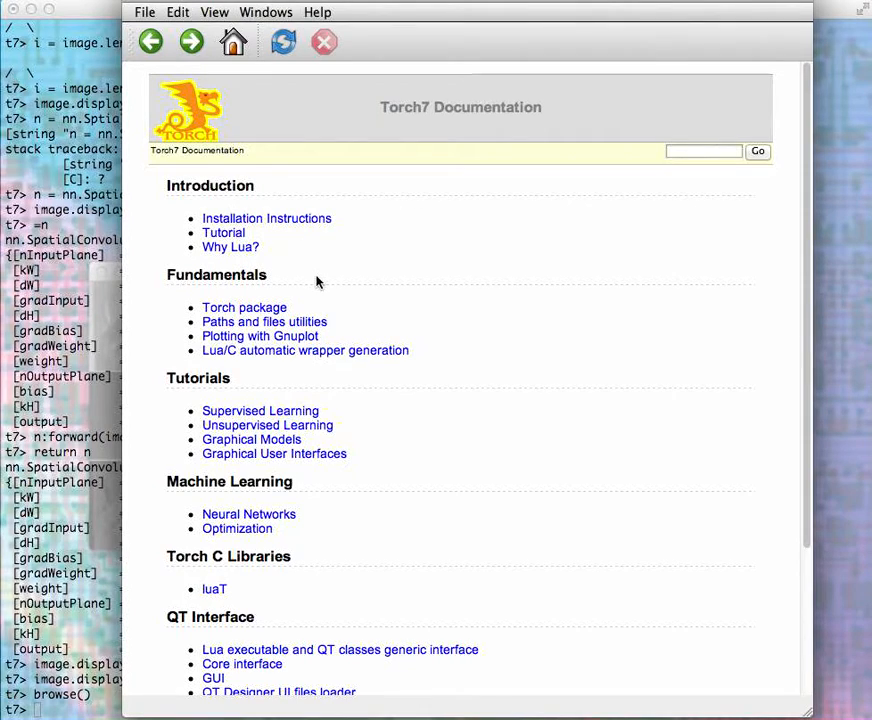
mouse_move(280, 462)
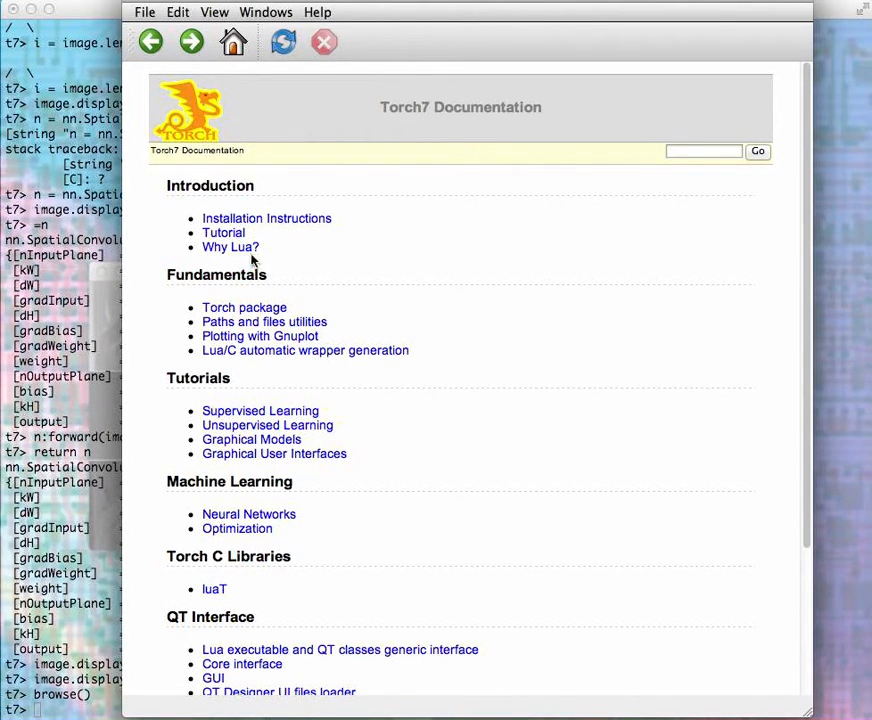
mouse_move(252, 229)
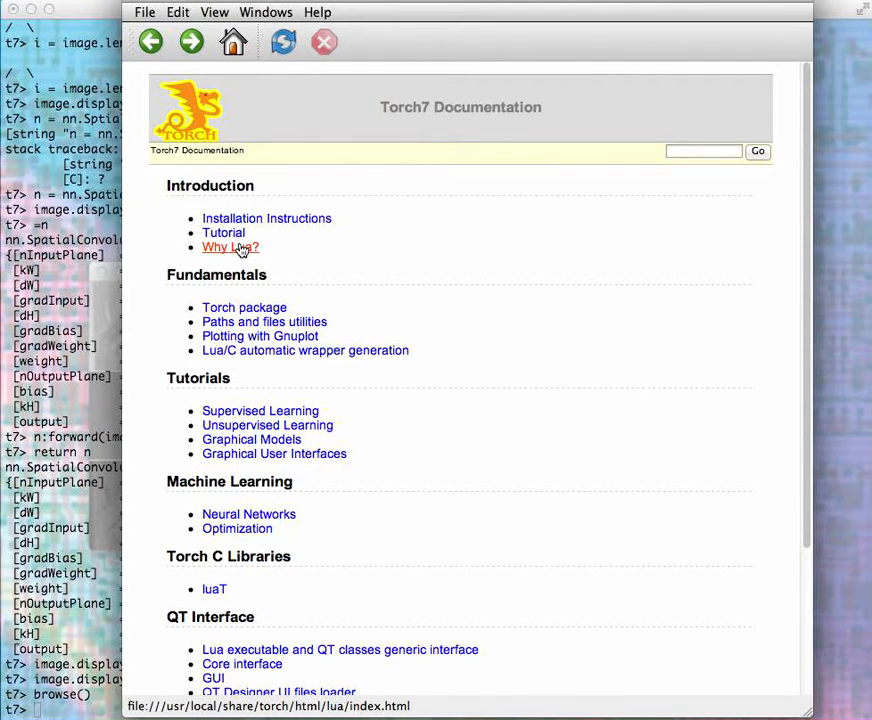
left_click(223, 232)
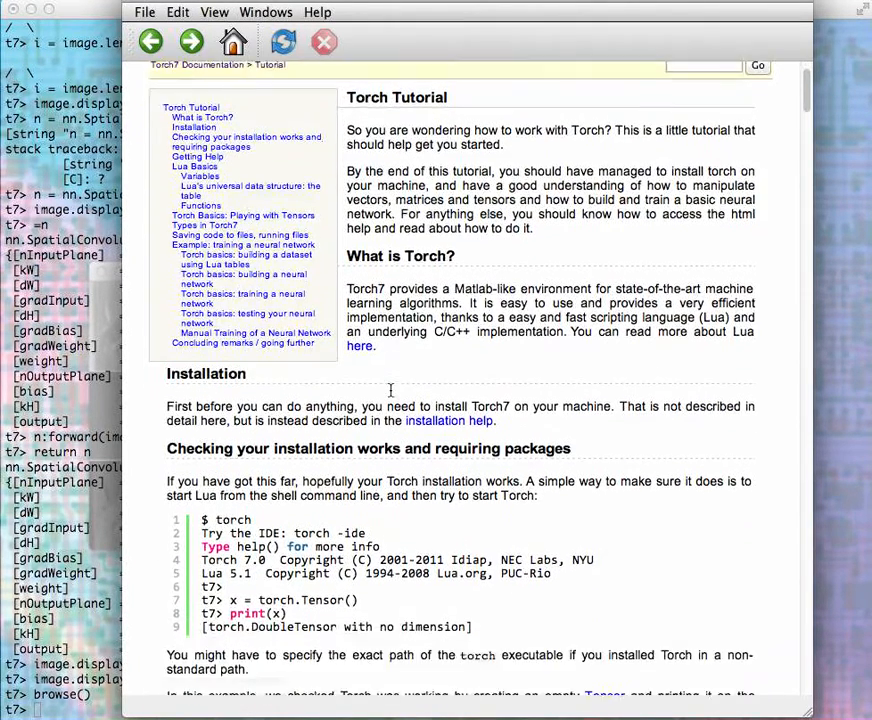
scroll("down", 3)
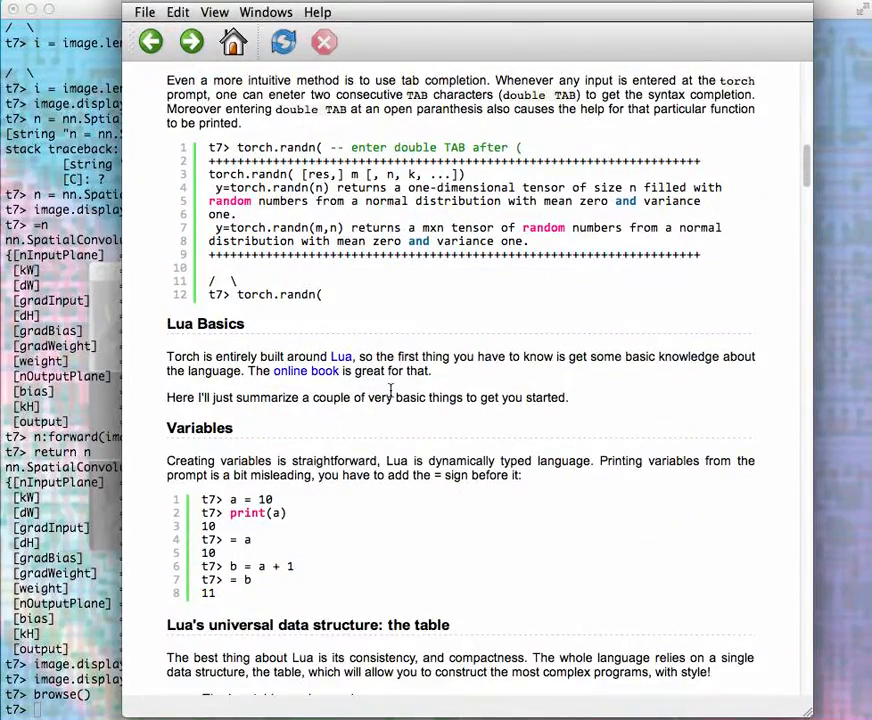
scroll("down", 3)
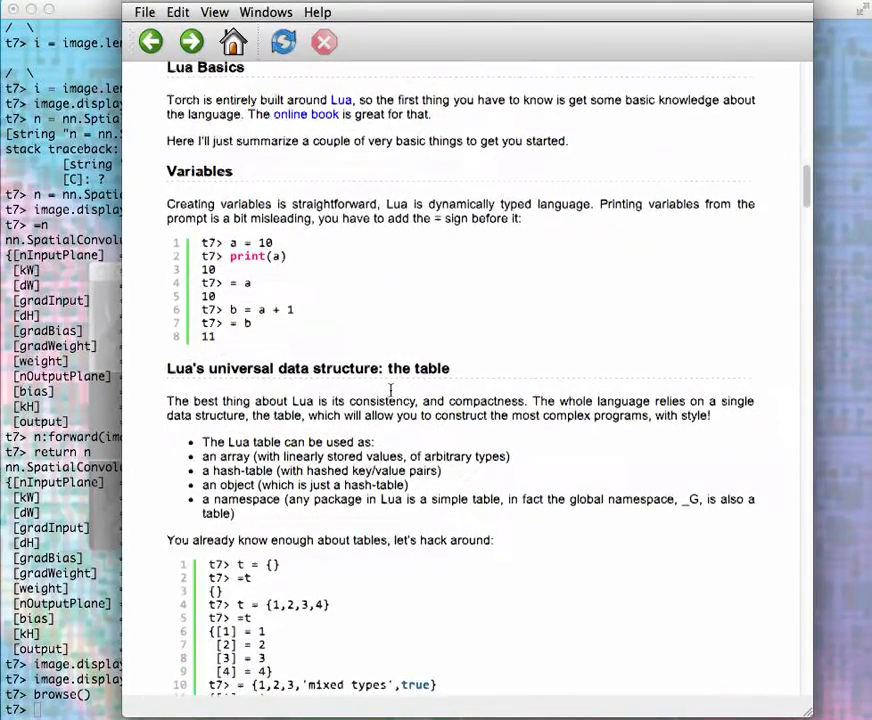
scroll("down", 3)
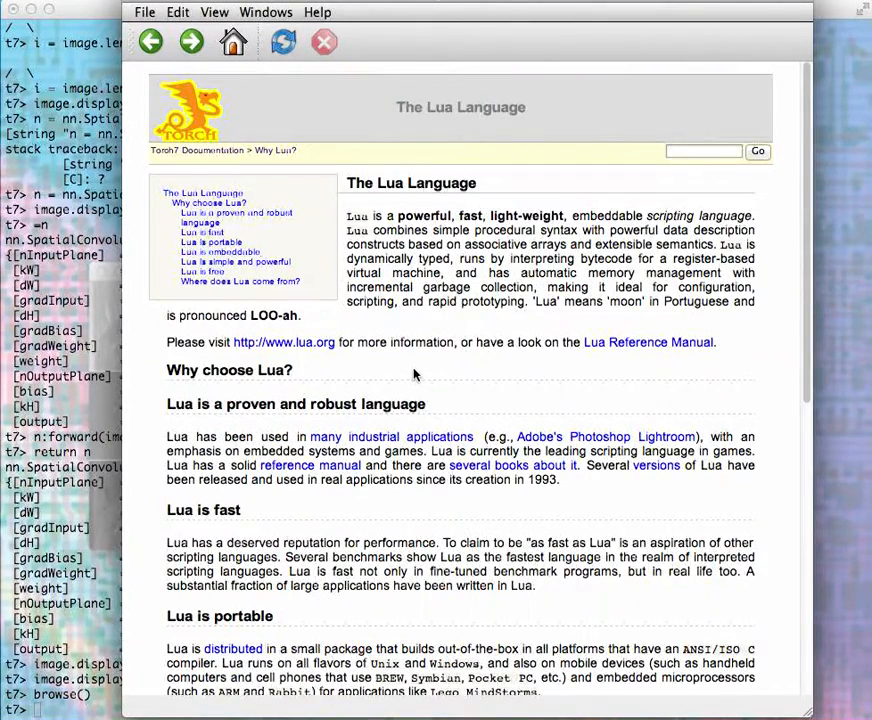
scroll("down", 3)
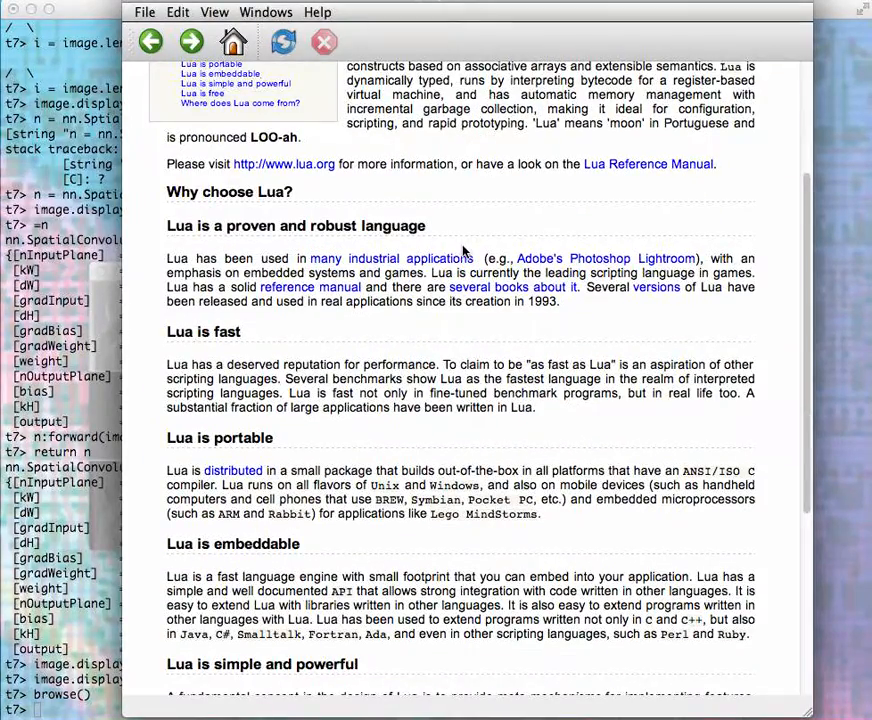
scroll("down", 3)
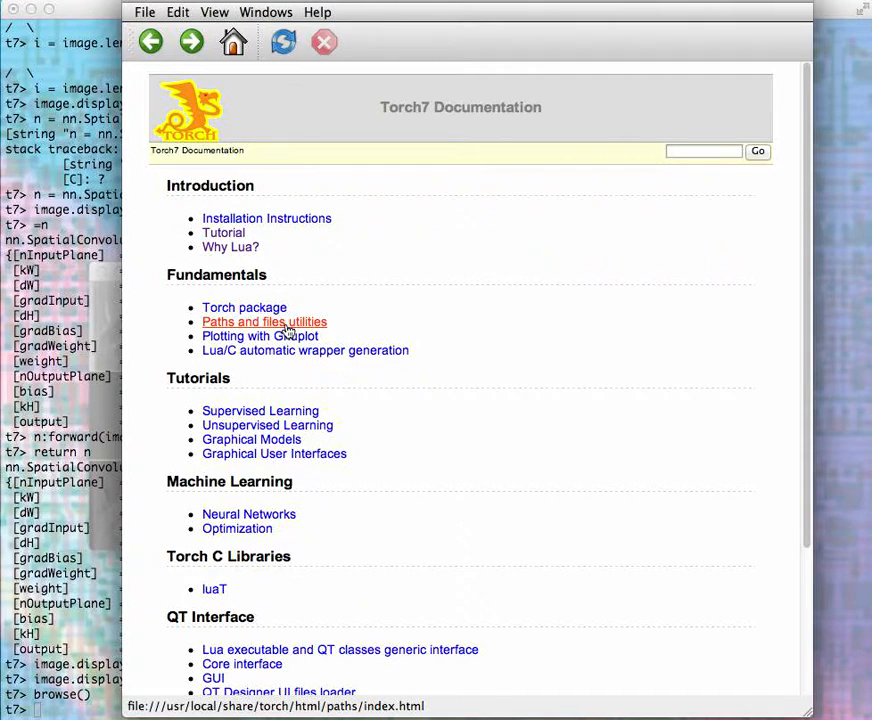
left_click(244, 307)
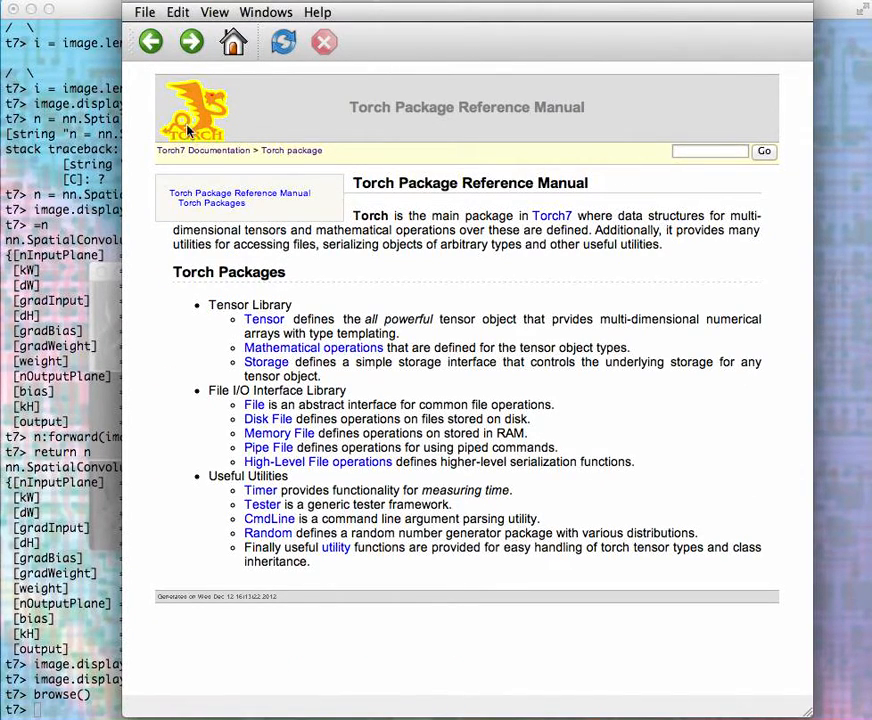
left_click(150, 46)
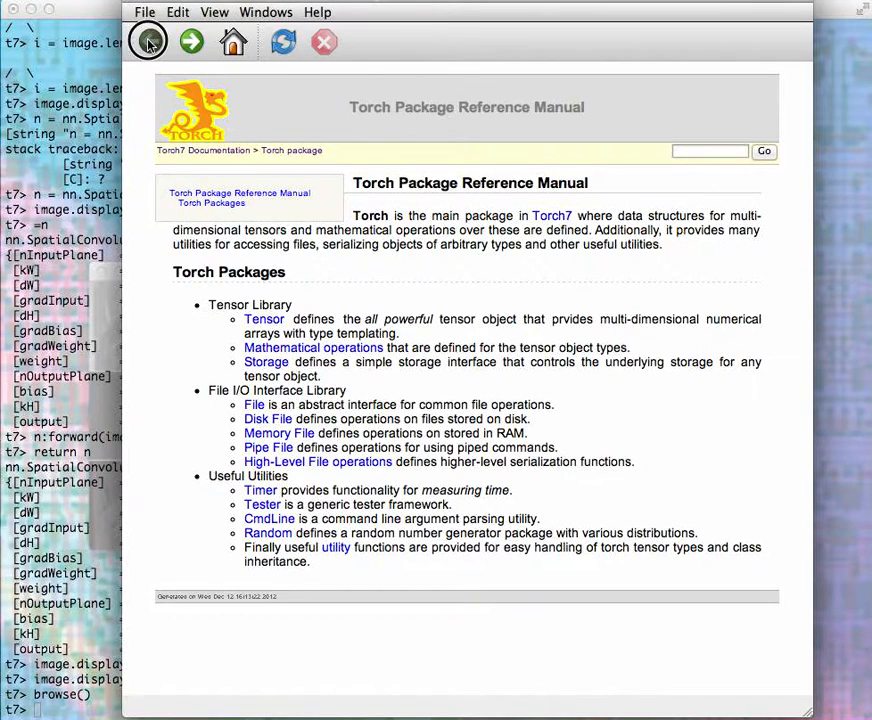
left_click(150, 44)
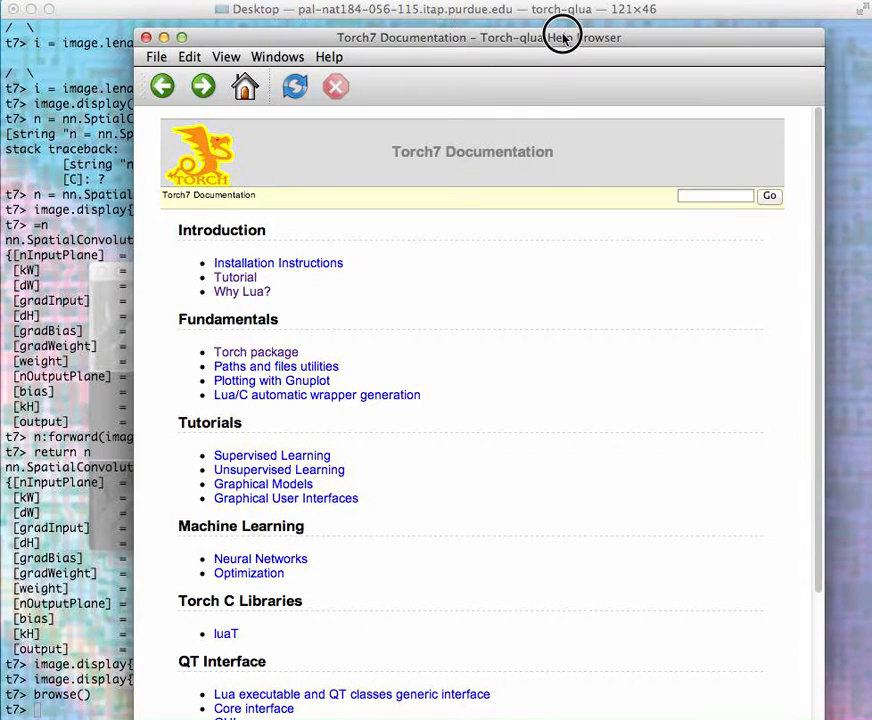
mouse_move(563, 37)
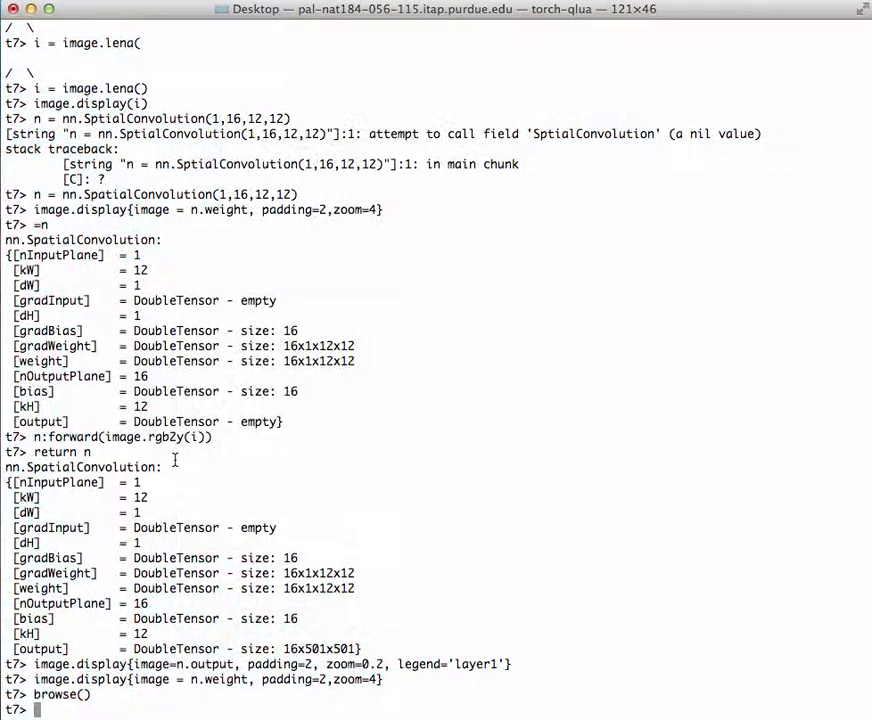
Print the help entries for torch.randn and the nn.Abs module
type("help")
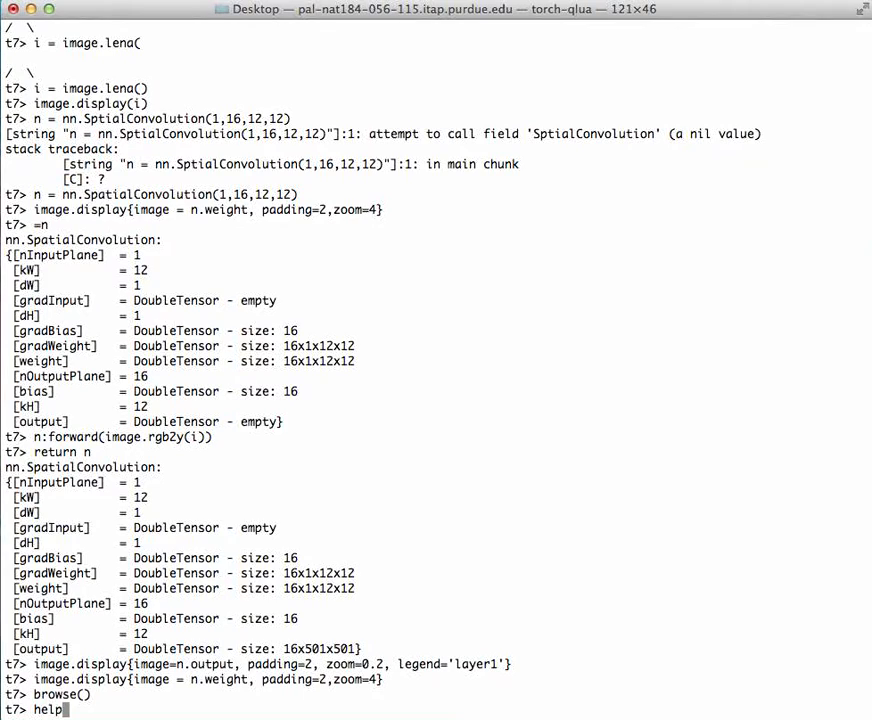
type("(torch)")
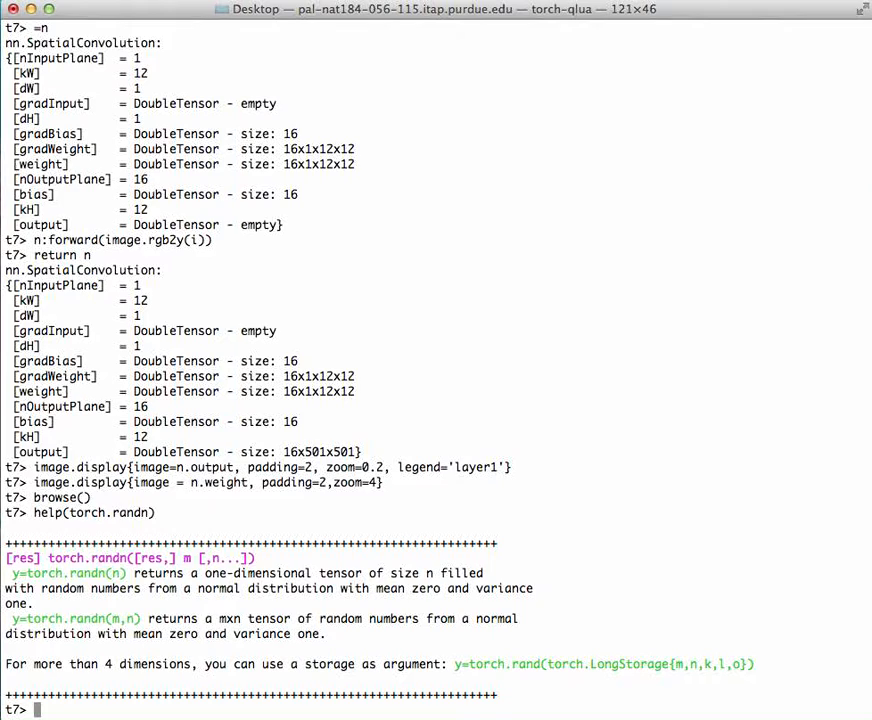
type("help(torc")
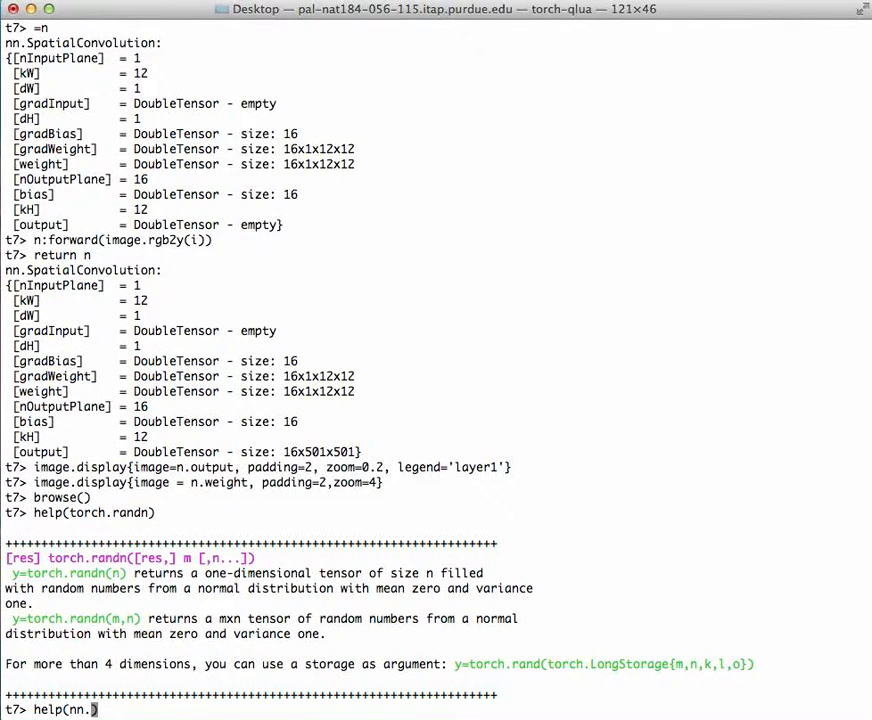
type("Abs")
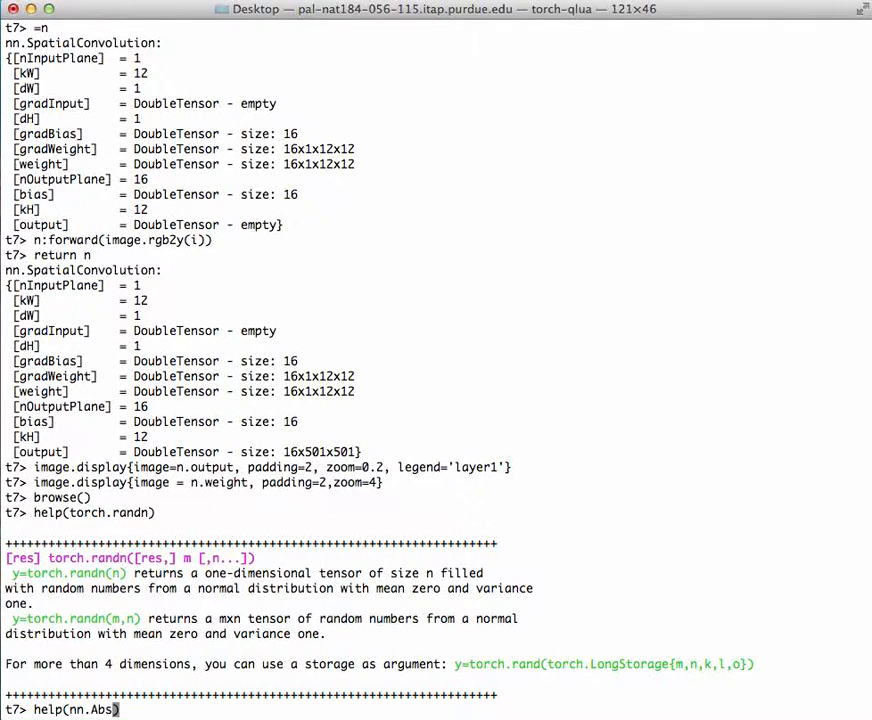
key("Return")
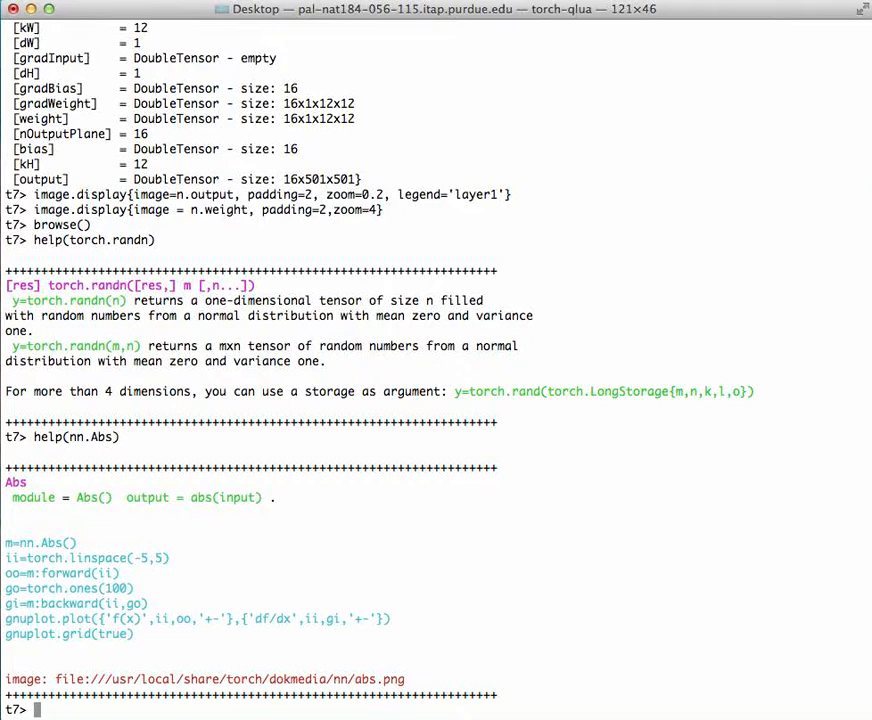
mouse_move(4, 345)
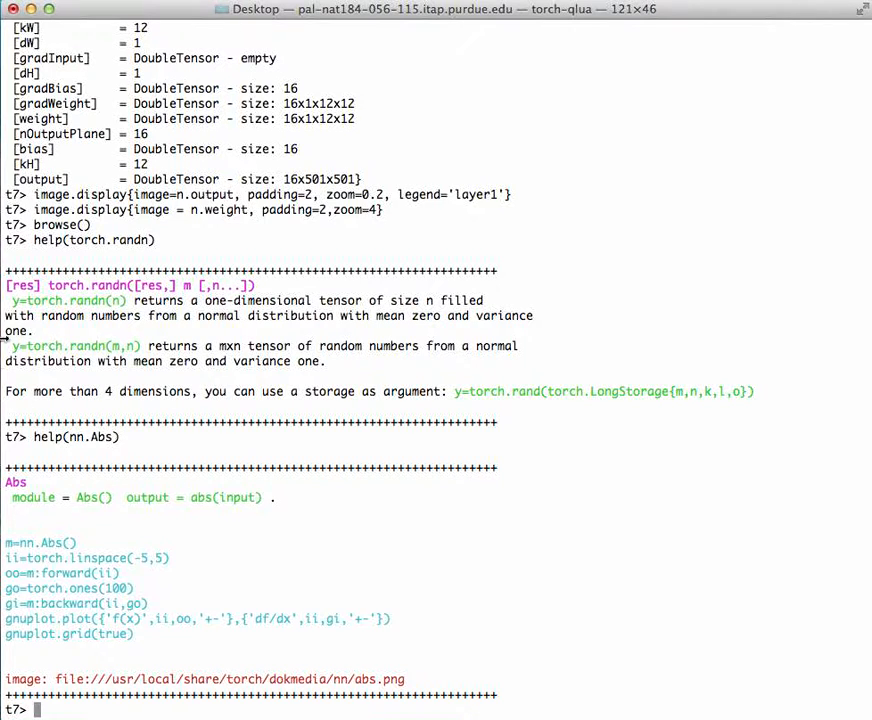
mouse_move(197, 18)
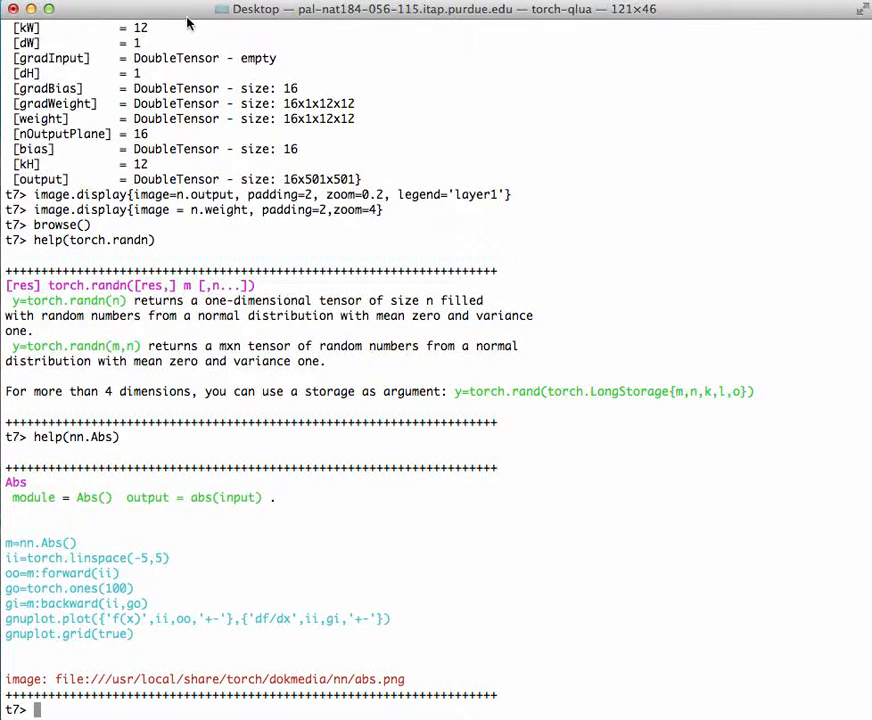